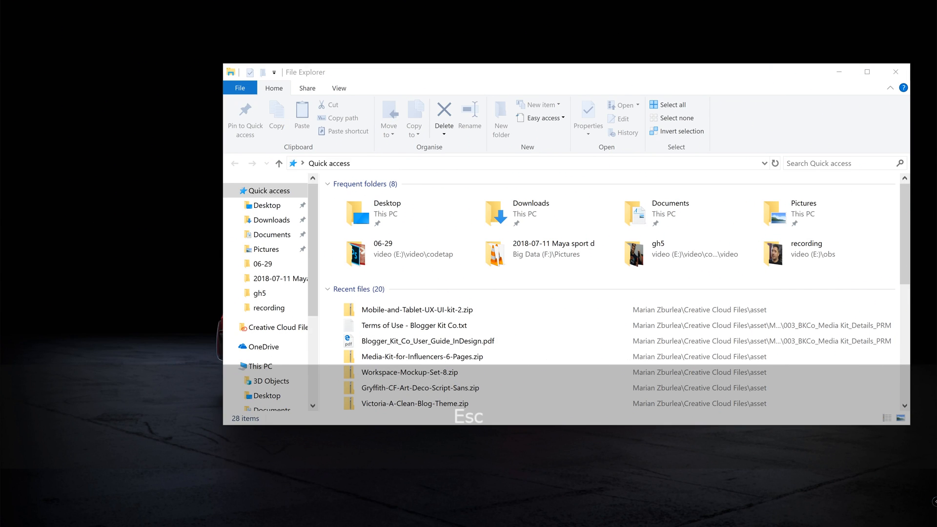
Step: Launch a Command Prompt via the Run dialog and snap it beside File Explorer
{"action": "key", "text": "Win+r"}
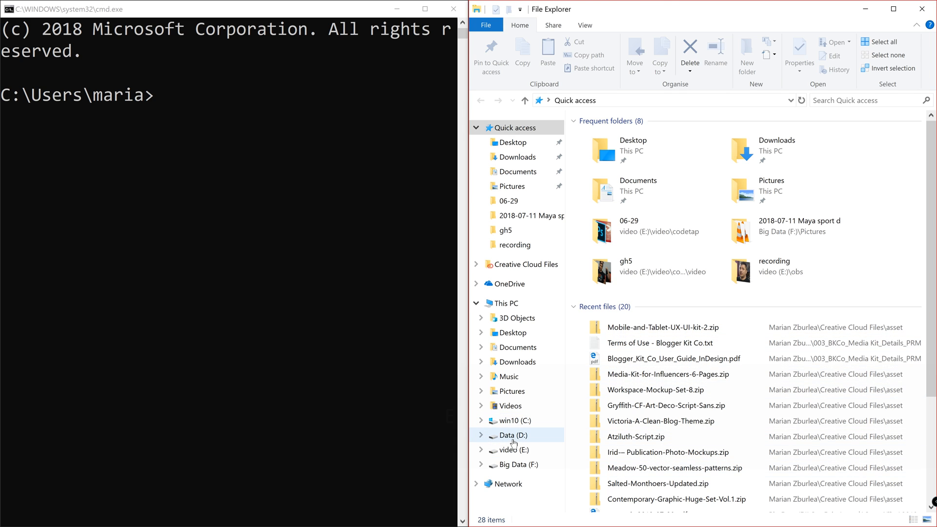
Step: Browse into the cool-stuff folder on drive D: in File Explorer
{"action": "left_click", "coordinate": [512, 435]}
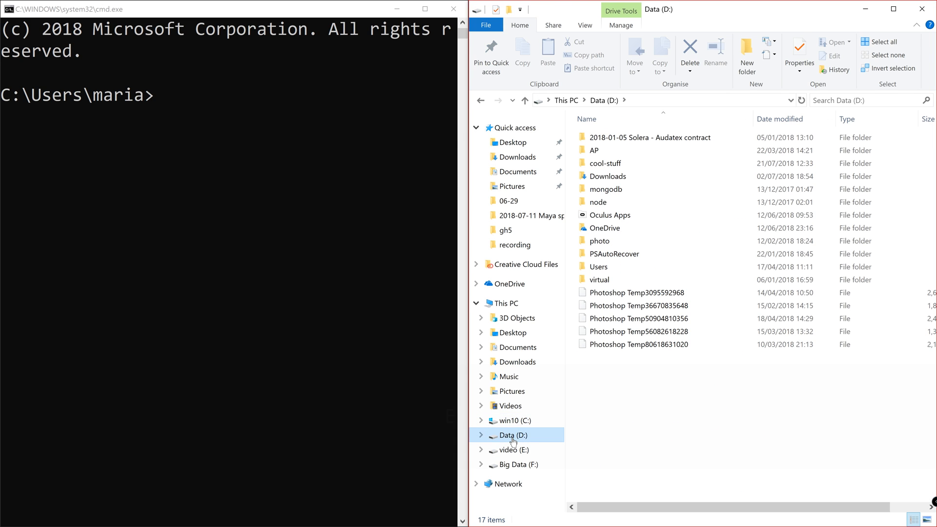
{"action": "mouse_move", "coordinate": [517, 361]}
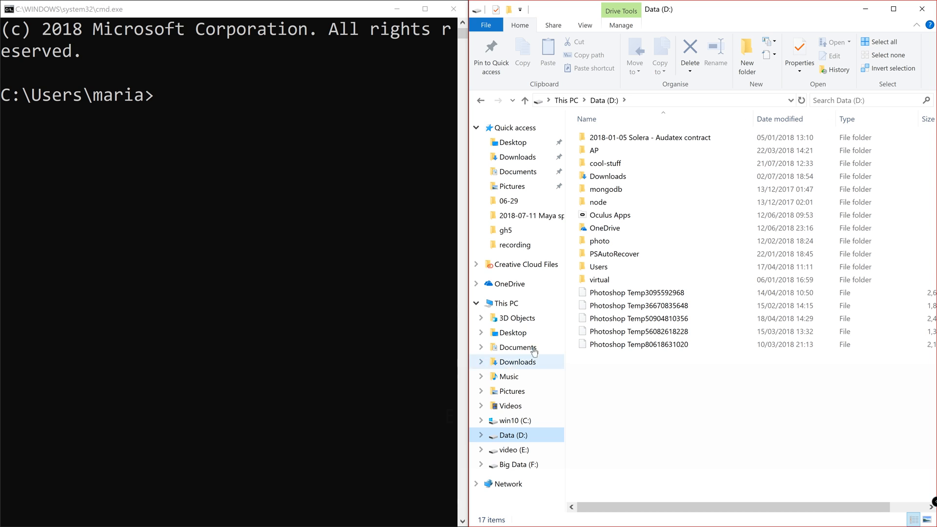
{"action": "double_click", "coordinate": [605, 163]}
{"action": "type", "text": "D:"}
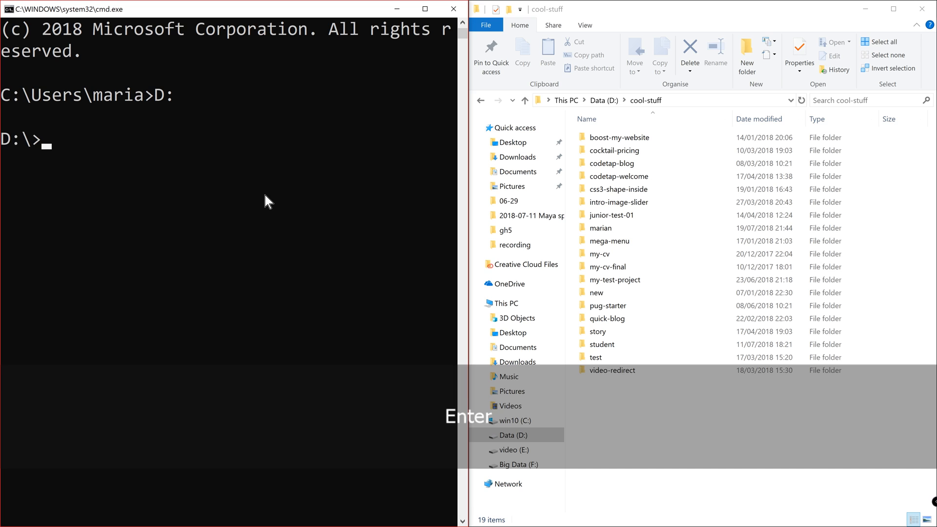
Step: Switch the Command Prompt to drive D: and cd into cool-stuff
{"action": "key", "text": "Return"}
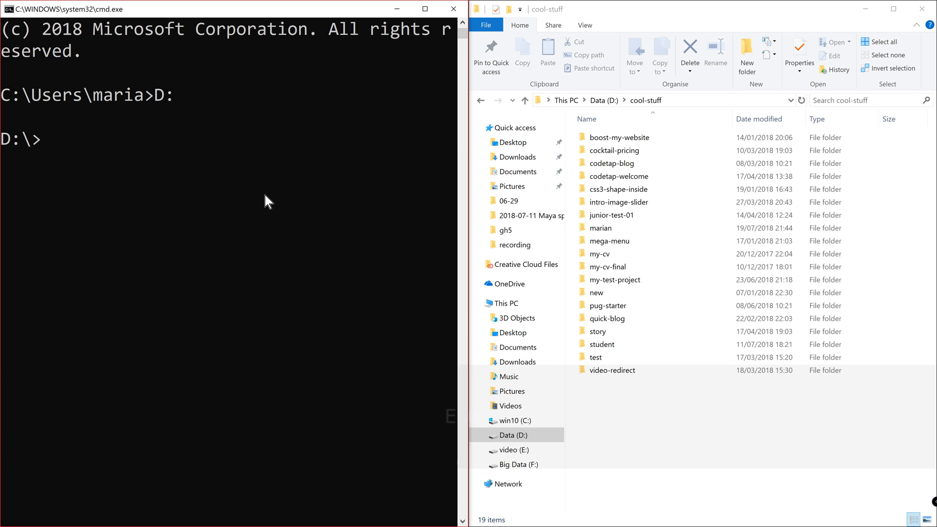
{"action": "type", "text": "cd"}
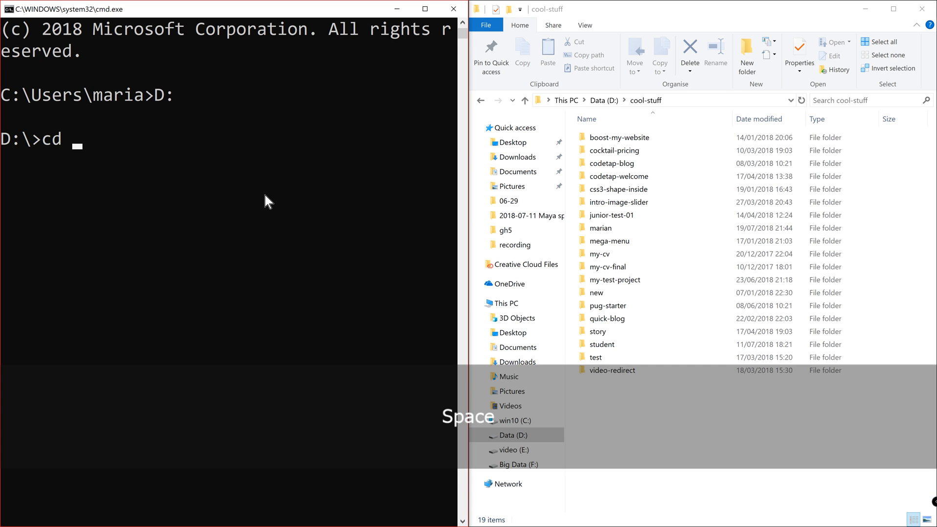
{"action": "type", "text": "cool-stuff"}
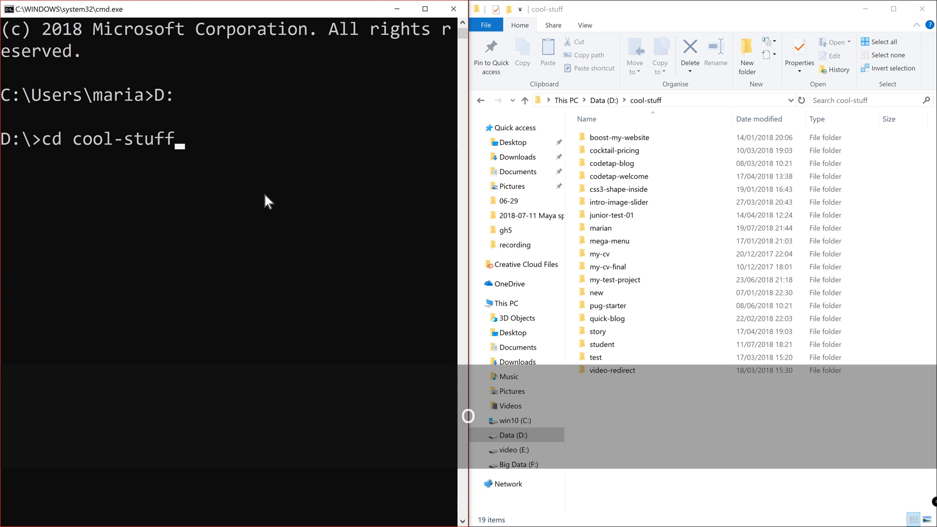
{"action": "key", "text": "Return"}
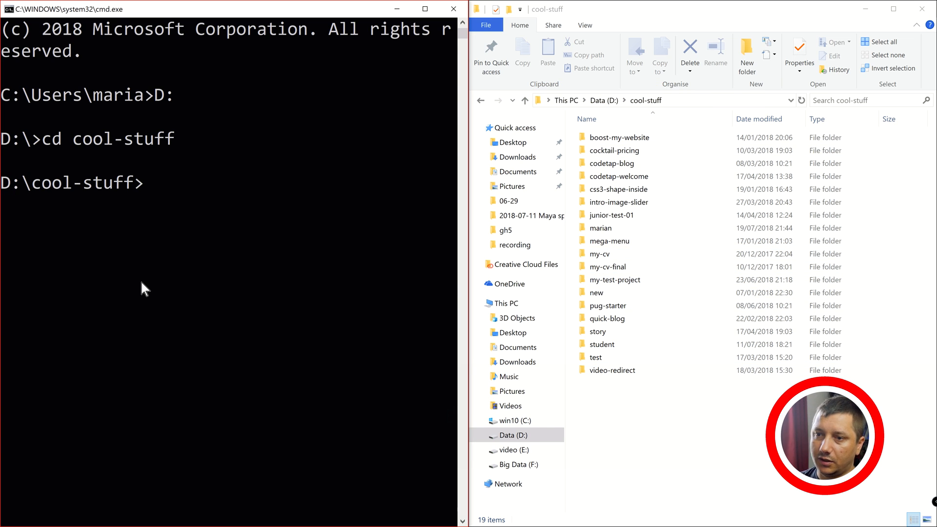
Step: Create the awesome-stuff folder with mkdir and move into it, mirrored in File Explorer
{"action": "type", "text": "mkdir"}
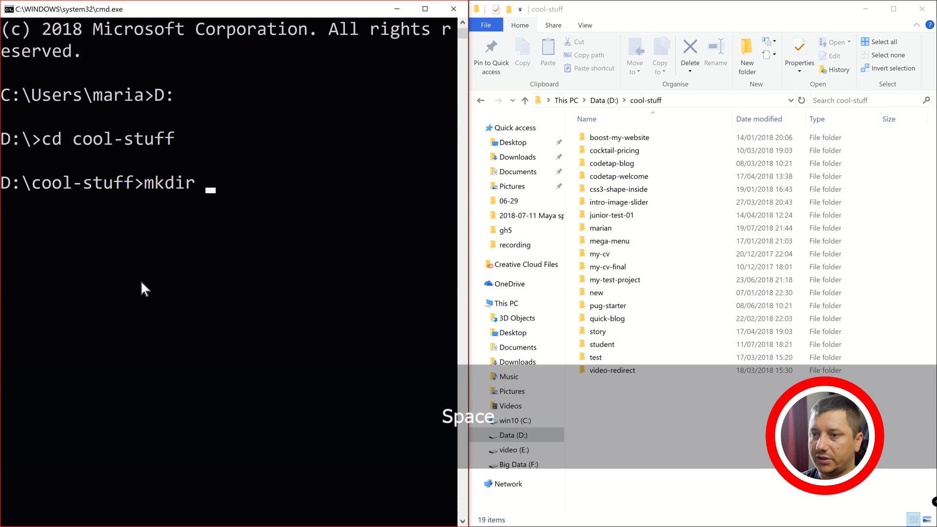
{"action": "type", "text": "awes"}
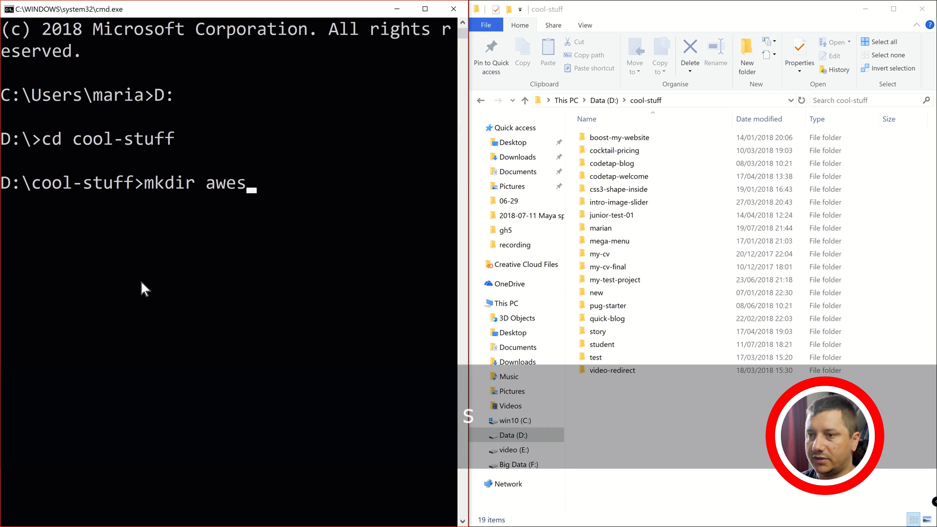
{"action": "type", "text": "ome-stuff"}
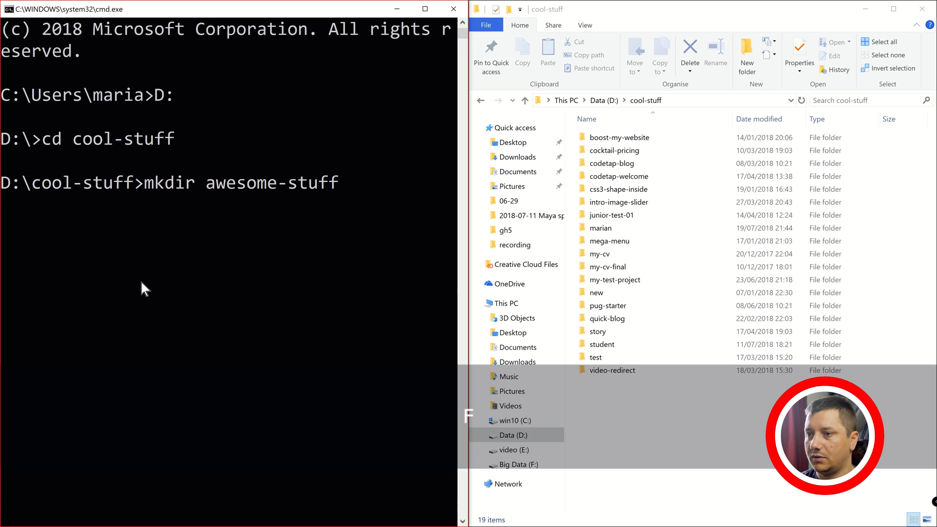
{"action": "key", "text": "Return"}
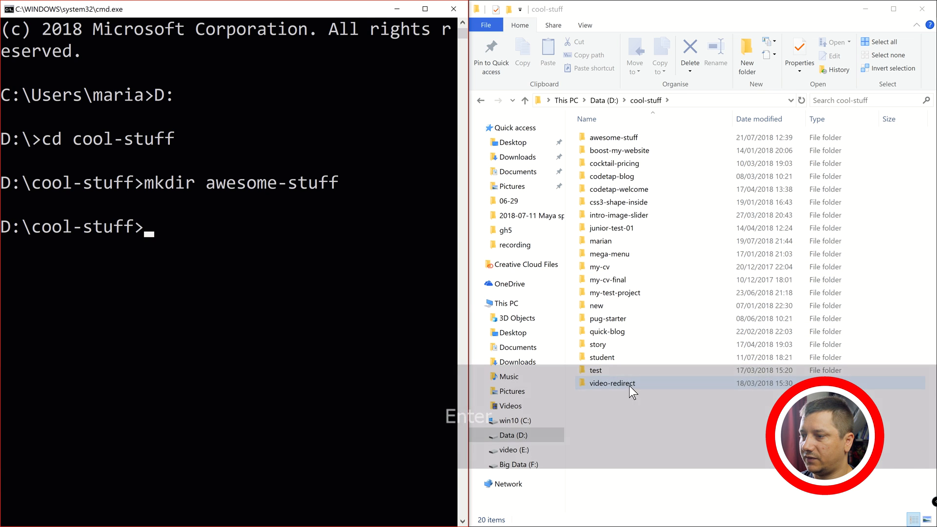
{"action": "left_click", "coordinate": [281, 299]}
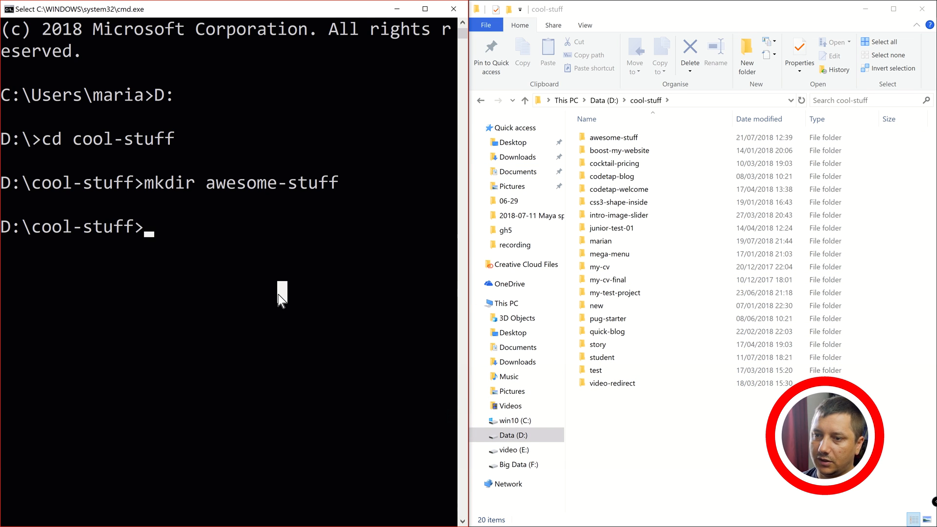
{"action": "type", "text": "cd awesome-stuff"}
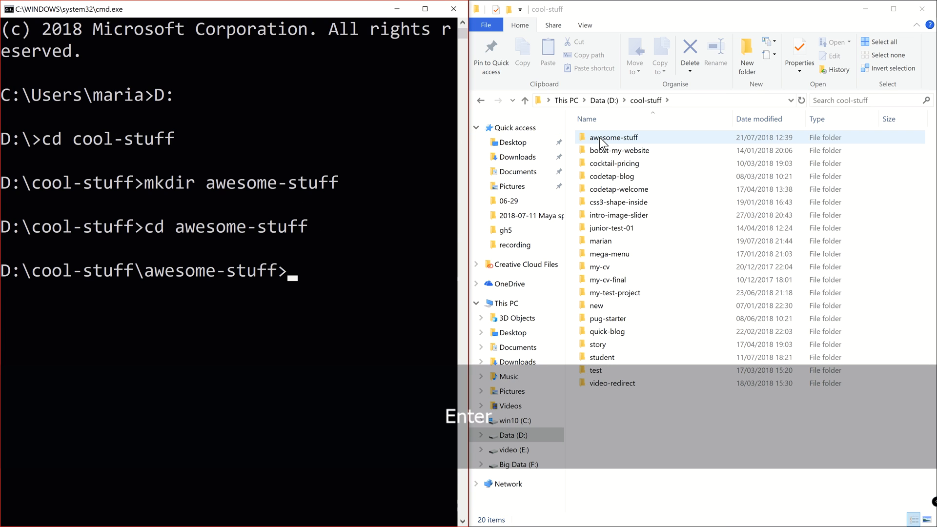
{"action": "double_click", "coordinate": [613, 136]}
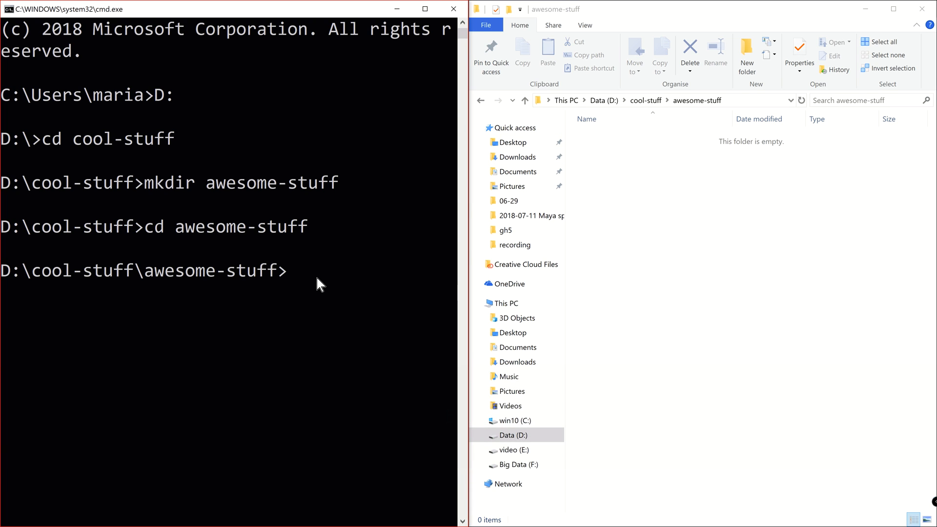
Step: Create and enter the meet-pug folder, then enter 'code .' to launch VS Code there
{"action": "type", "text": "mkdir"}
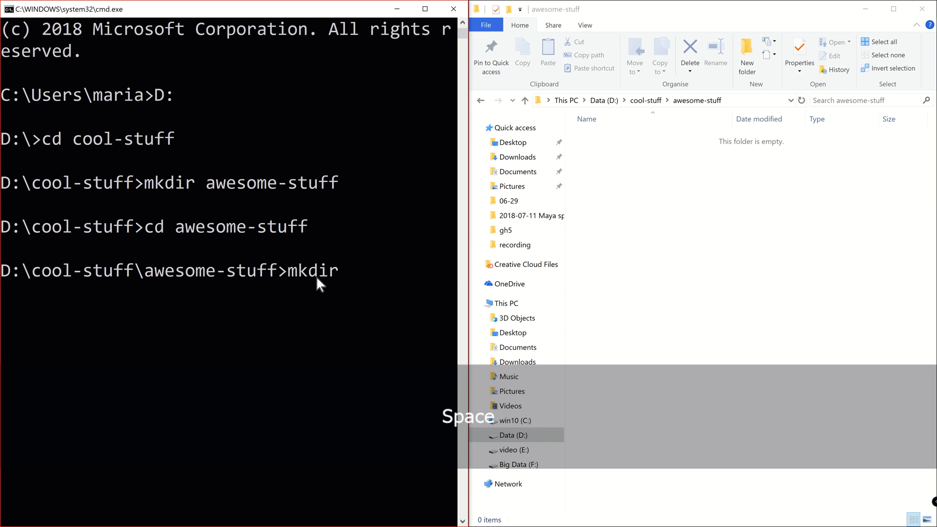
{"action": "type", "text": "meet-pug"}
{"action": "type", "text": "cd"}
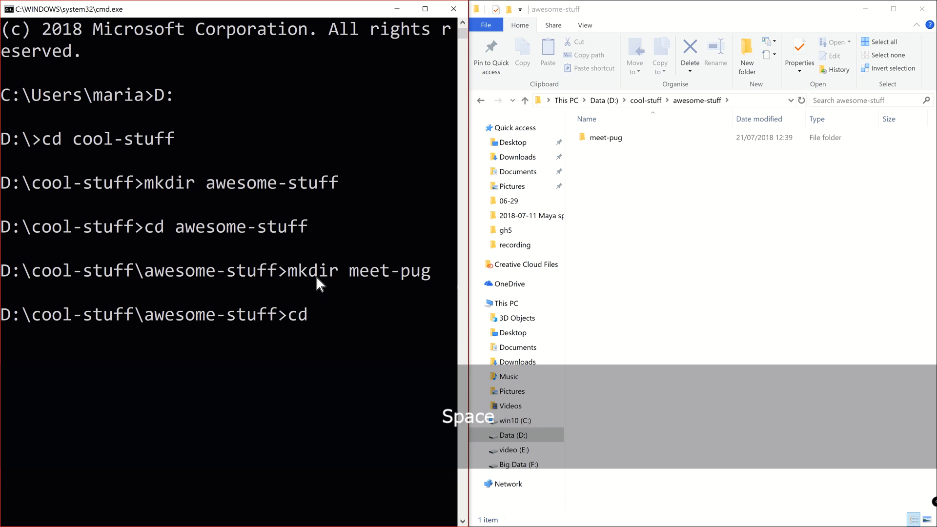
{"action": "type", "text": "pug"}
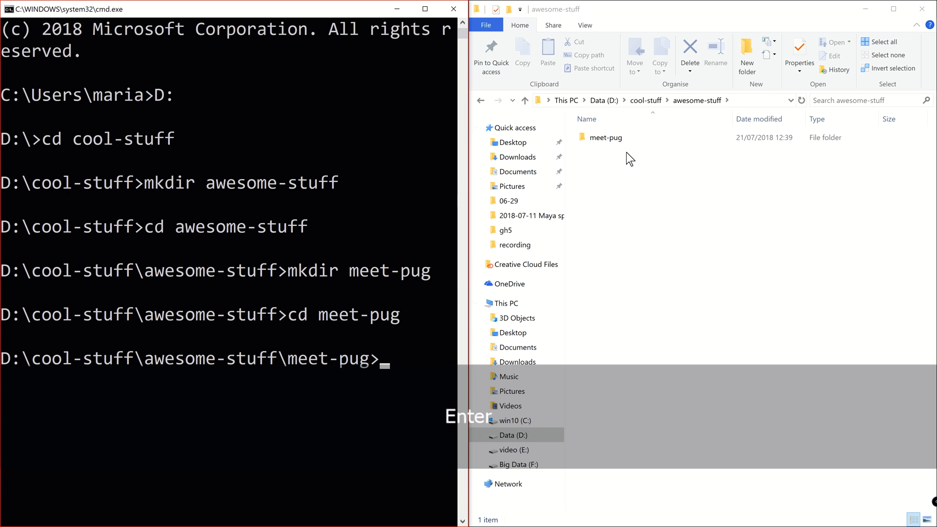
{"action": "double_click", "coordinate": [605, 137]}
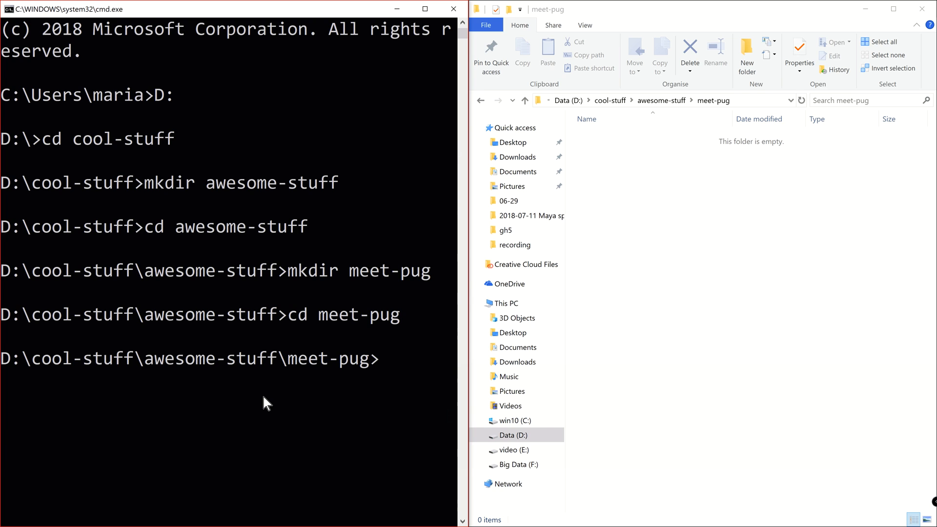
{"action": "type", "text": "code ."}
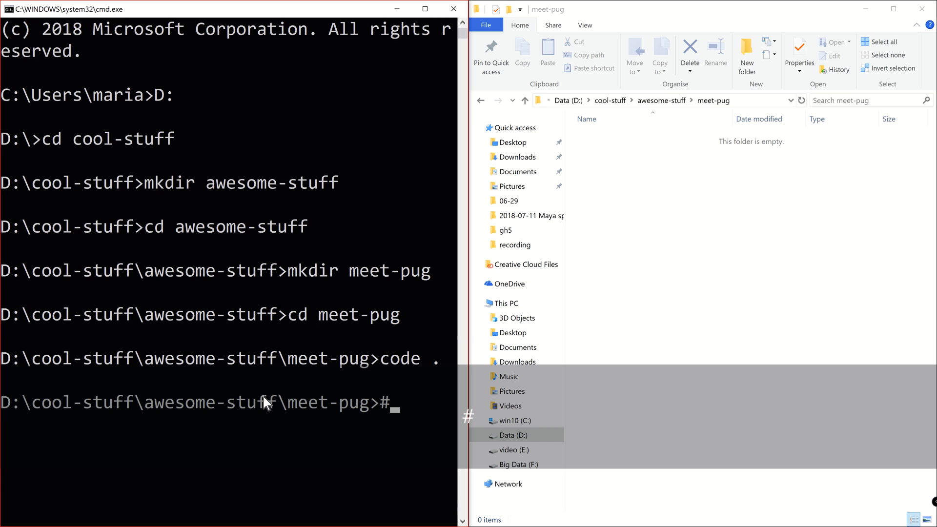
Step: Open VS Code on meet-pug, hide the Explorer sidebar and close the Welcome tab
{"action": "key", "text": "Return"}
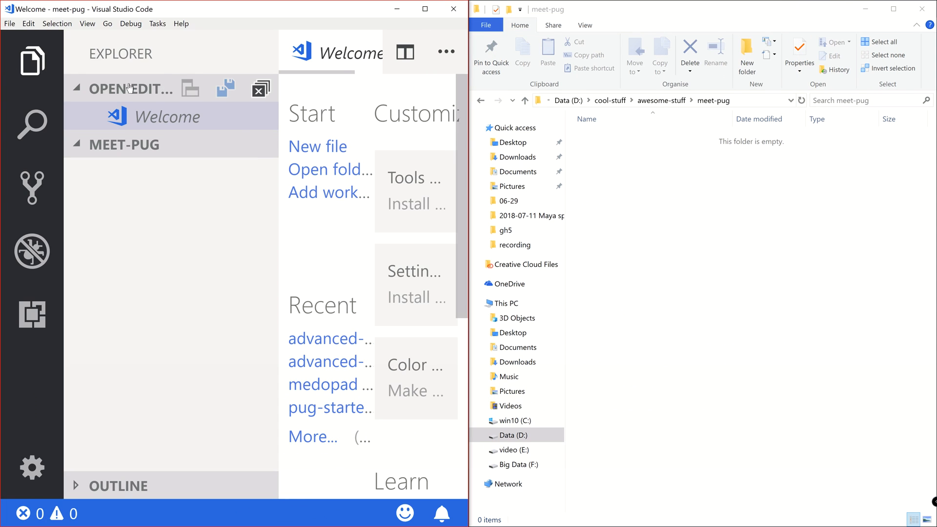
{"action": "mouse_move", "coordinate": [273, 113]}
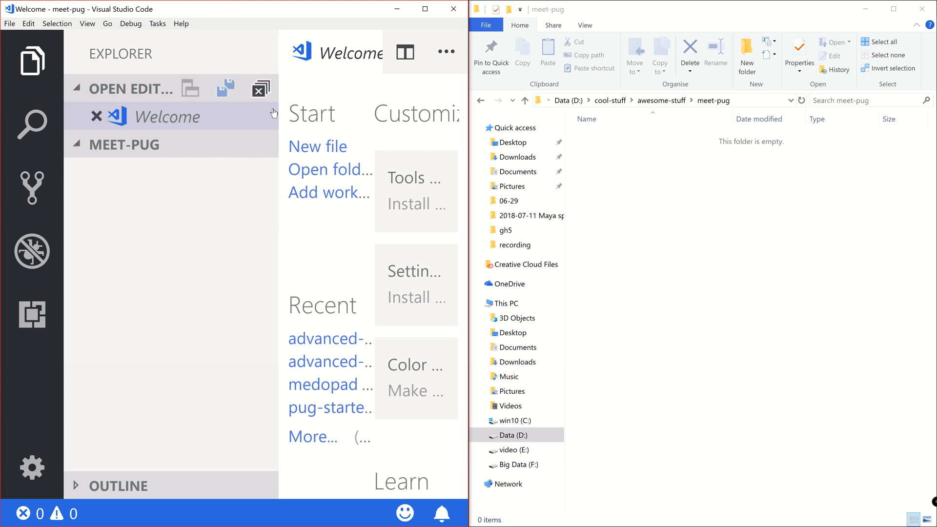
{"action": "left_click", "coordinate": [31, 60]}
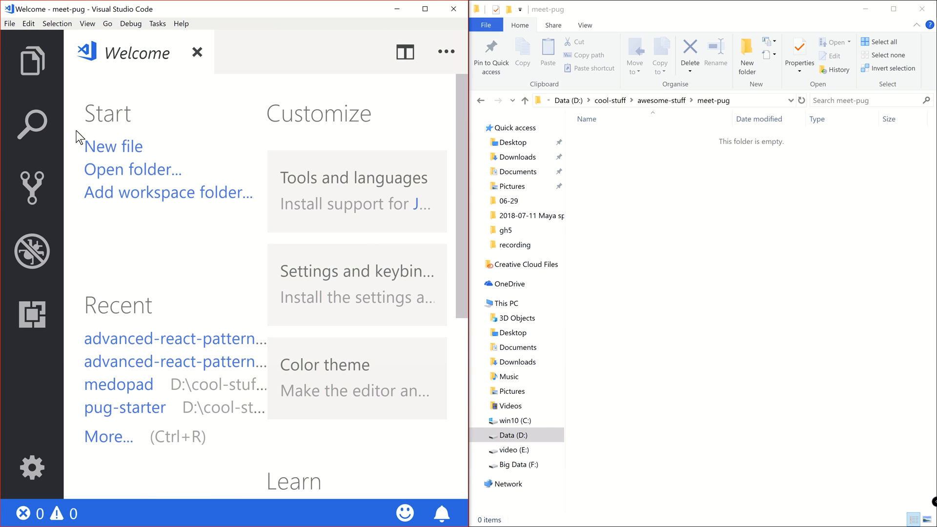
{"action": "left_click", "coordinate": [197, 52]}
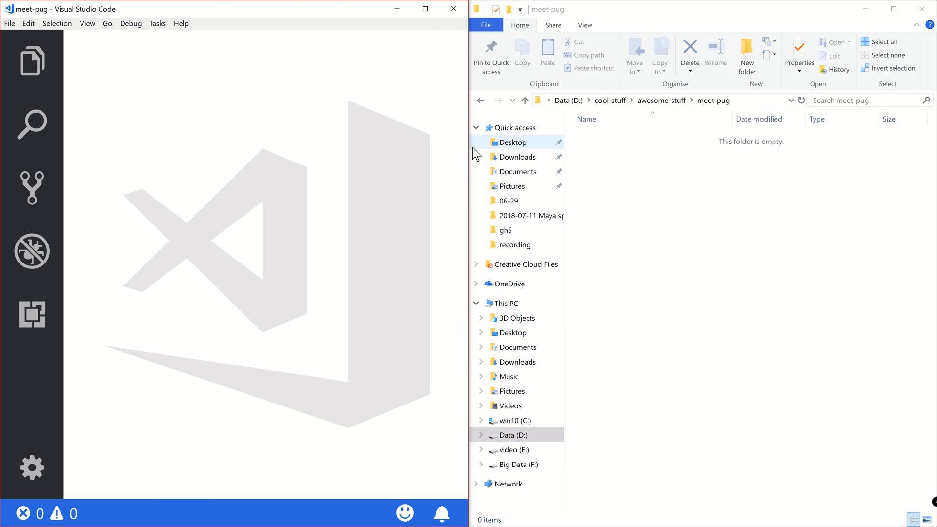
{"action": "mouse_move", "coordinate": [923, 10]}
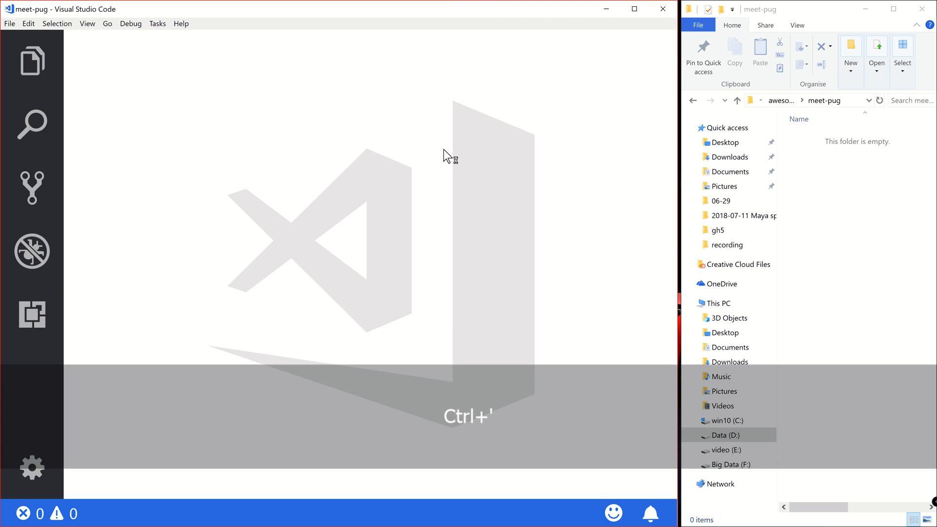
Step: In the integrated terminal, run npm install pug-cli globally and test the pug command
{"action": "key", "text": "ctrl+`"}
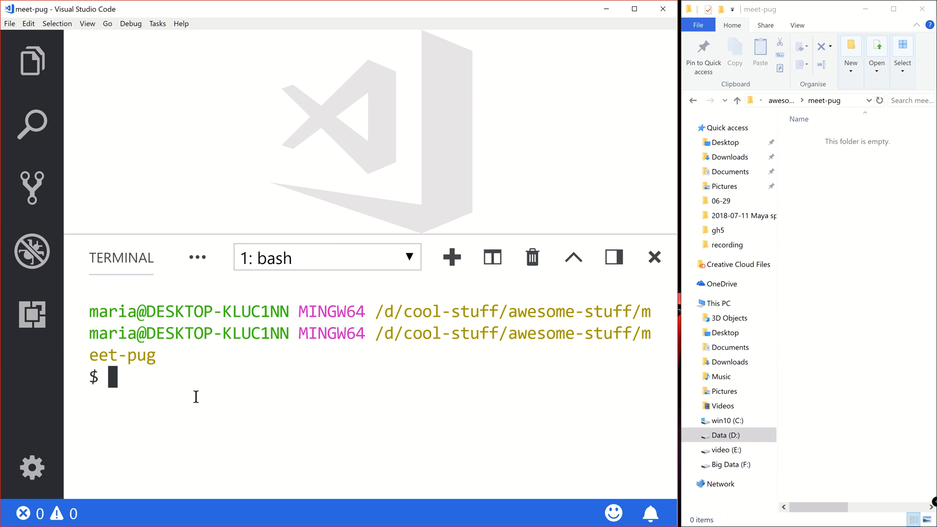
{"action": "key", "text": "alt+tab"}
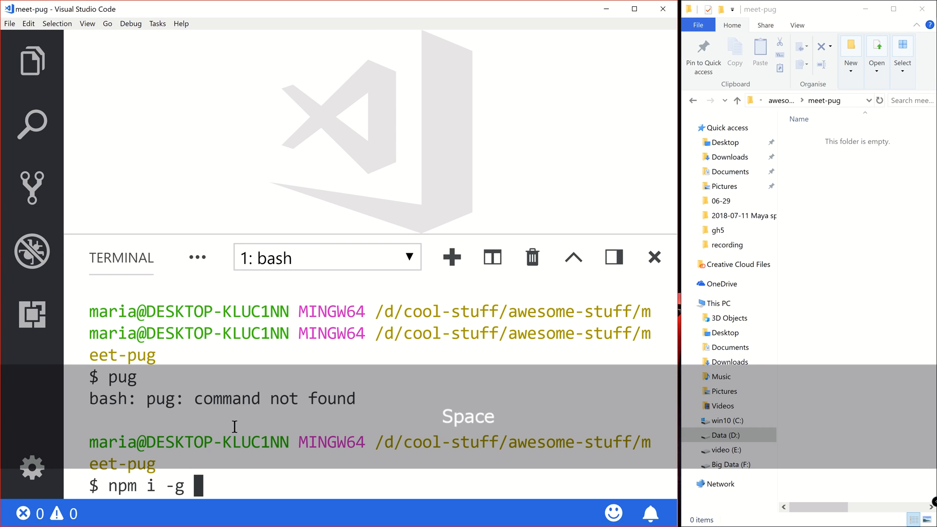
{"action": "key", "text": "p"}
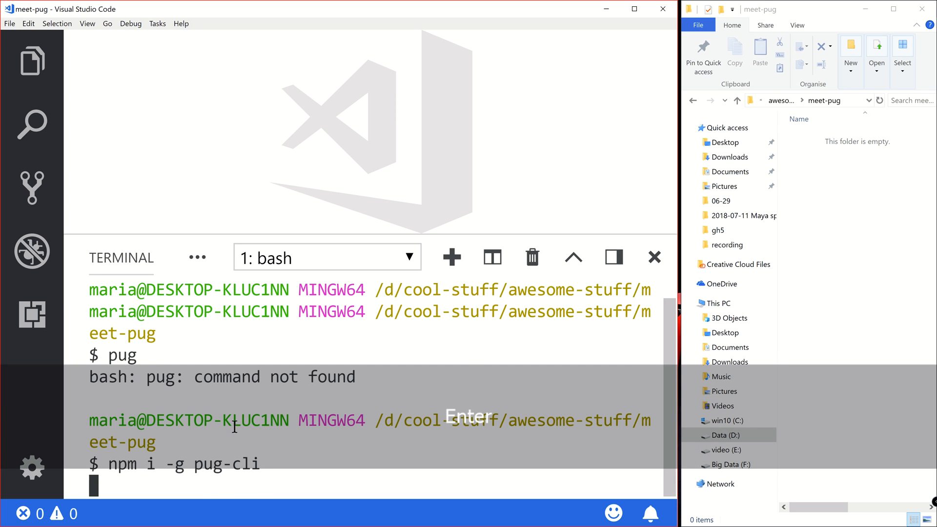
{"action": "key", "text": "Return"}
{"action": "type", "text": "pug"}
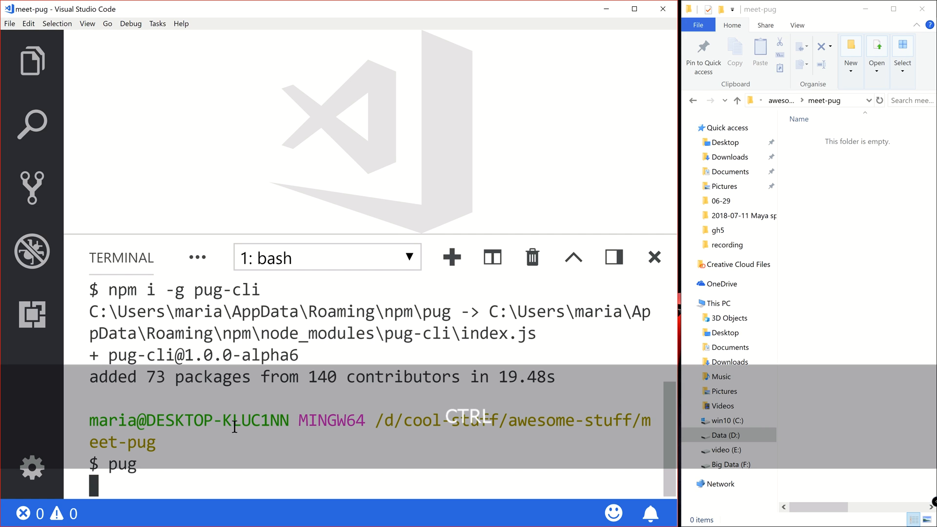
{"action": "key", "text": "Ctrl+C"}
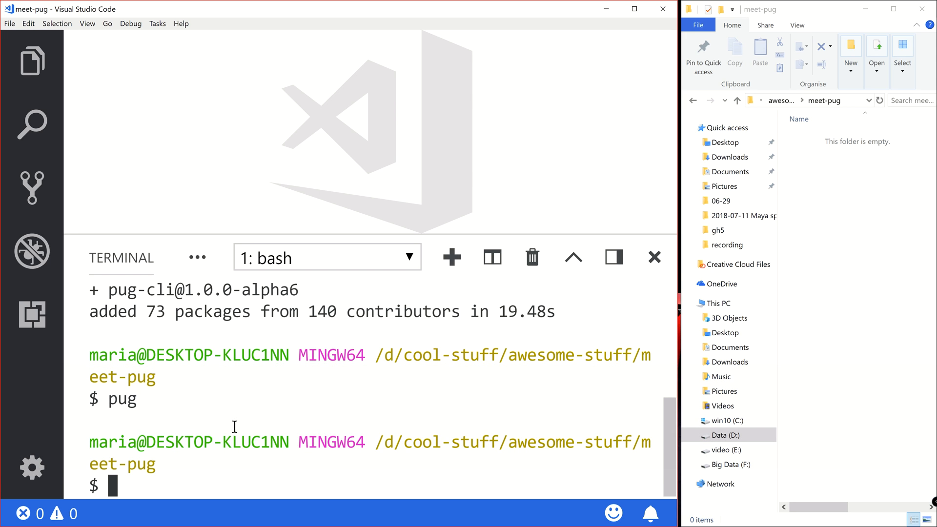
Step: Create index.pug in meet-pug containing 'h1 hello' and save it
{"action": "left_click", "coordinate": [31, 60]}
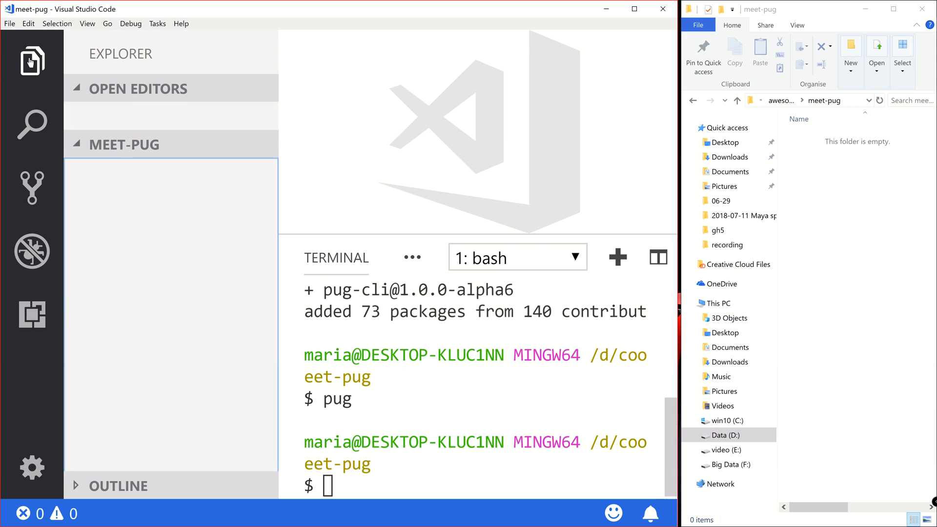
{"action": "left_click", "coordinate": [155, 116]}
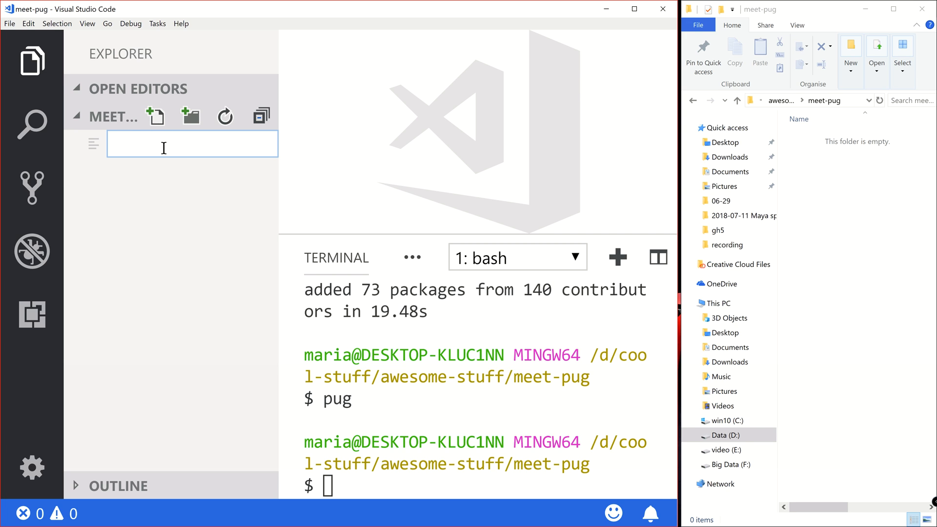
{"action": "mouse_move", "coordinate": [191, 143]}
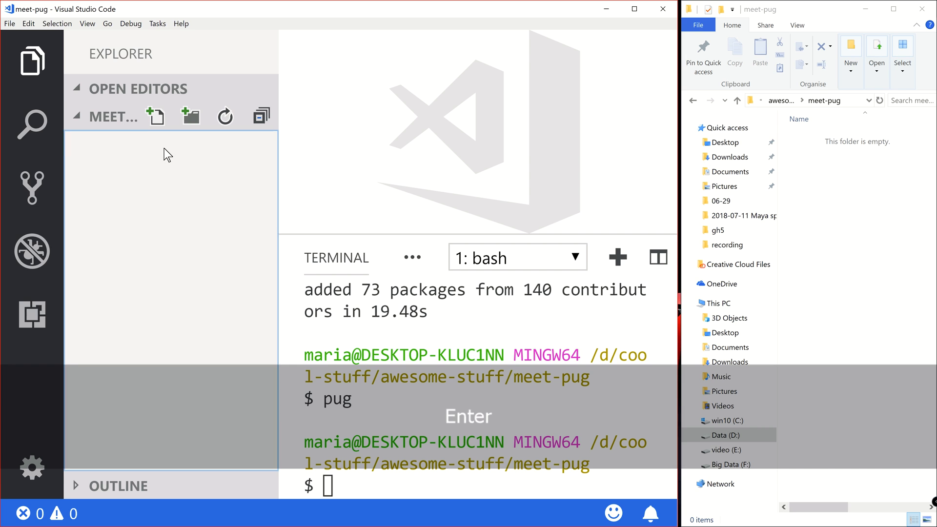
{"action": "left_click", "coordinate": [155, 116]}
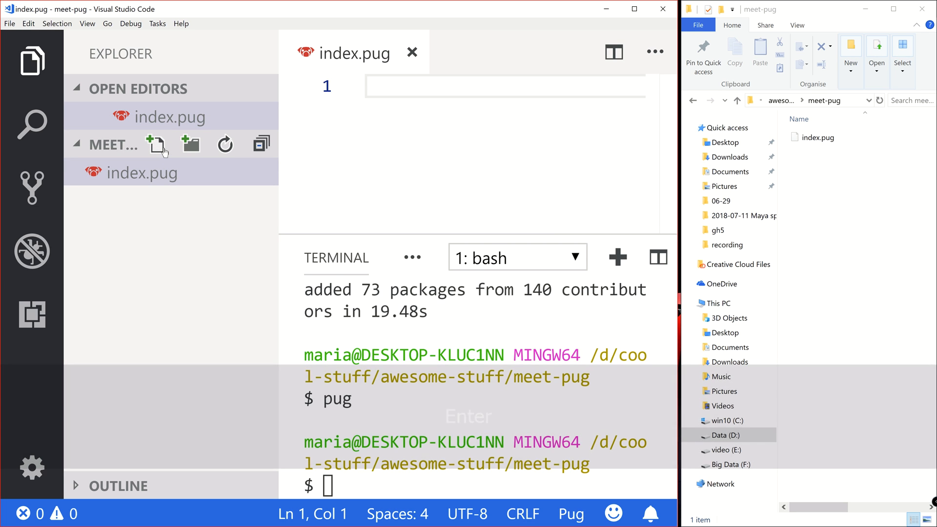
{"action": "type", "text": "h1"}
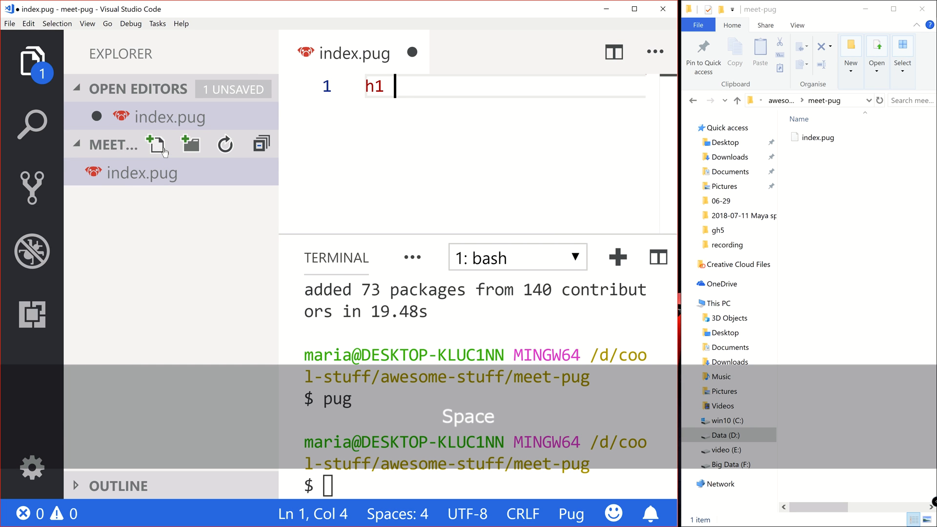
{"action": "type", "text": "hello"}
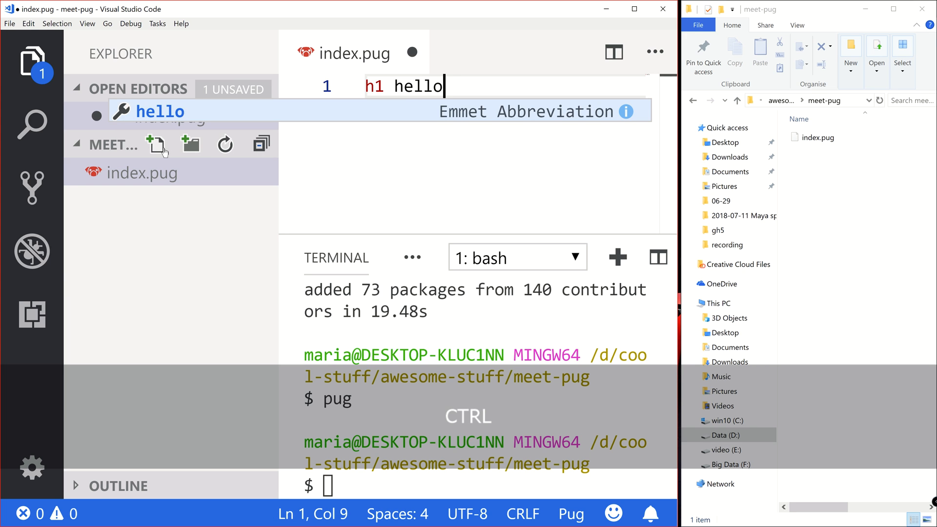
{"action": "key", "text": "ctrl+s"}
{"action": "type", "text": "pug index.pug"}
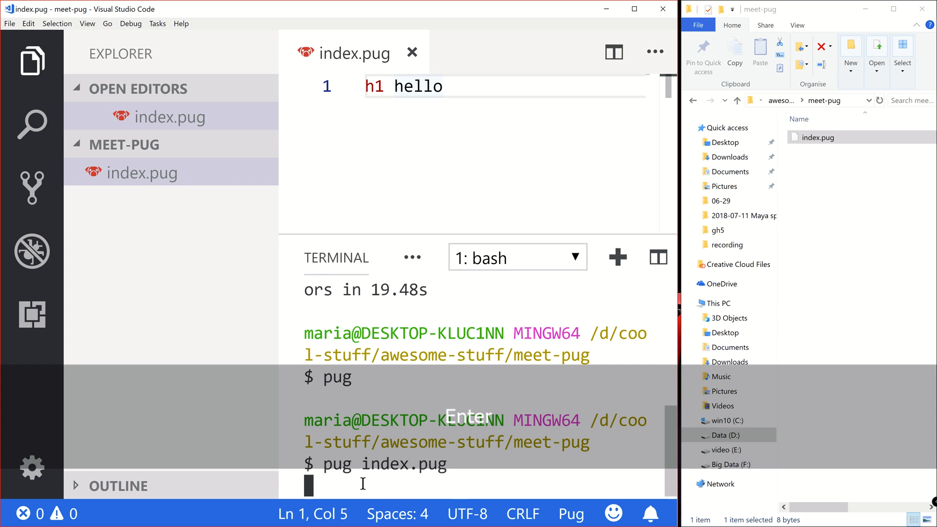
Step: Compile index.pug into index.html and show both files in stacked editor panes
{"action": "key", "text": "Return"}
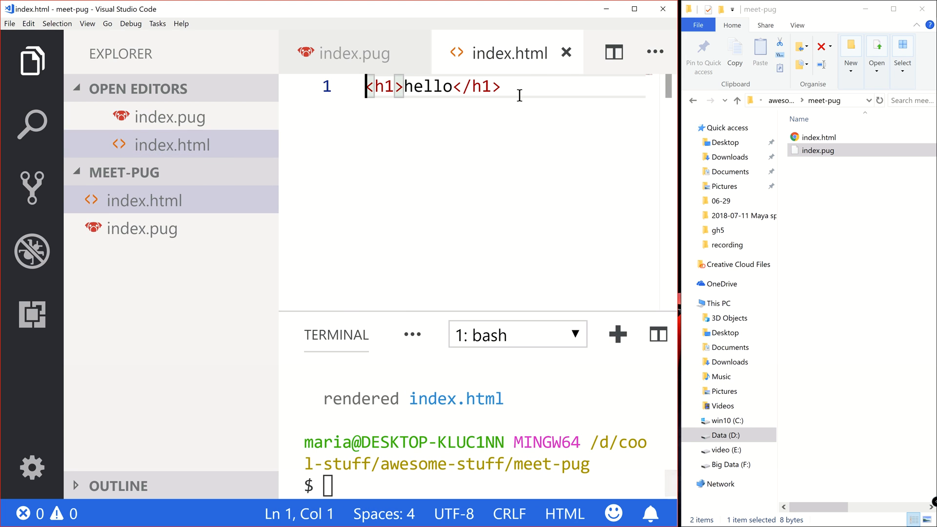
{"action": "left_click", "coordinate": [613, 51]}
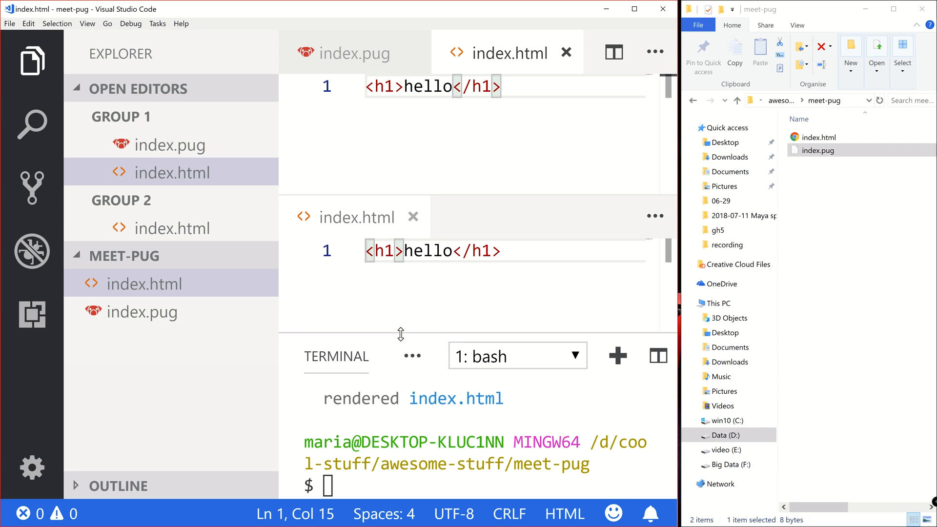
{"action": "mouse_move", "coordinate": [189, 187]}
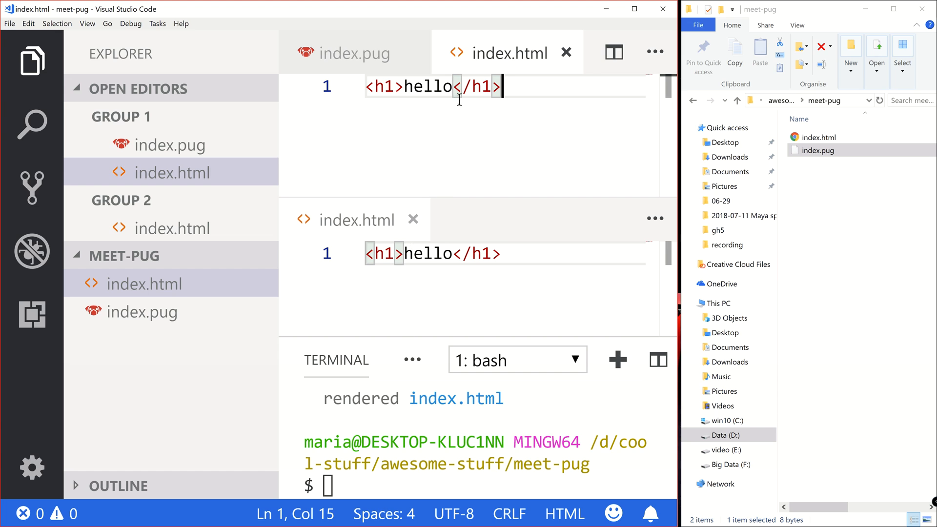
{"action": "left_click", "coordinate": [352, 52]}
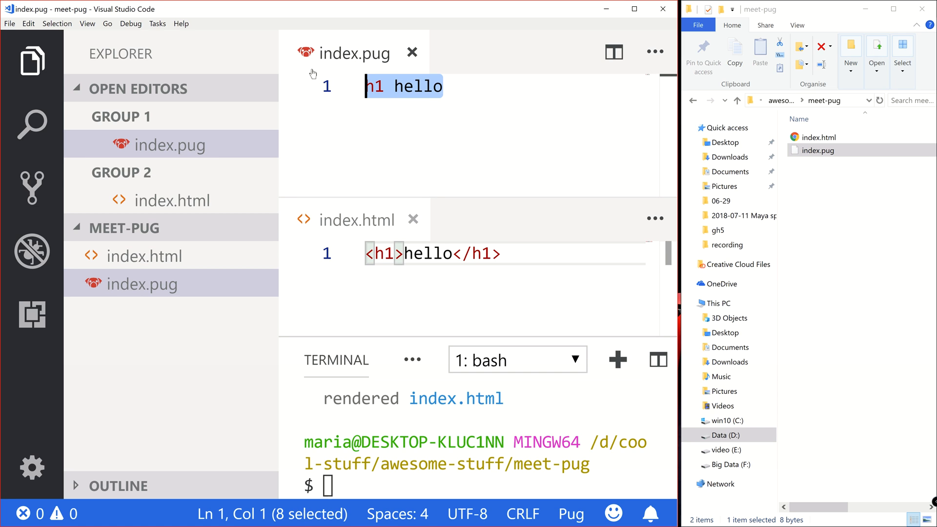
{"action": "left_click", "coordinate": [430, 253]}
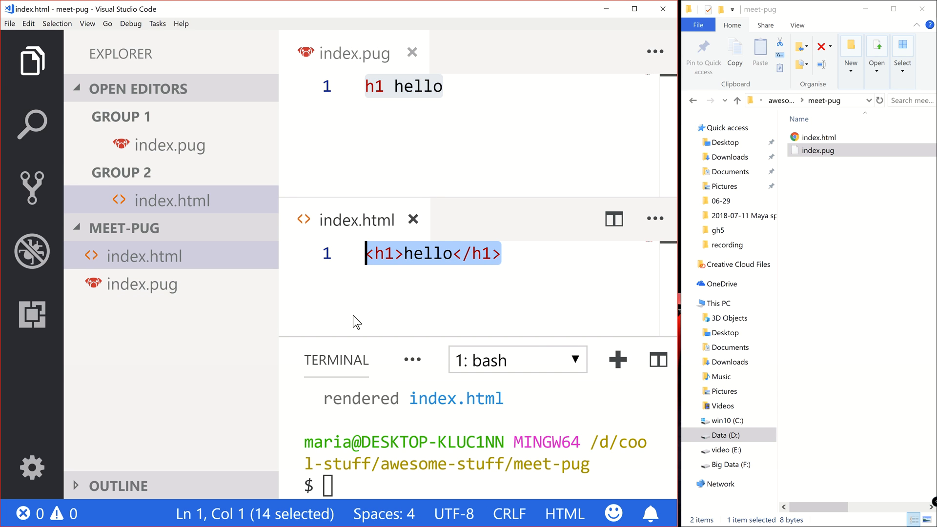
{"action": "mouse_move", "coordinate": [397, 416]}
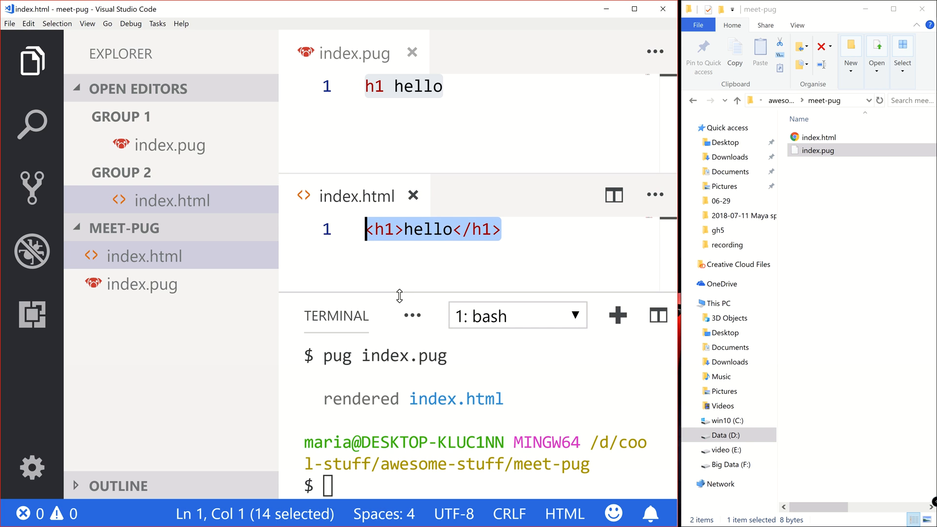
Step: Run pug index.pug -w in watch mode and save the heading as hello!? so it re-renders
{"action": "left_click", "coordinate": [485, 148]}
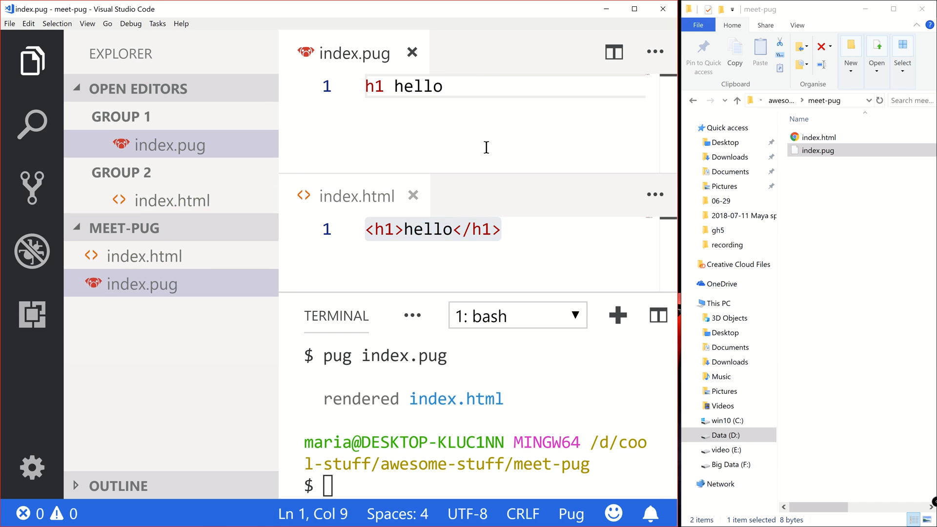
{"action": "type", "text": "!"}
{"action": "left_click", "coordinate": [503, 230]}
{"action": "type", "text": "!"}
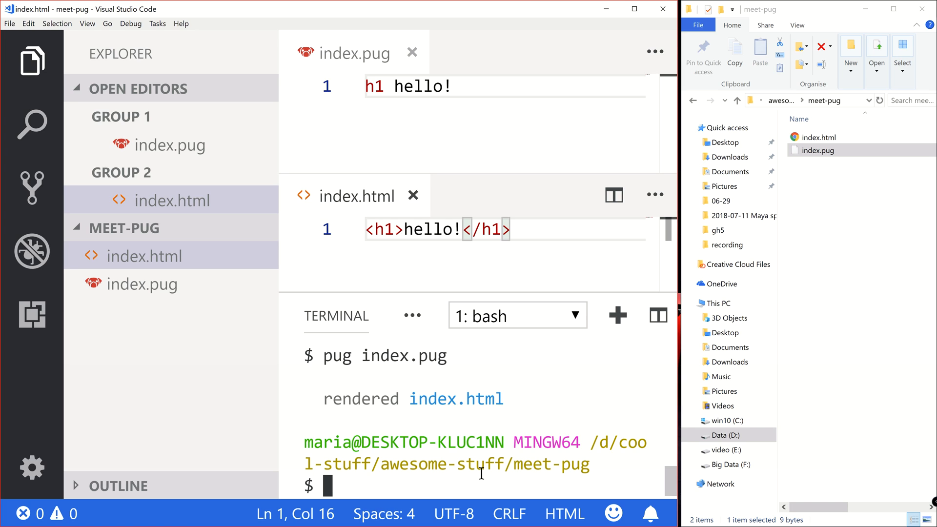
{"action": "type", "text": "pug index.pug -"}
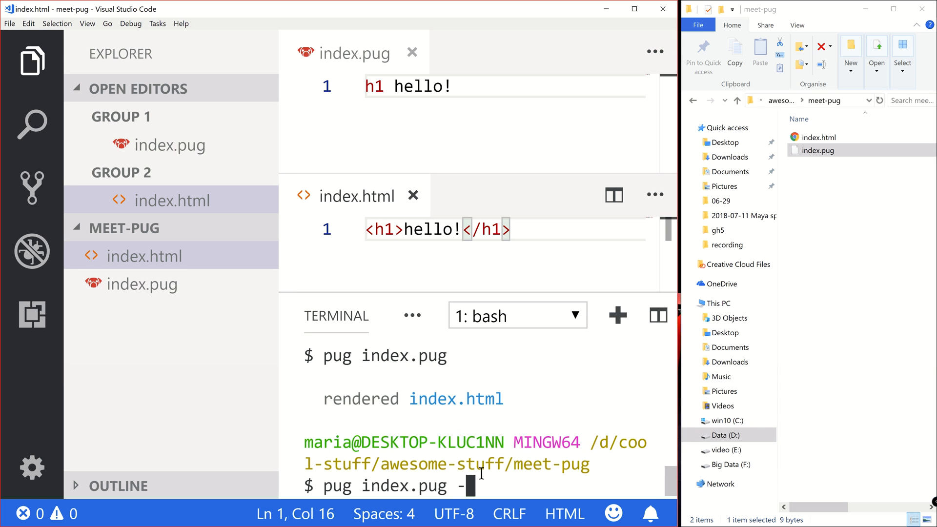
{"action": "type", "text": "w"}
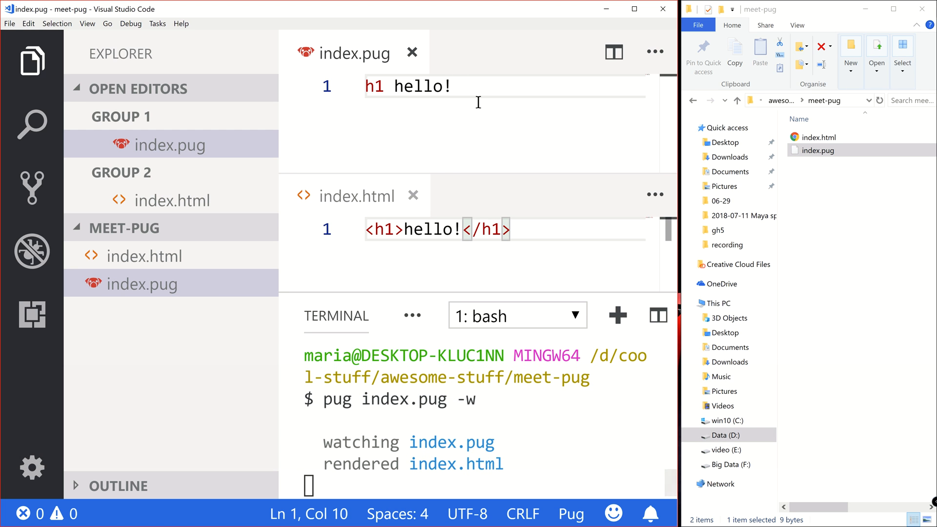
{"action": "key", "text": "ctrl+s"}
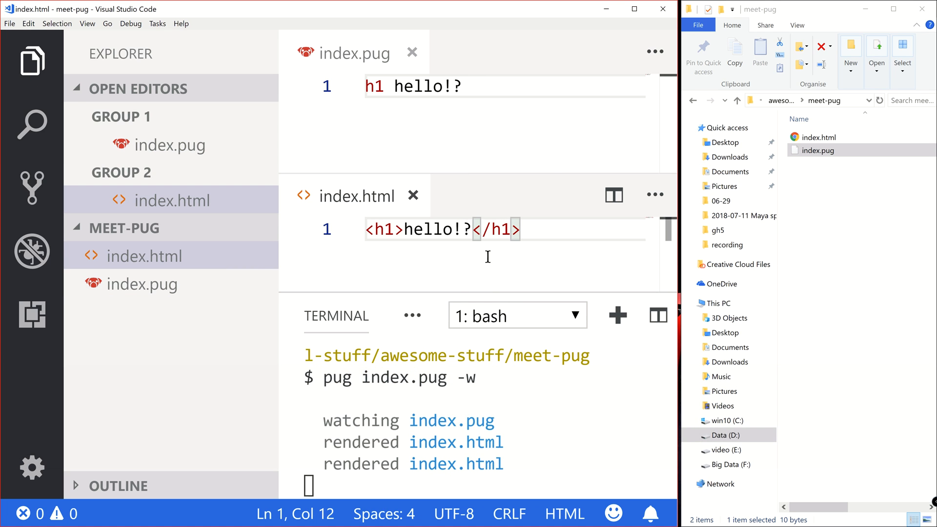
{"action": "mouse_move", "coordinate": [226, 145]}
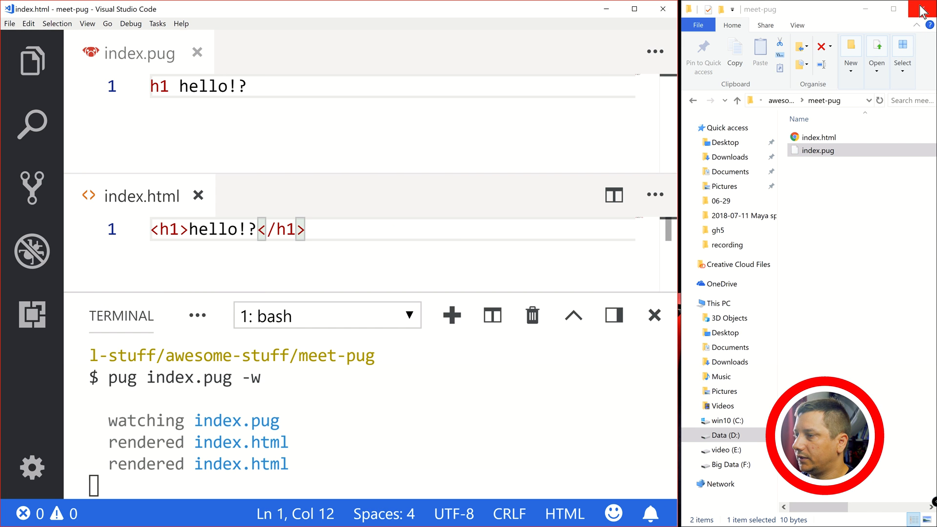
Step: Close File Explorer, hide the terminal panel and extend the heading to hello!?!!!
{"action": "left_click", "coordinate": [922, 9]}
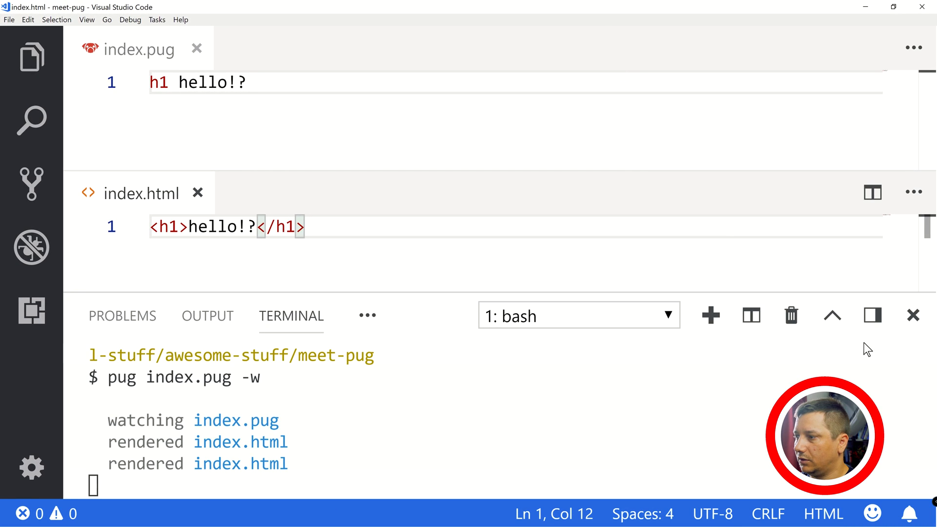
{"action": "mouse_move", "coordinate": [913, 315]}
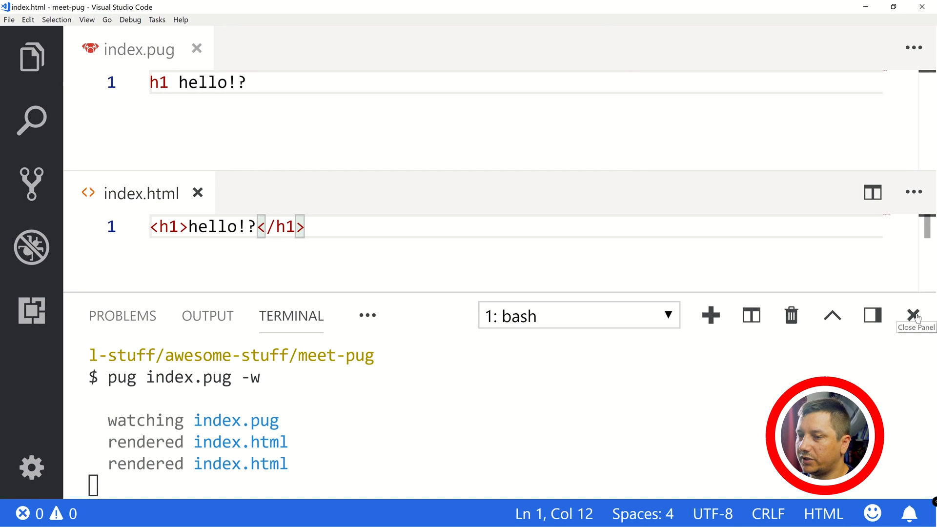
{"action": "left_click", "coordinate": [913, 315]}
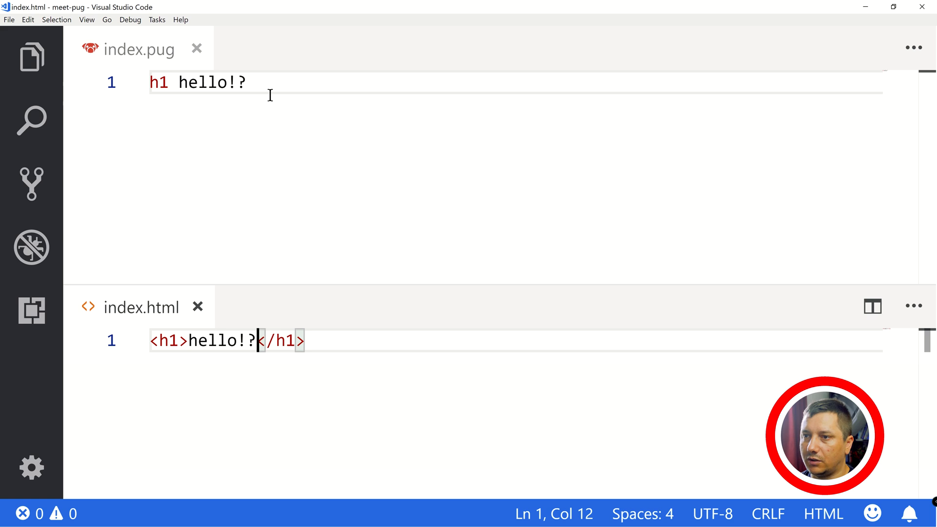
{"action": "type", "text": "!!!"}
{"action": "type", "text": "-"}
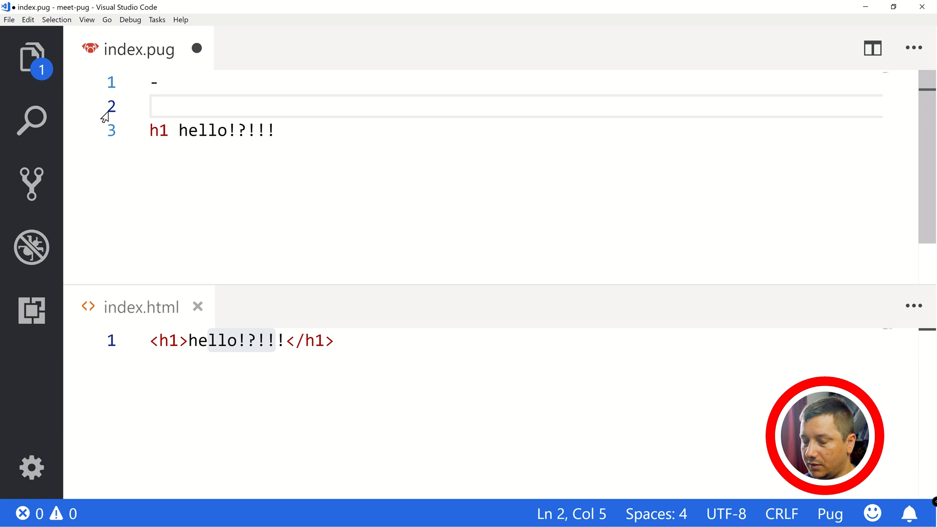
{"action": "mouse_move", "coordinate": [188, 121]}
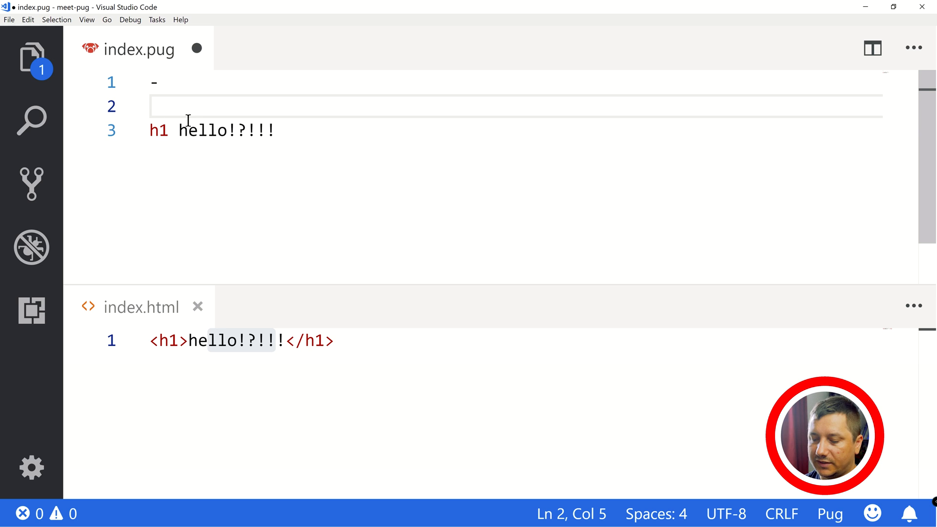
Step: Declare var peopleList as an array in the code block and open a line inside it
{"action": "key", "text": "Backspace"}
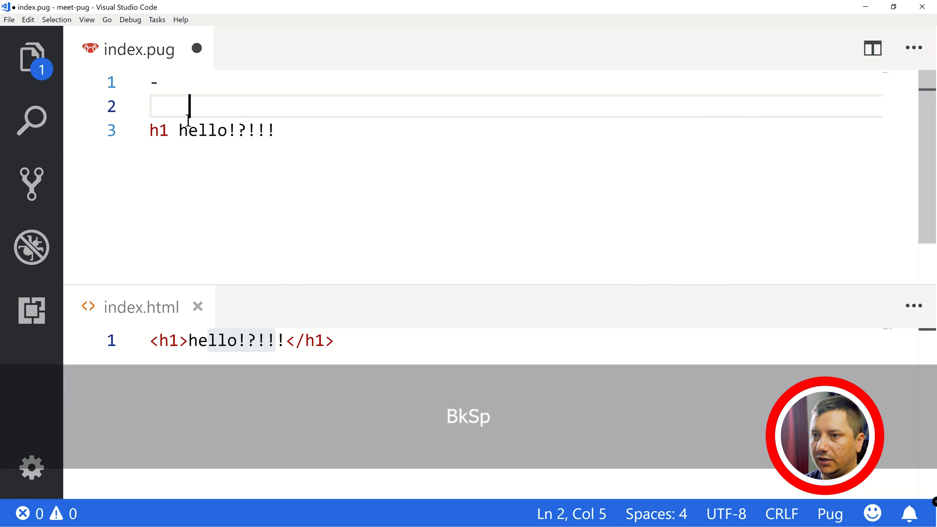
{"action": "type", "text": "va"}
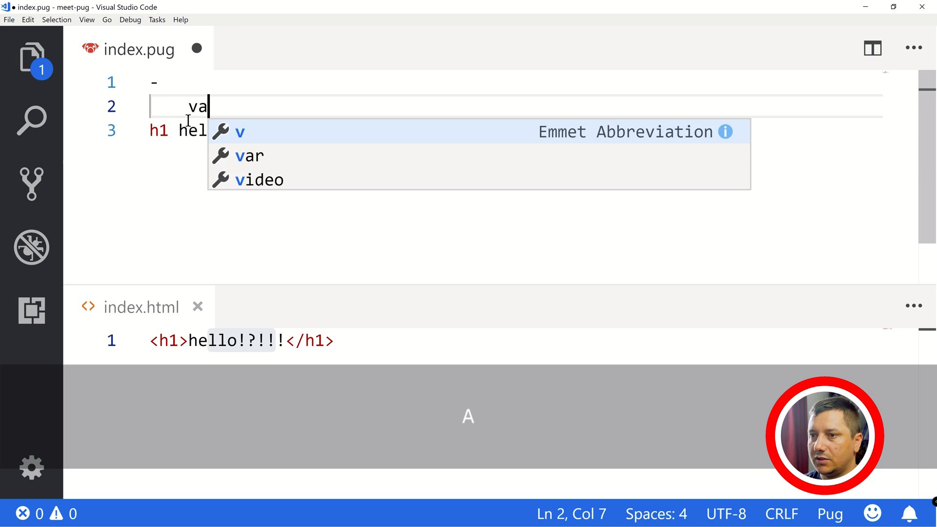
{"action": "type", "text": "r"}
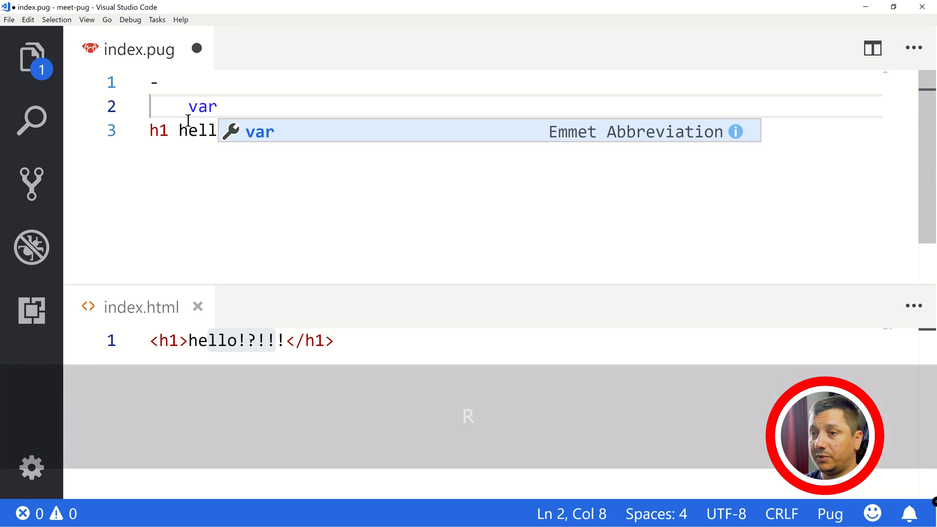
{"action": "key", "text": "space"}
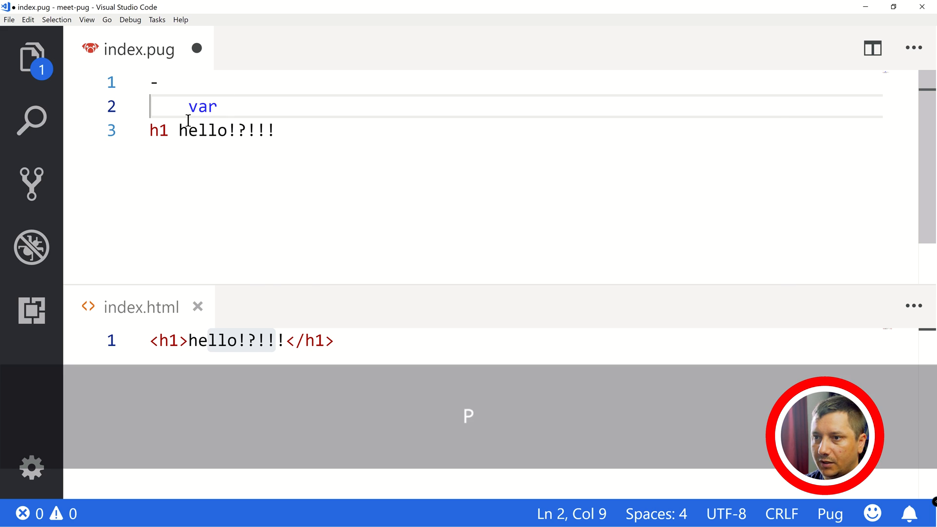
{"action": "type", "text": "peopleList = ["}
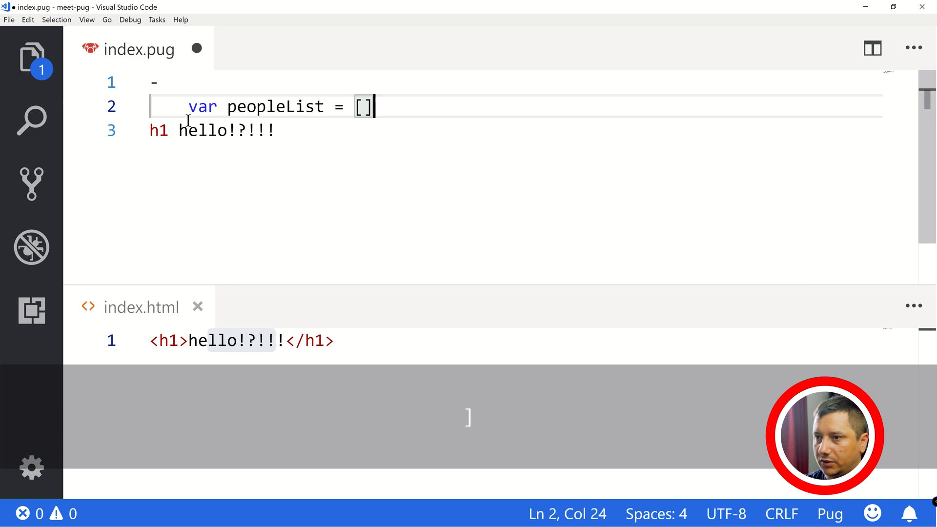
{"action": "key", "text": "Left"}
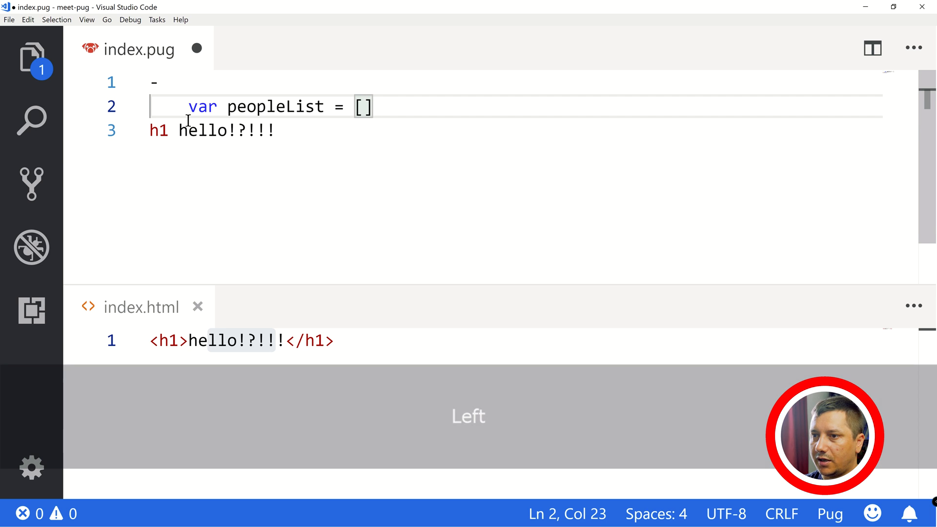
{"action": "key", "text": "Enter"}
{"action": "type", "text": "{"}
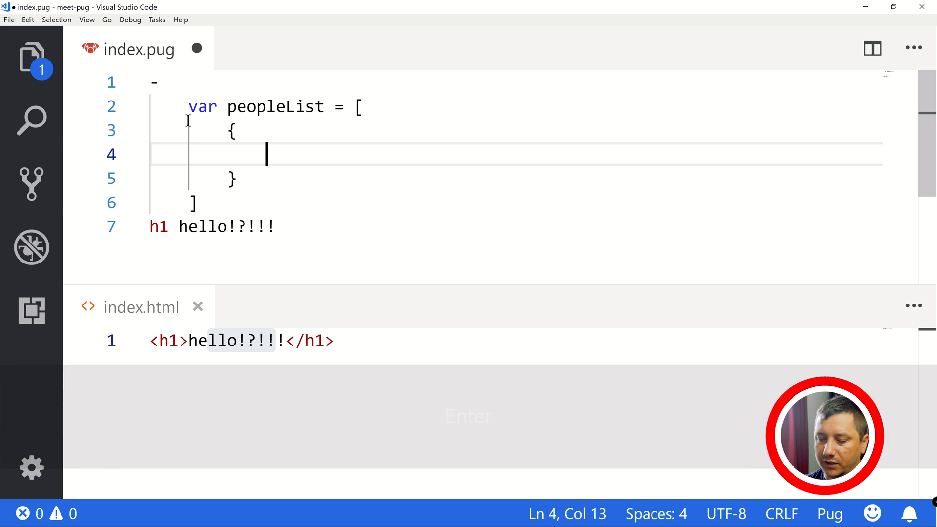
Step: Add the first person object with name "Marian" and age 36
{"action": "type", "text": "name:"}
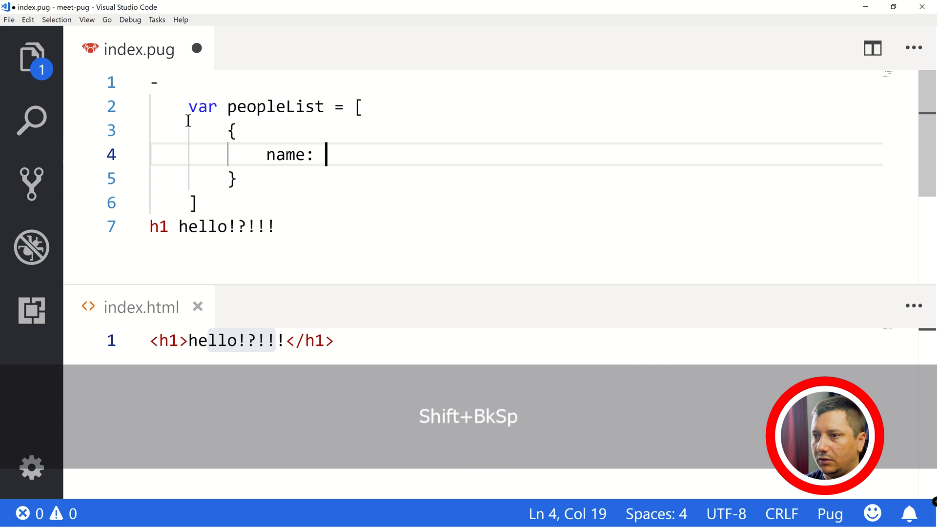
{"action": "type", "text": "\"Marian\""}
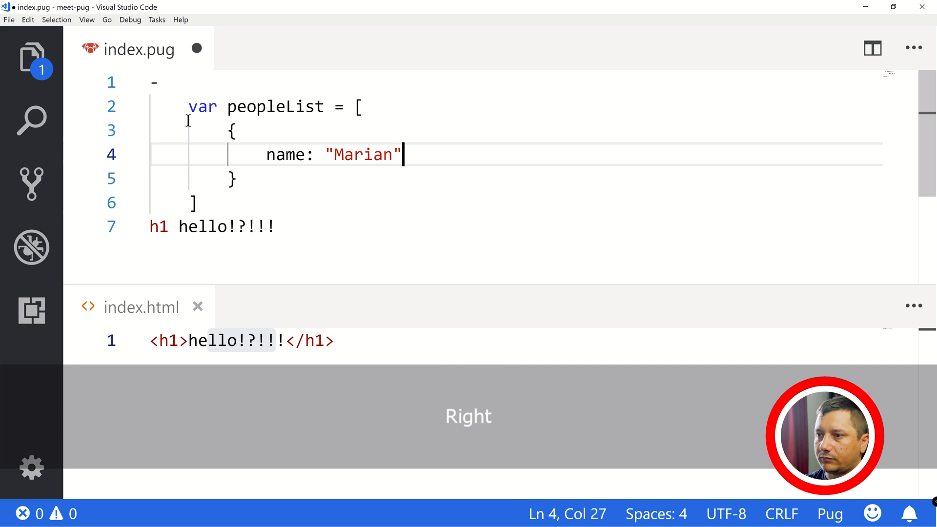
{"action": "key", "text": "Enter"}
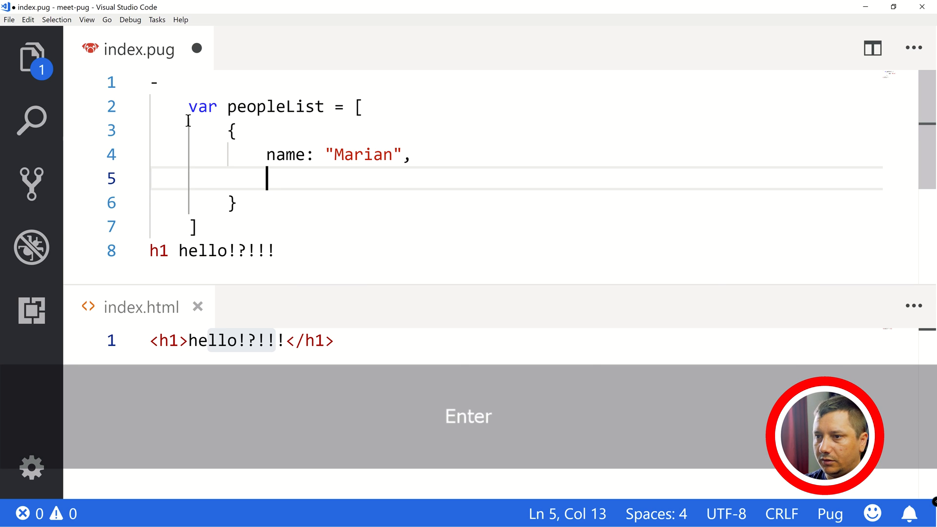
{"action": "type", "text": "age: 3"}
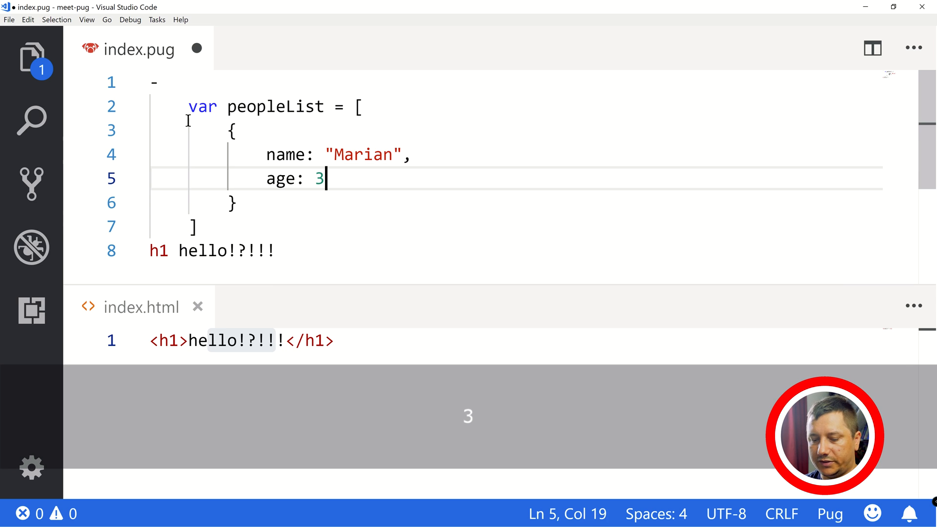
{"action": "type", "text": "6"}
{"action": "left_click", "coordinate": [515, 202]}
{"action": "type", "text": ","}
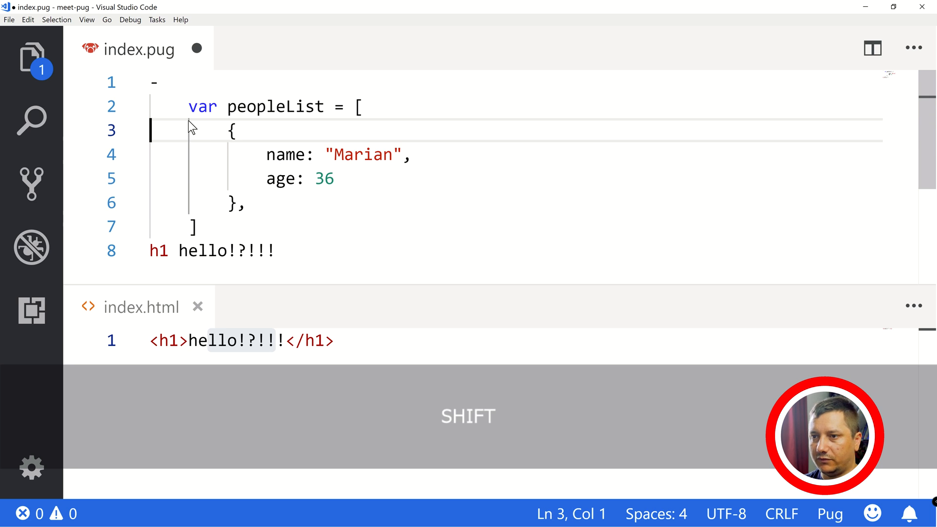
Step: Select the whole Marian object's lines in peopleList
{"action": "key", "text": "Left"}
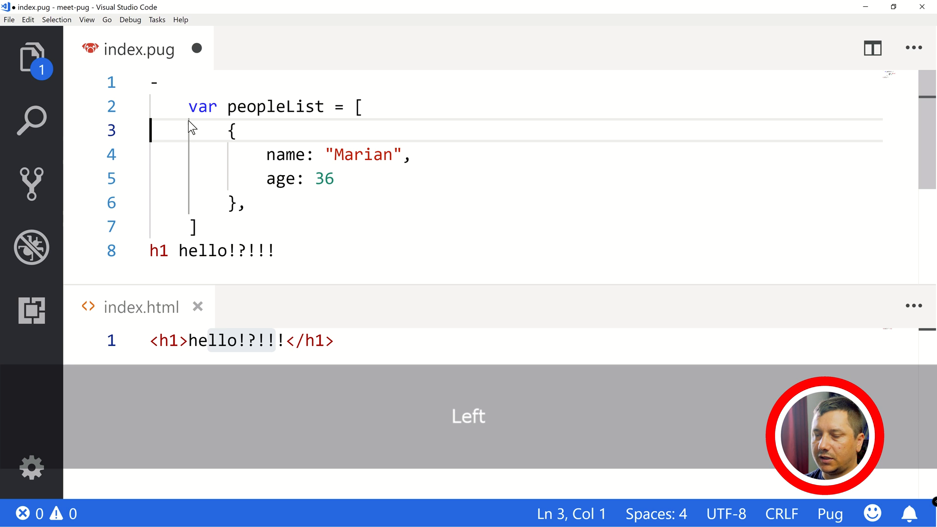
{"action": "key", "text": "shift"}
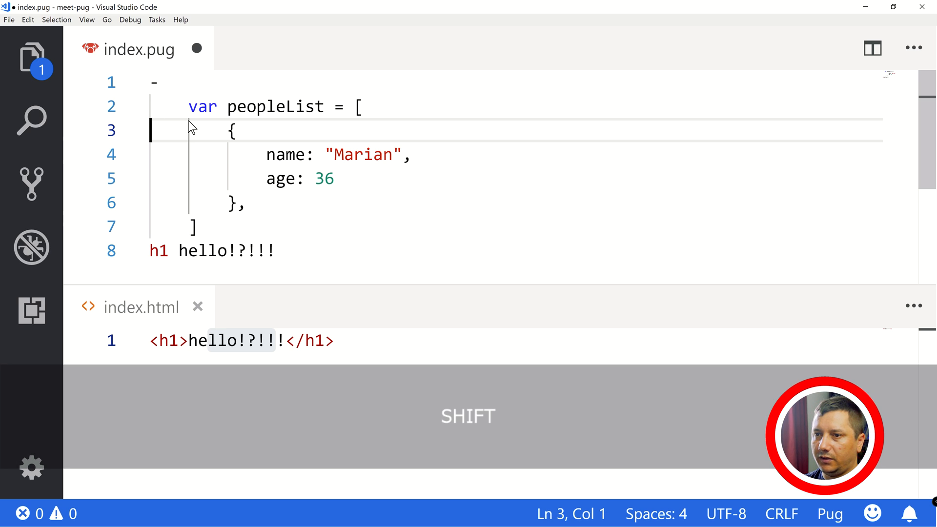
{"action": "key", "text": "Shift+Down"}
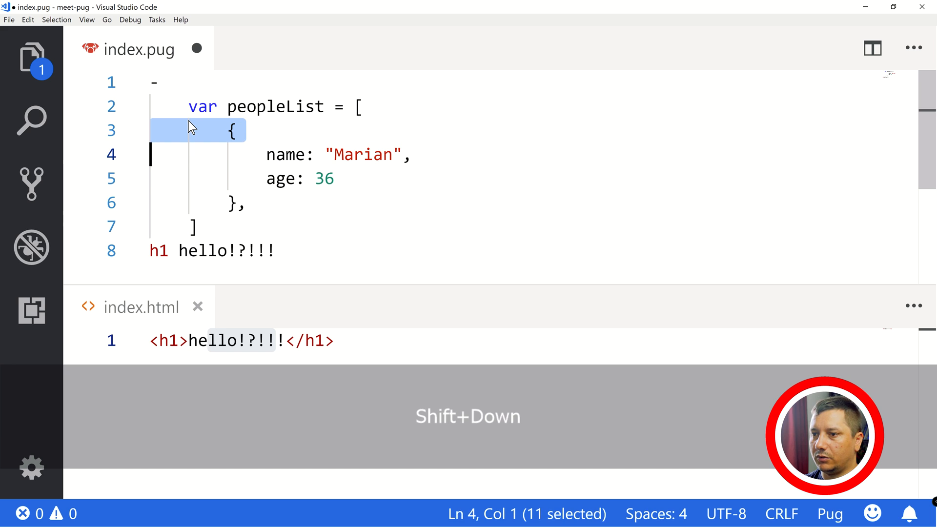
{"action": "key", "text": "Shift+Down"}
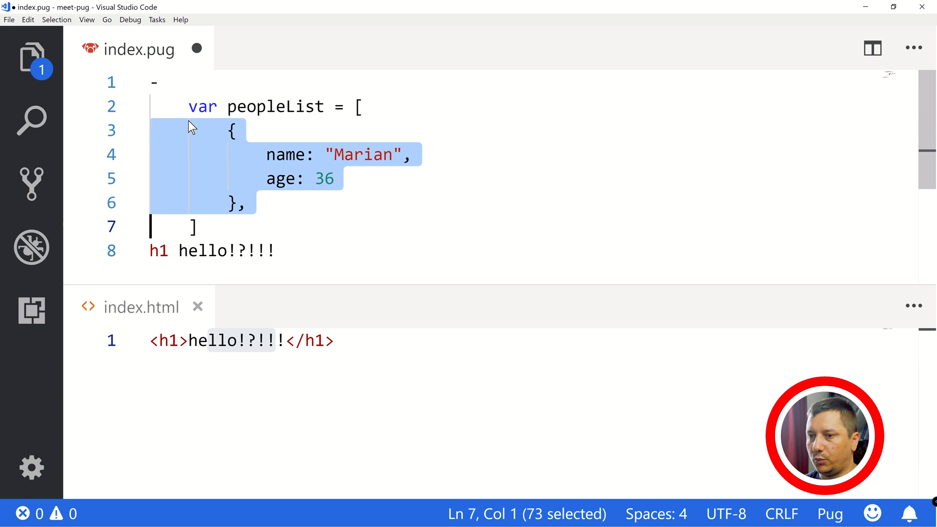
Step: Duplicate the Marian object several times and start renaming the second person
{"action": "key", "text": "shift"}
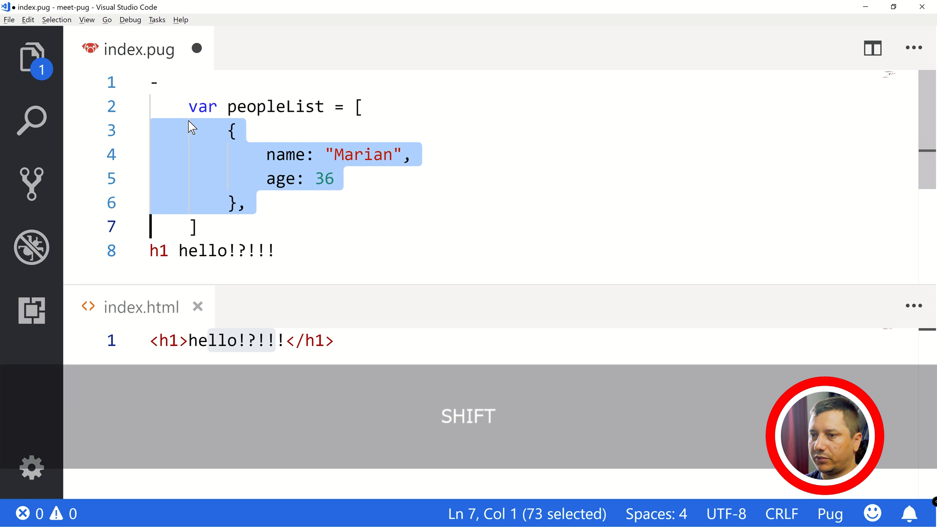
{"action": "key", "text": "shift+alt+down"}
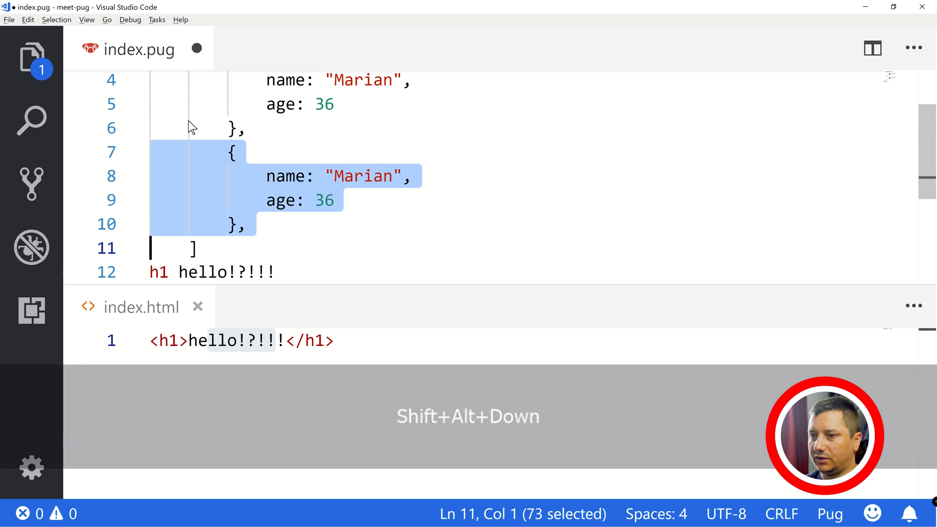
{"action": "key", "text": "Shift+Alt+Down"}
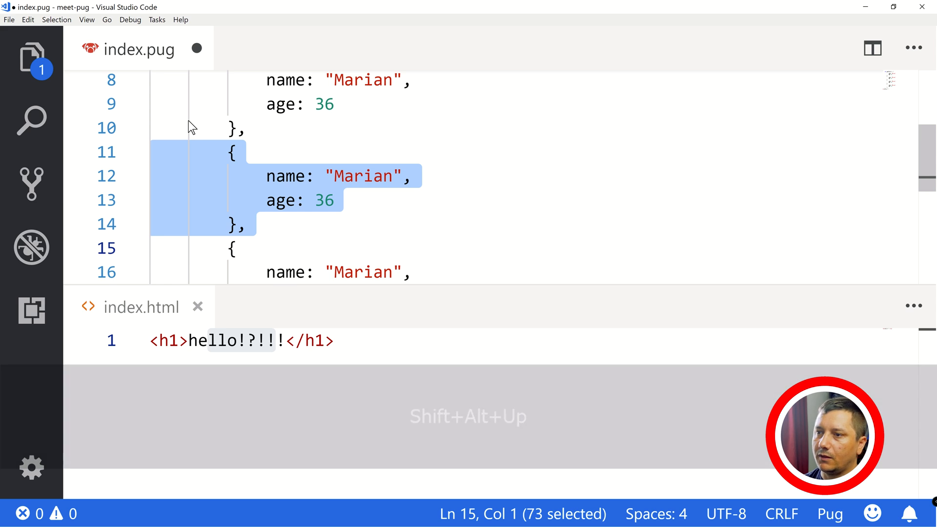
{"action": "left_click", "coordinate": [365, 93]}
{"action": "type", "text": "G"}
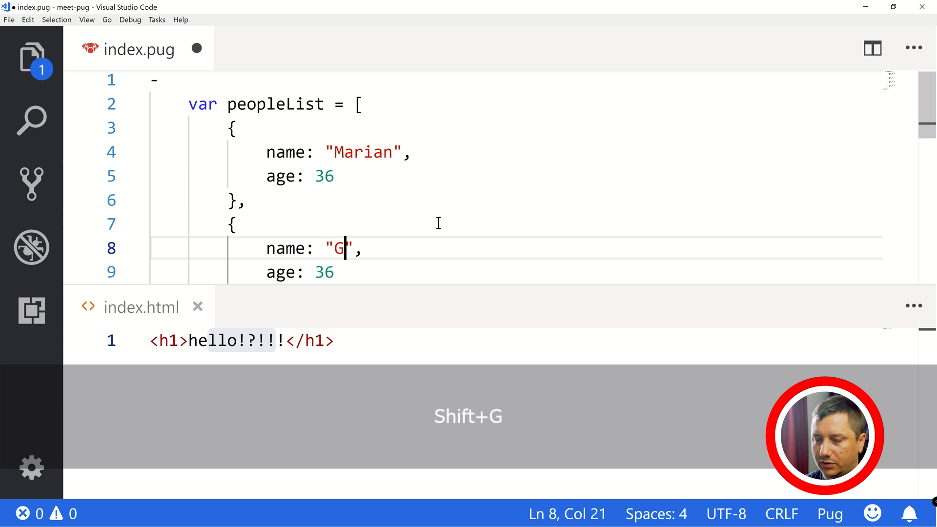
Step: Rename the copied entries to Grace 31, Razvan 25 and Maya 4, then save index.pug
{"action": "type", "text": "race"}
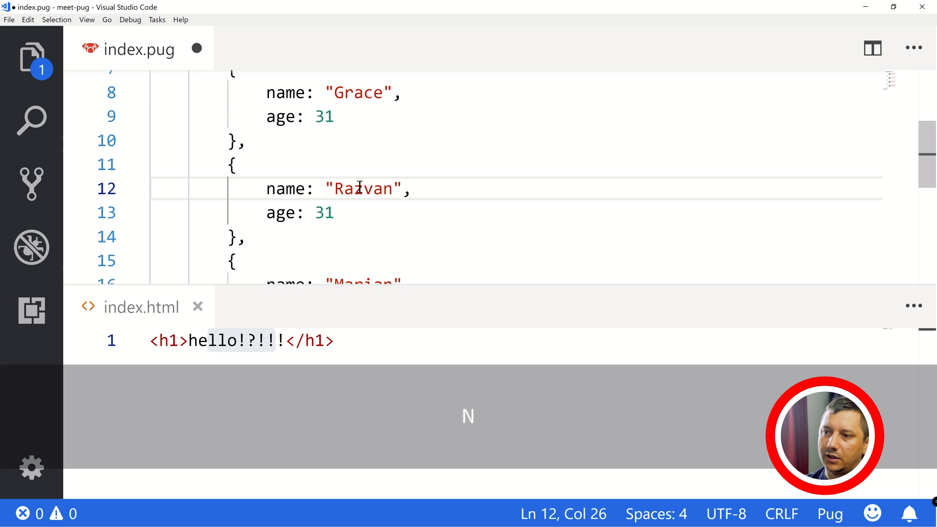
{"action": "type", "text": "5"}
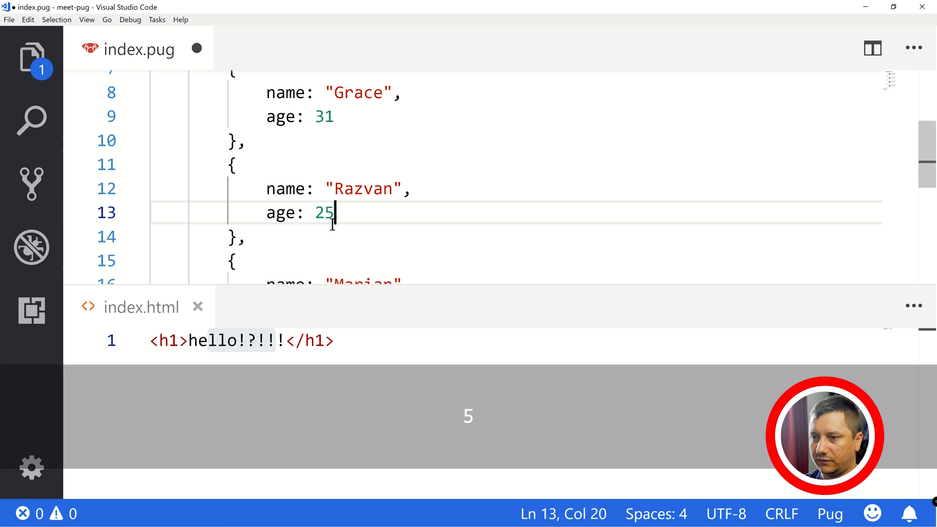
{"action": "double_click", "coordinate": [361, 127]}
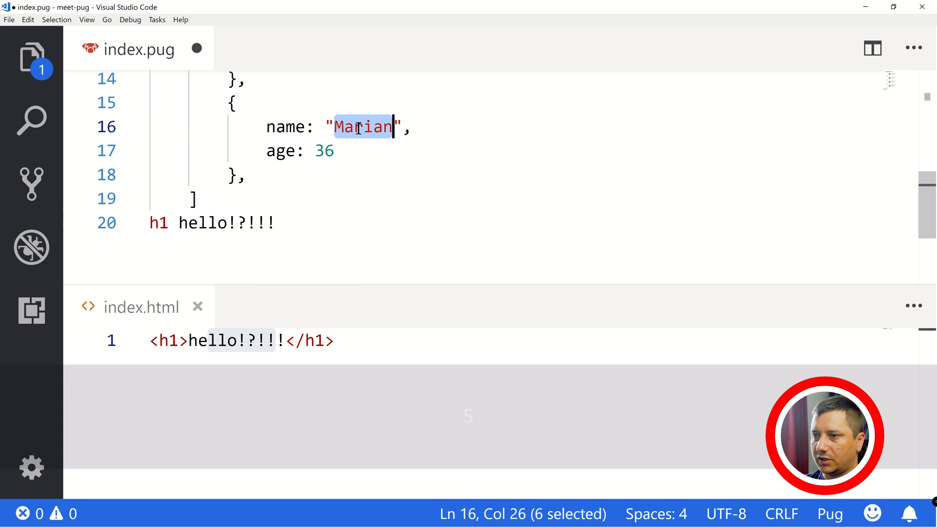
{"action": "type", "text": "Maya"}
{"action": "left_click", "coordinate": [515, 150]}
{"action": "type", "text": "4"}
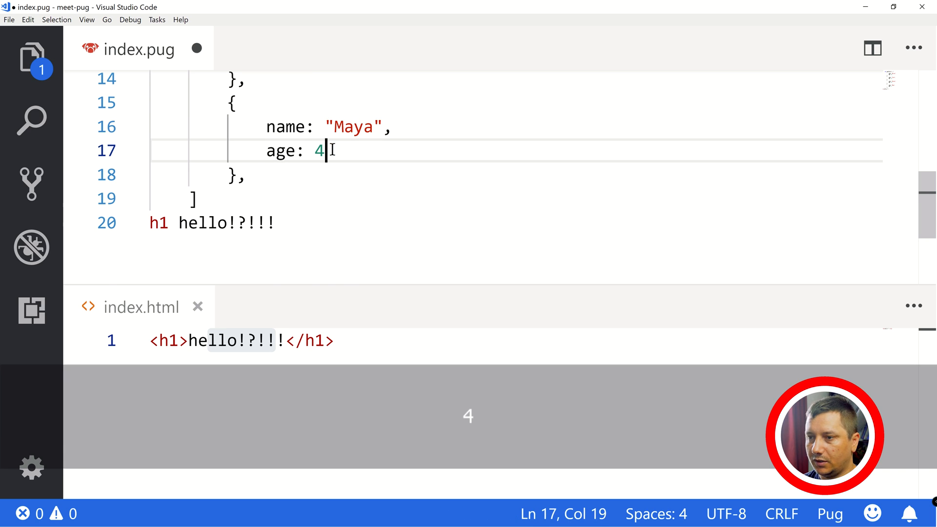
{"action": "scroll", "scroll_direction": "up", "scroll_amount": 3}
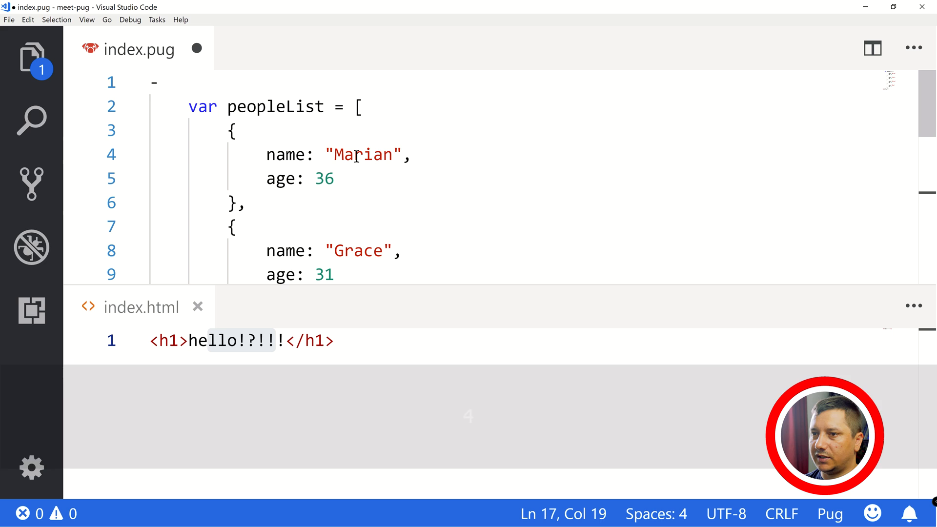
{"action": "key", "text": "ctrl+s"}
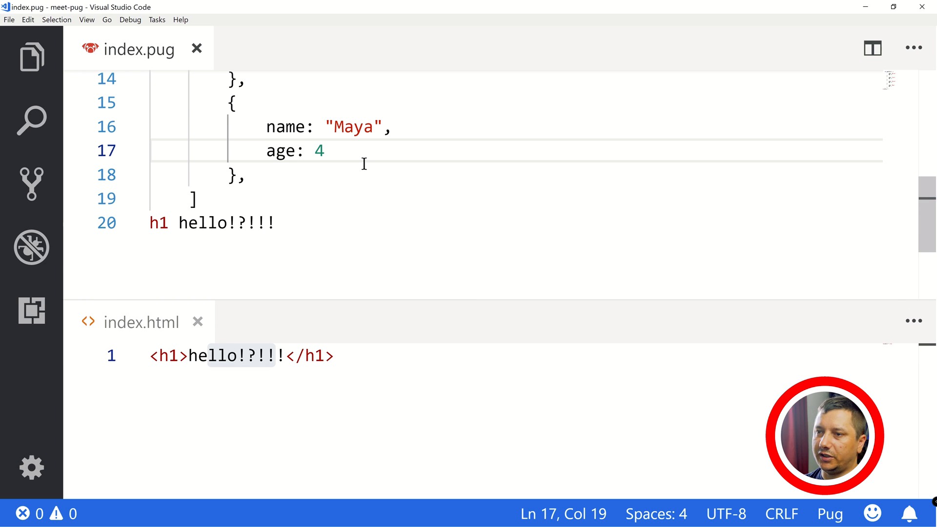
{"action": "scroll", "scroll_direction": "up", "scroll_amount": 3}
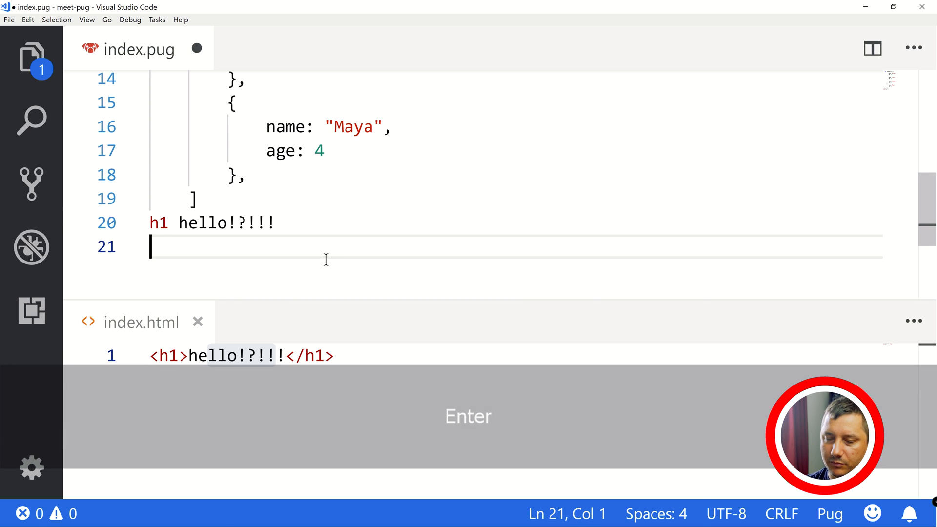
Step: Add a <table> element with a <tr> row below the heading in index.pug
{"action": "type", "text": "table"}
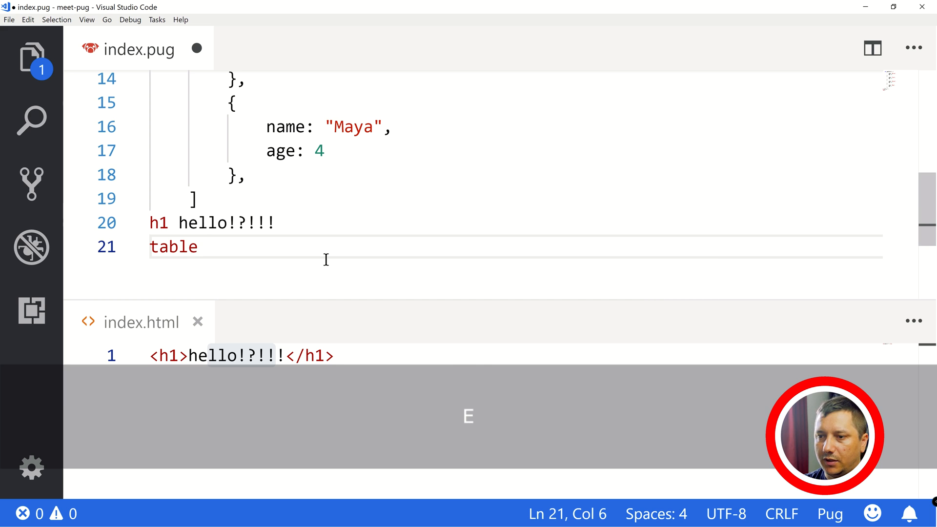
{"action": "key", "text": "Backspace"}
{"action": "type", "text": "<"}
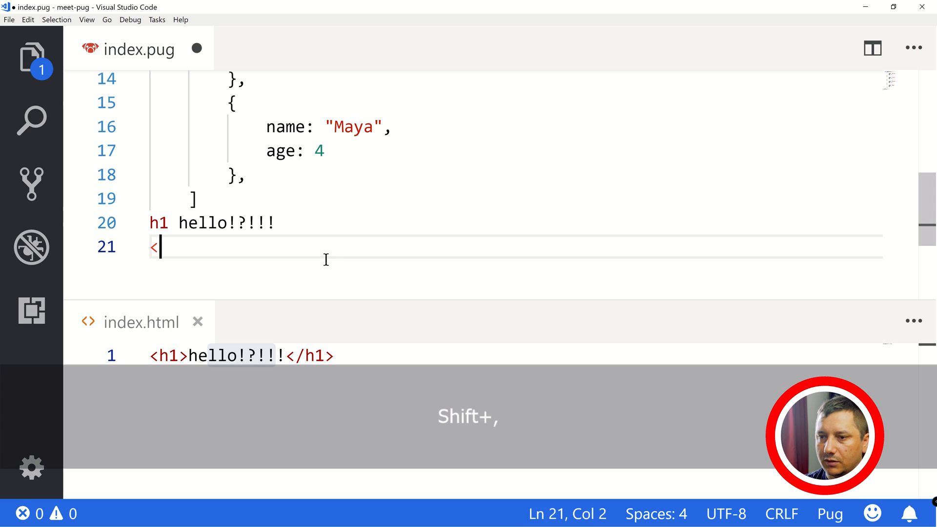
{"action": "key", "text": "Enter"}
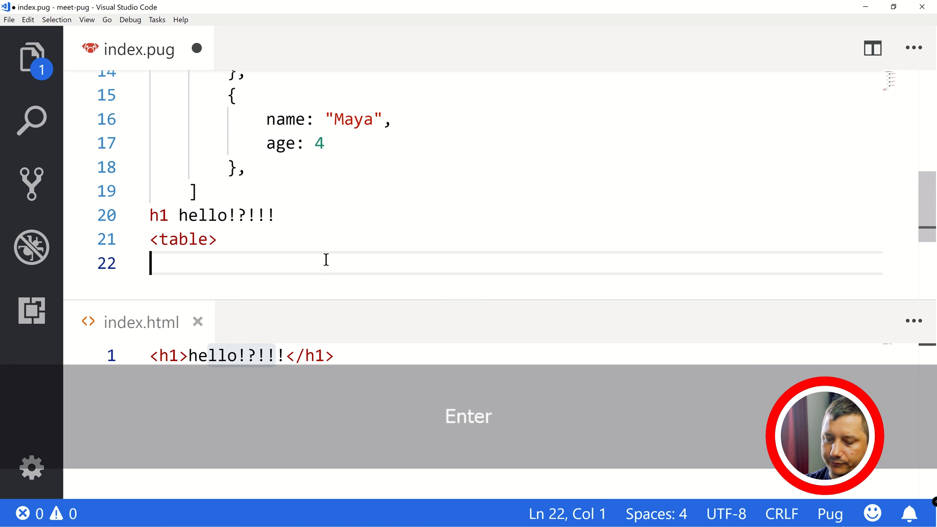
{"action": "type", "text": "</t"}
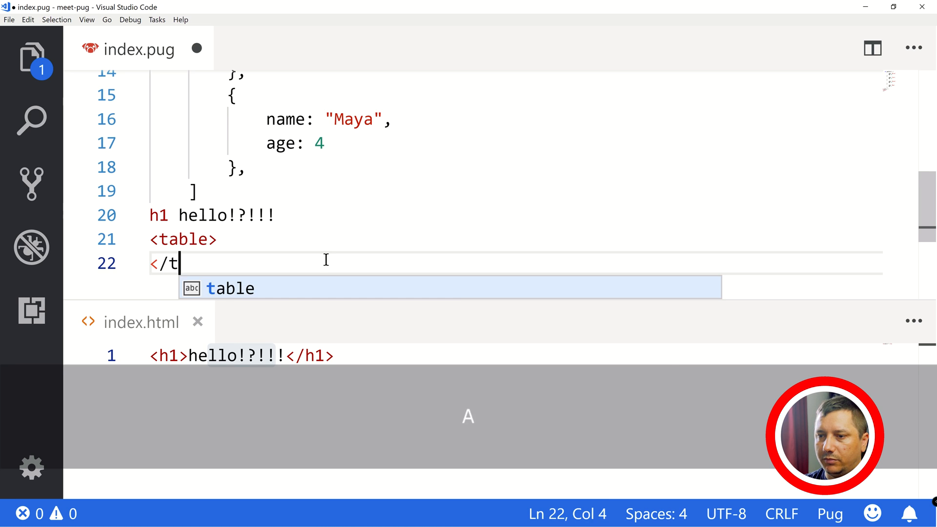
{"action": "key", "text": "ctrl+s"}
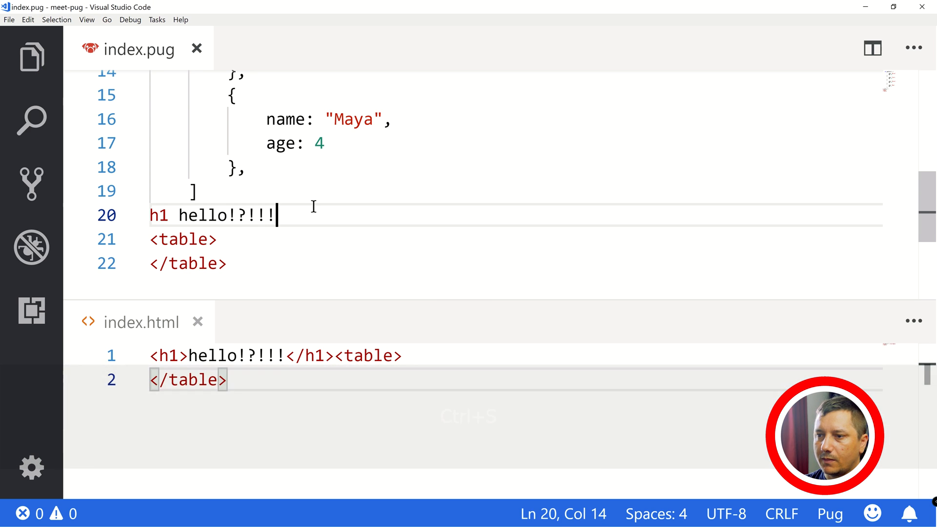
{"action": "key", "text": "enter"}
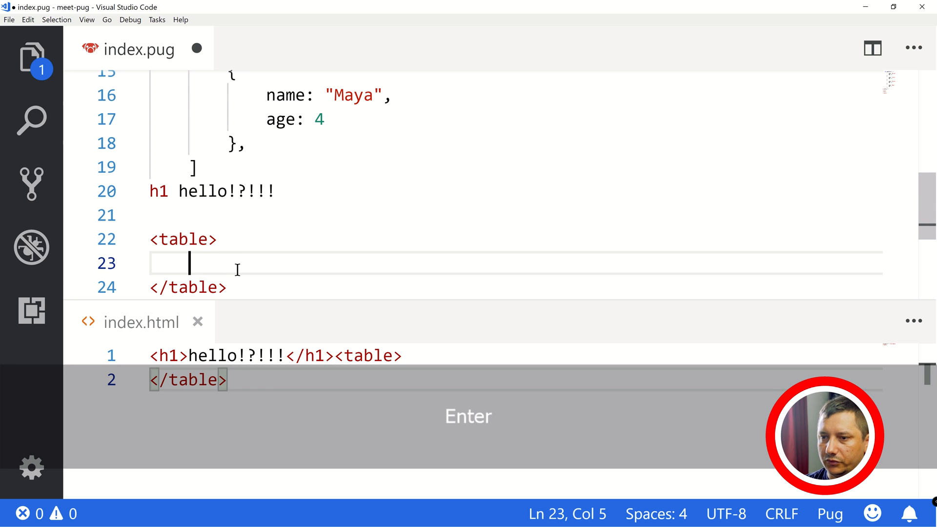
{"action": "type", "text": "<tr>"}
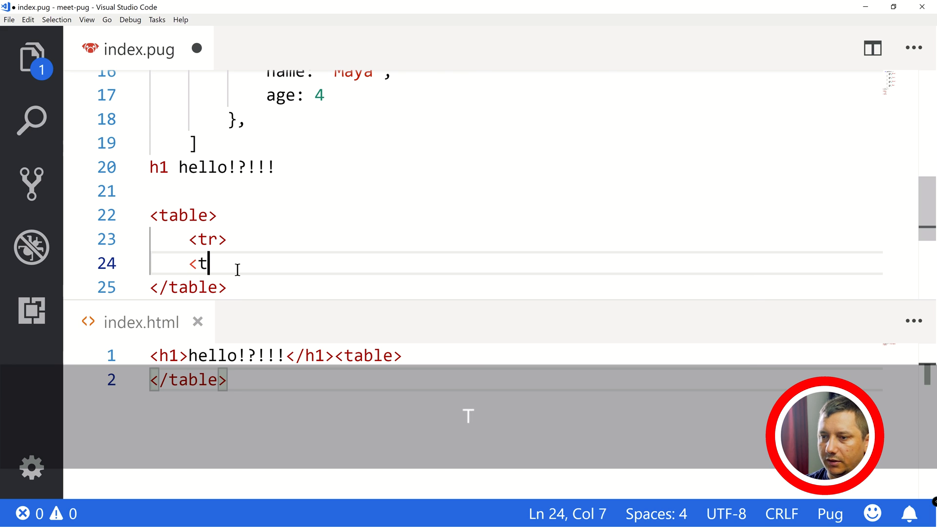
{"action": "type", "text": "/"}
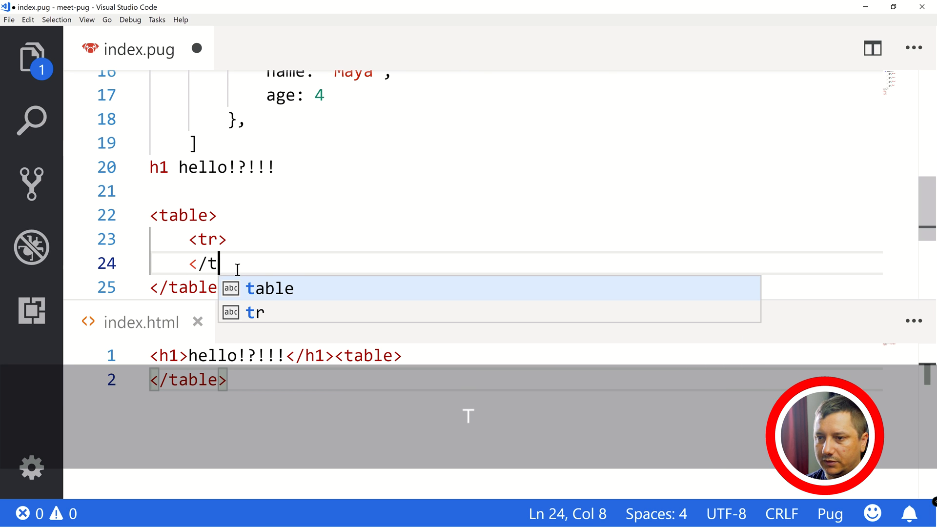
{"action": "key", "text": "Enter"}
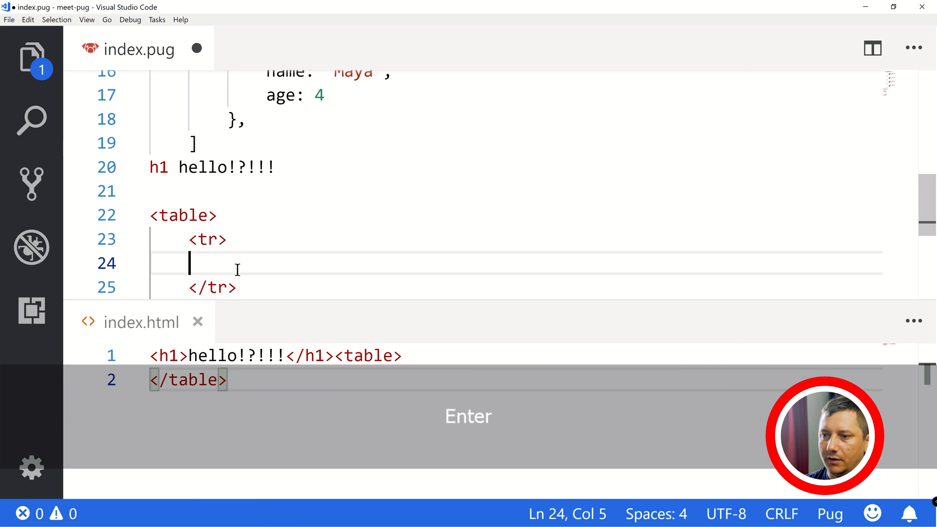
Step: Fill the row with the cells <td>Marian</td> and <td>36</td>
{"action": "type", "text": "<>"}
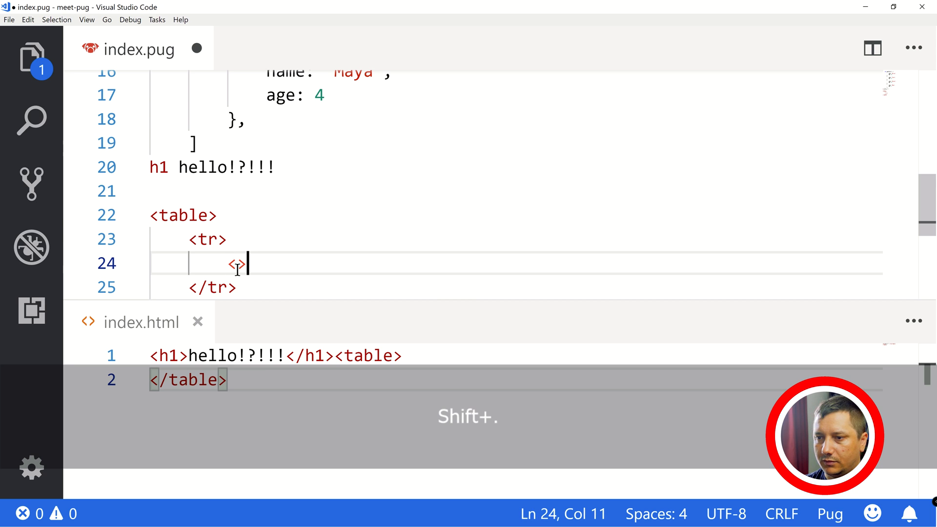
{"action": "key", "text": "enter"}
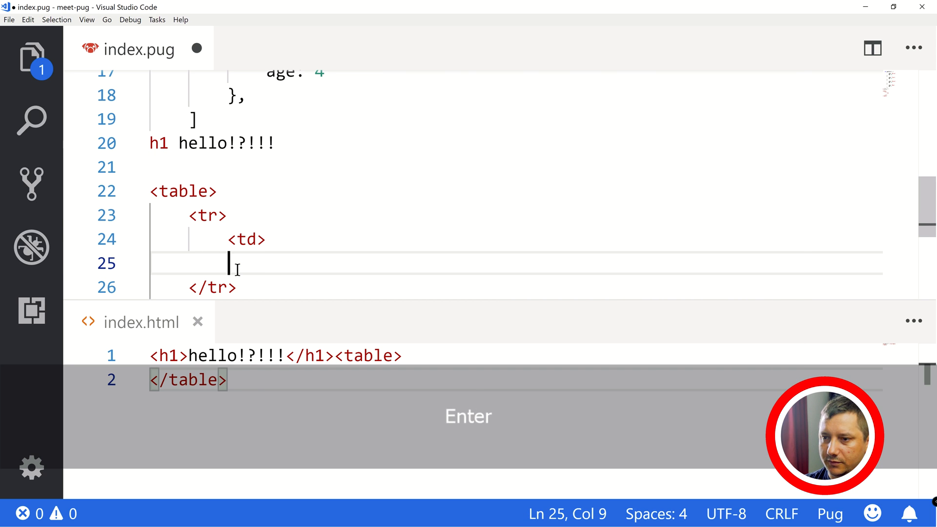
{"action": "key", "text": "Up"}
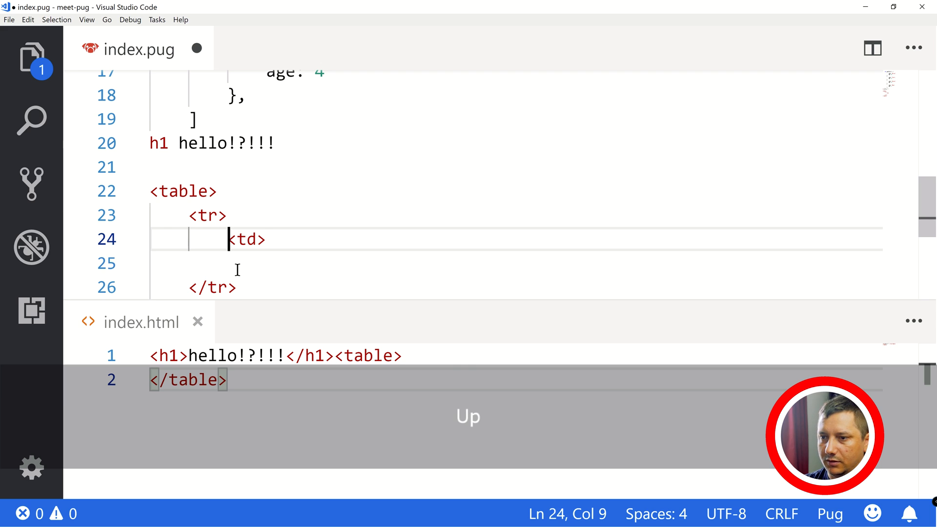
{"action": "type", "text": "Maria"}
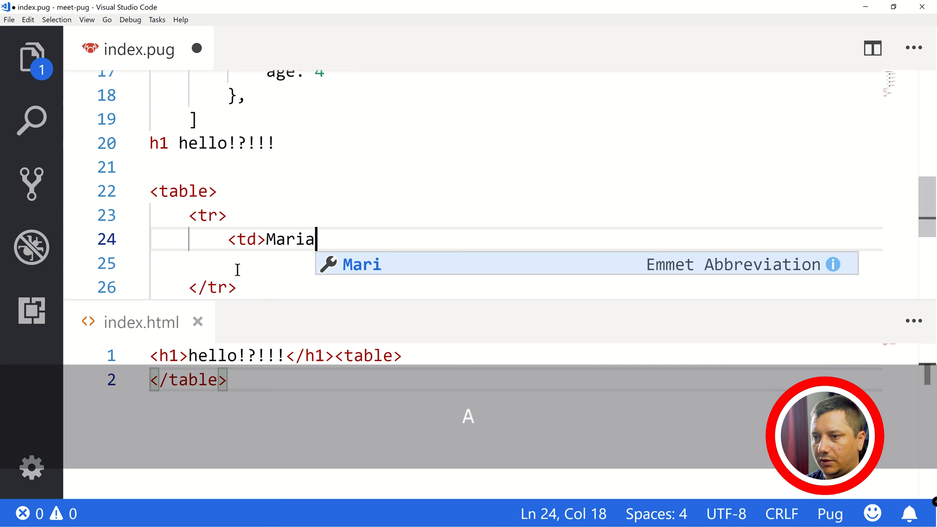
{"action": "type", "text": "n<"}
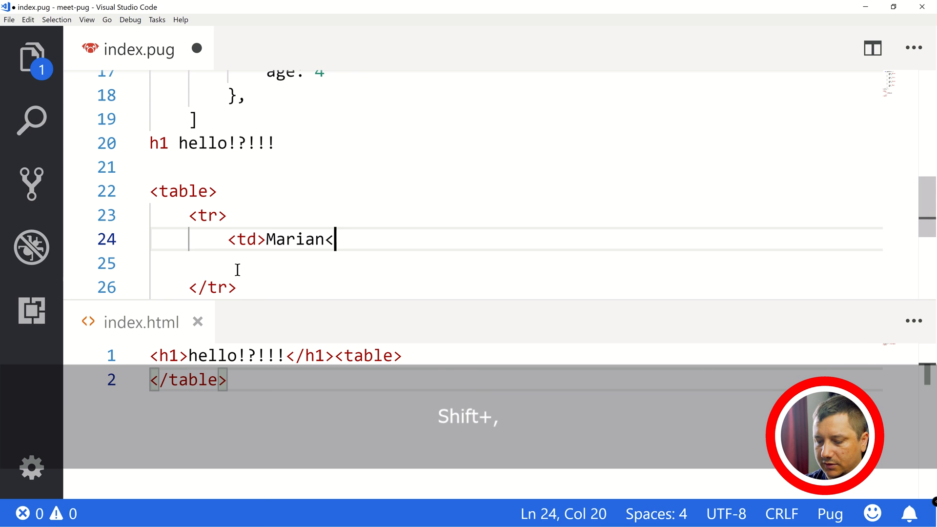
{"action": "type", "text": "/t"}
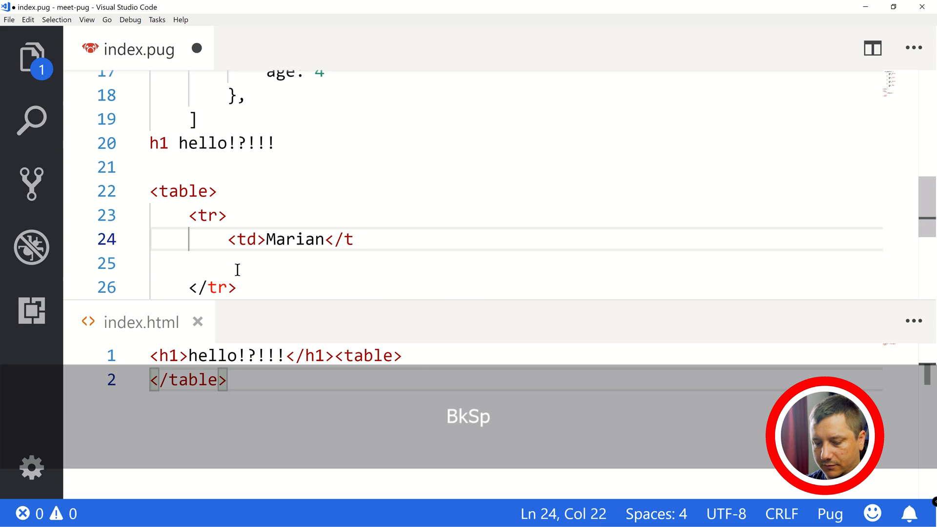
{"action": "key", "text": "shift+alt+down"}
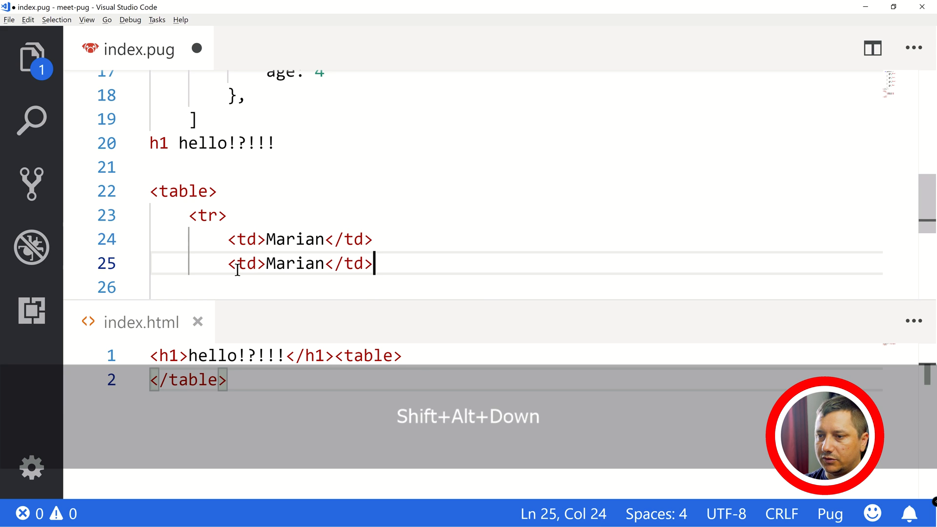
{"action": "key", "text": "Shift+Ctrl+Left"}
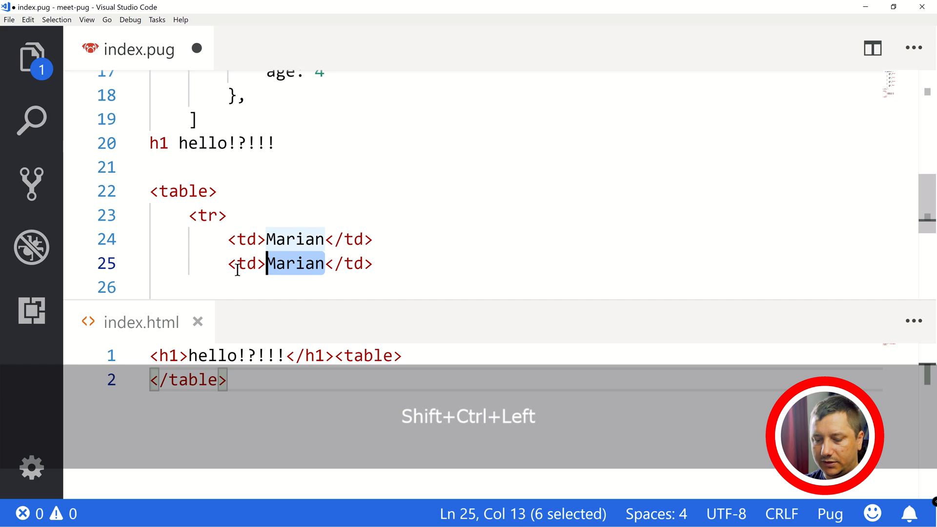
{"action": "type", "text": "36"}
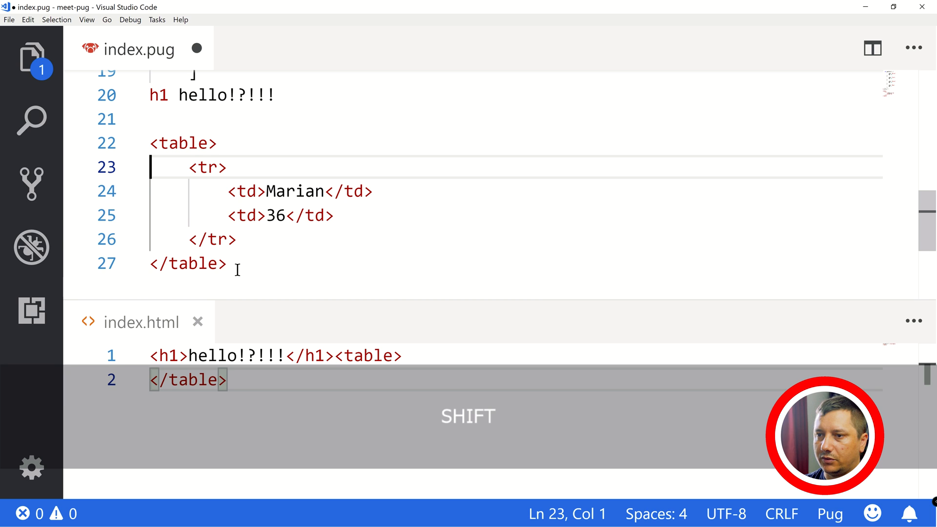
{"action": "key", "text": "up"}
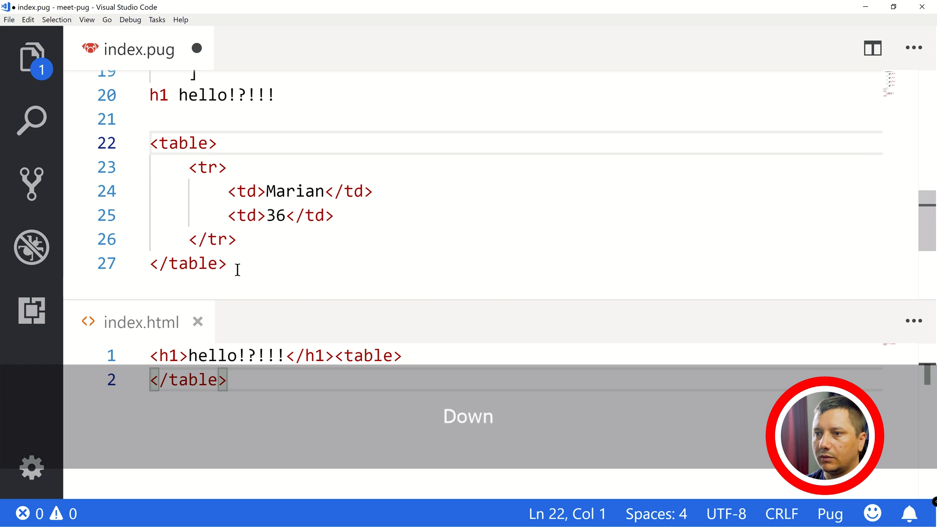
Step: Wrap the Marian/36 row in a tbody block
{"action": "key", "text": "shift+alt+down"}
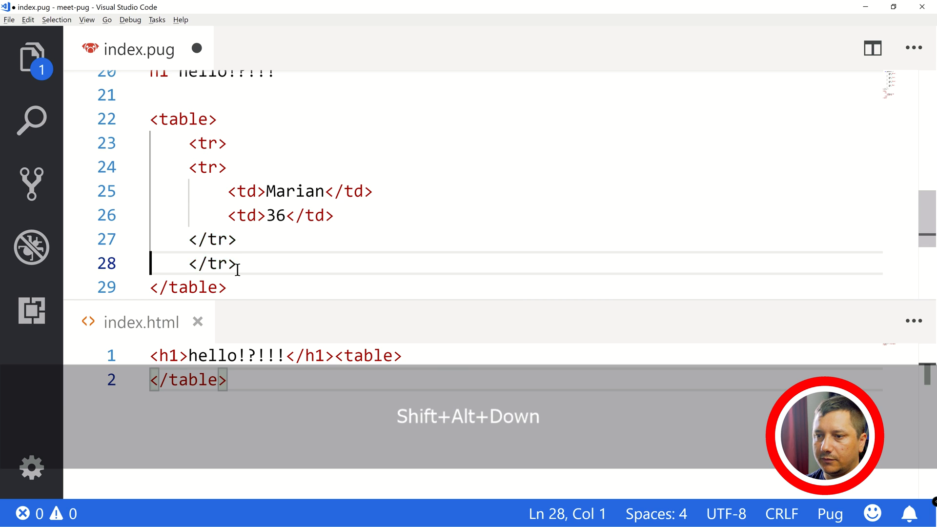
{"action": "key", "text": "shift+down"}
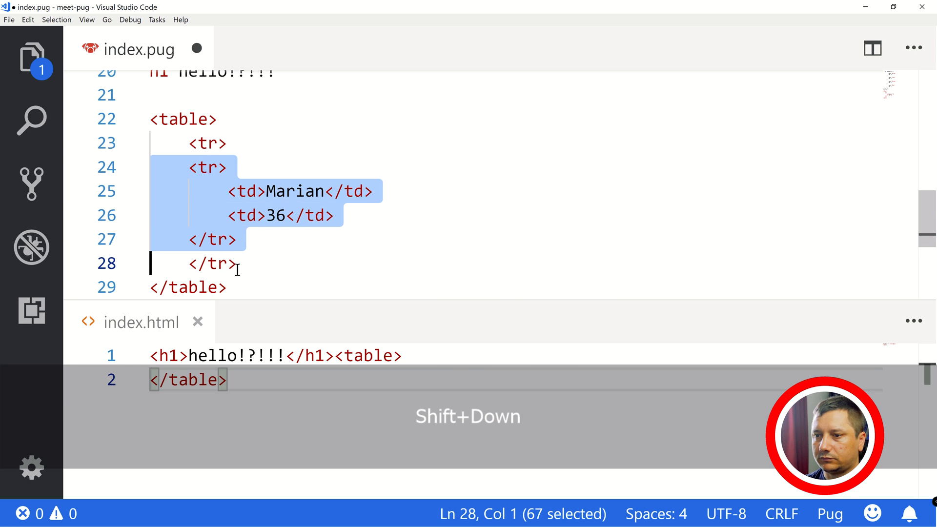
{"action": "key", "text": "Right"}
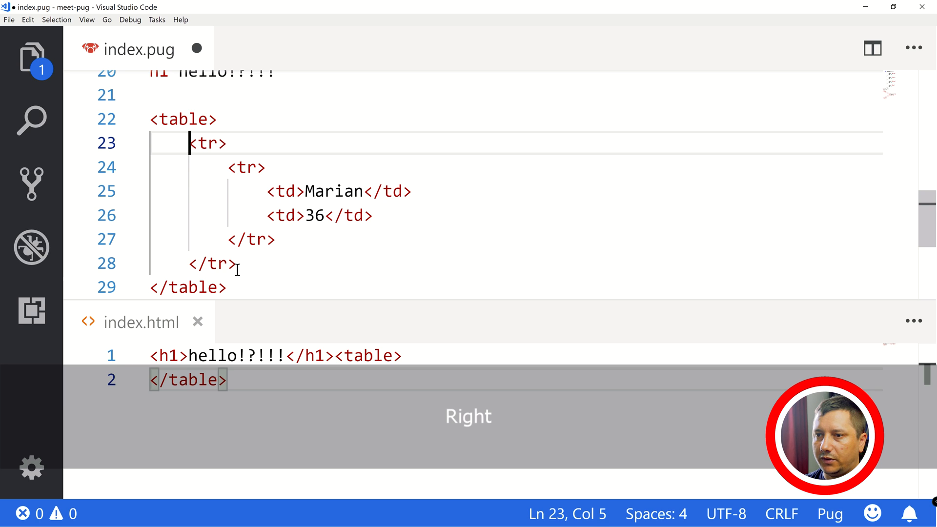
{"action": "type", "text": "body"}
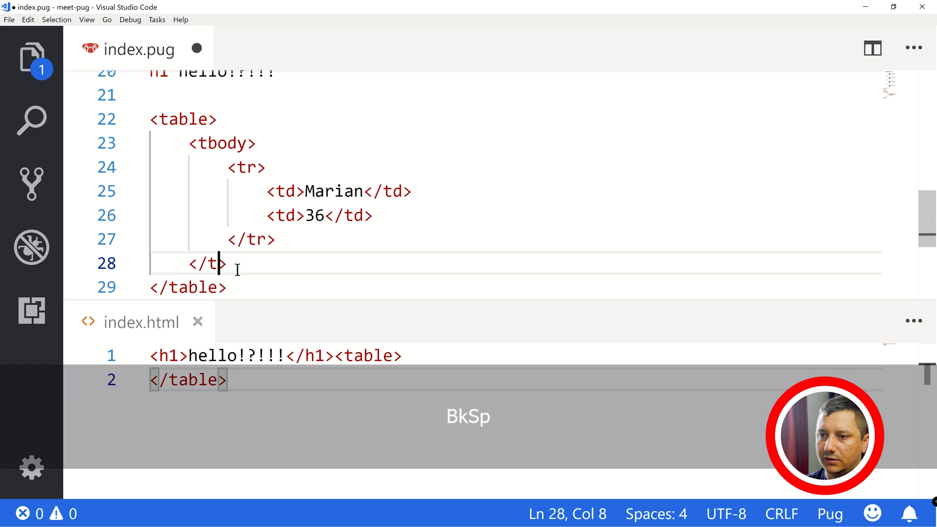
{"action": "key", "text": "Backspace"}
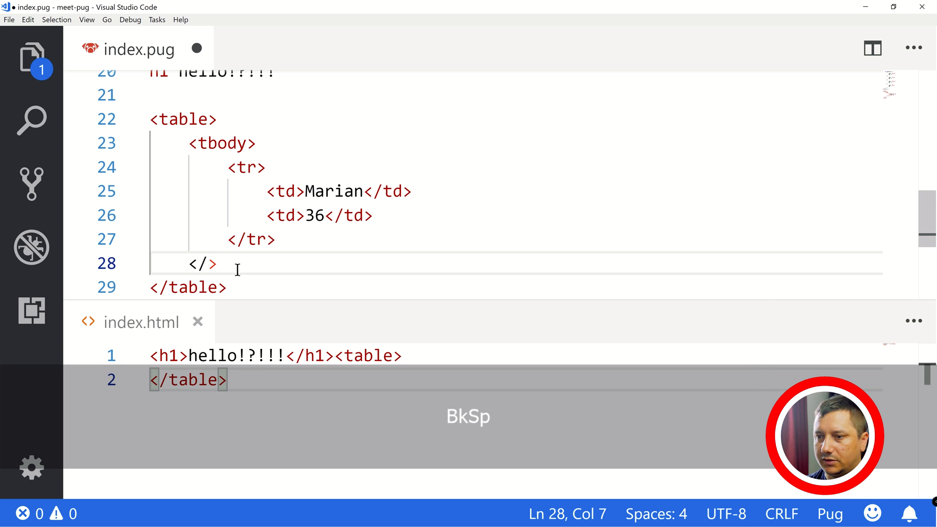
{"action": "key", "text": "Up"}
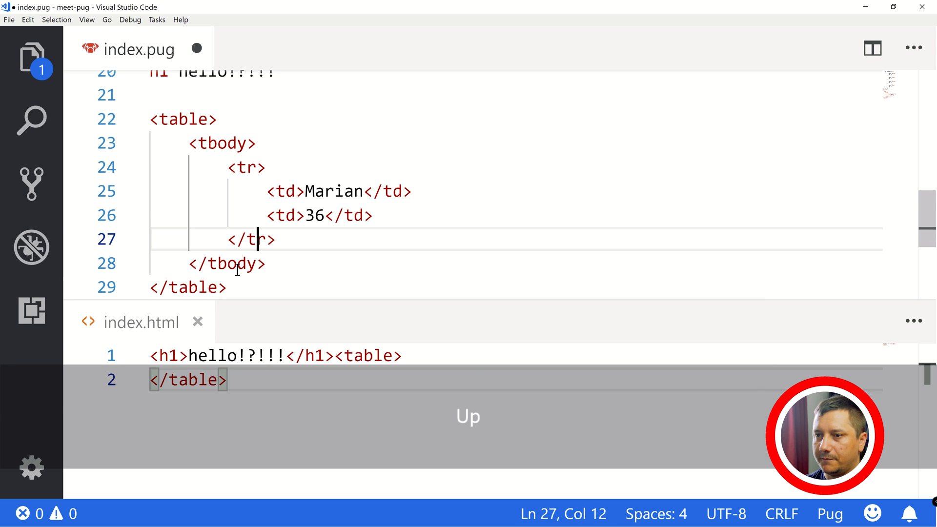
{"action": "key", "text": "Shift+Down"}
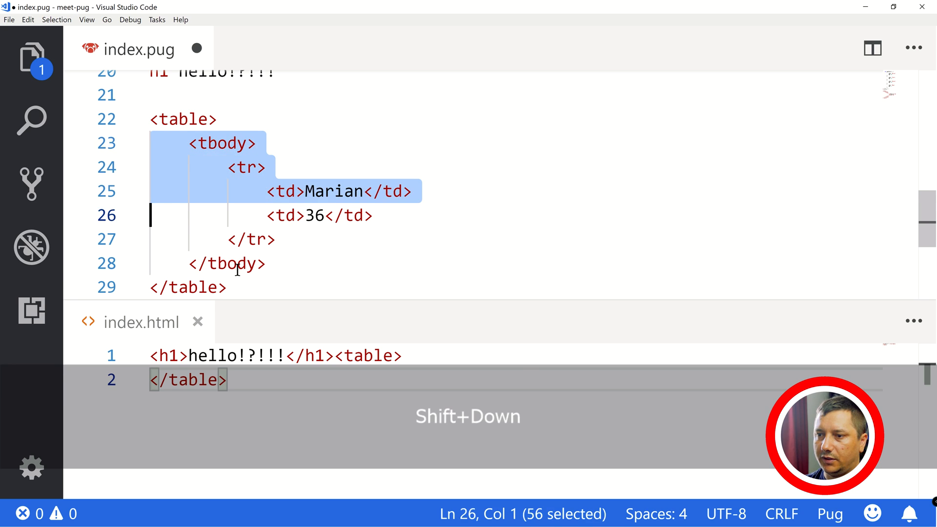
Step: Copy the block as a thead with cells Name and age above it, and save
{"action": "key", "text": "shift+alt+down"}
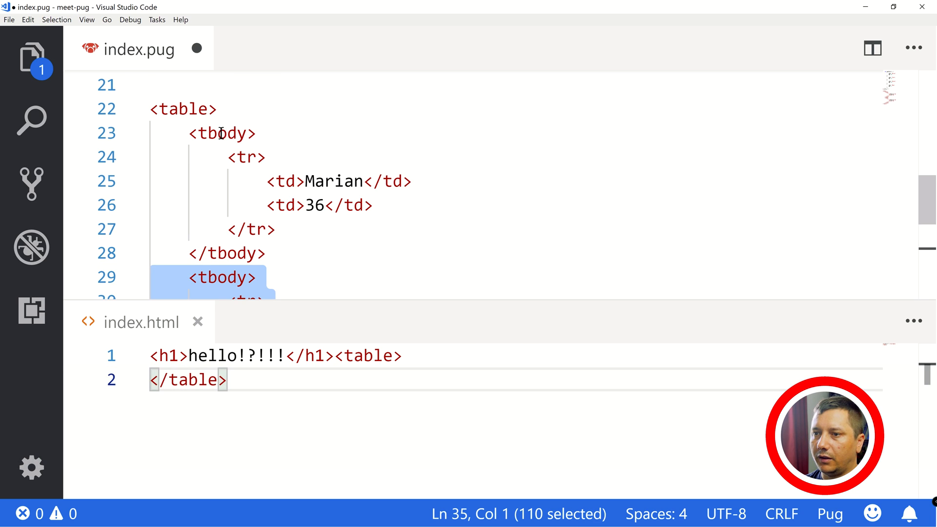
{"action": "type", "text": "thea"}
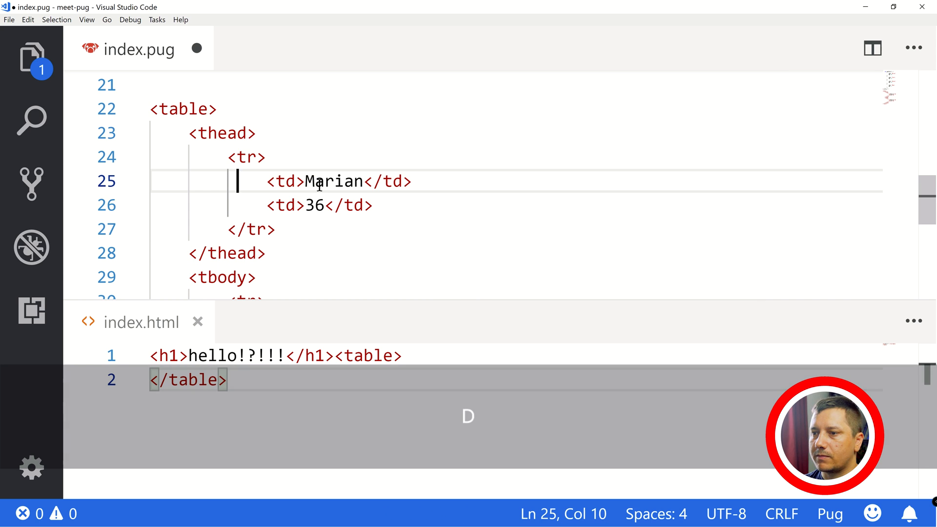
{"action": "type", "text": "Name"}
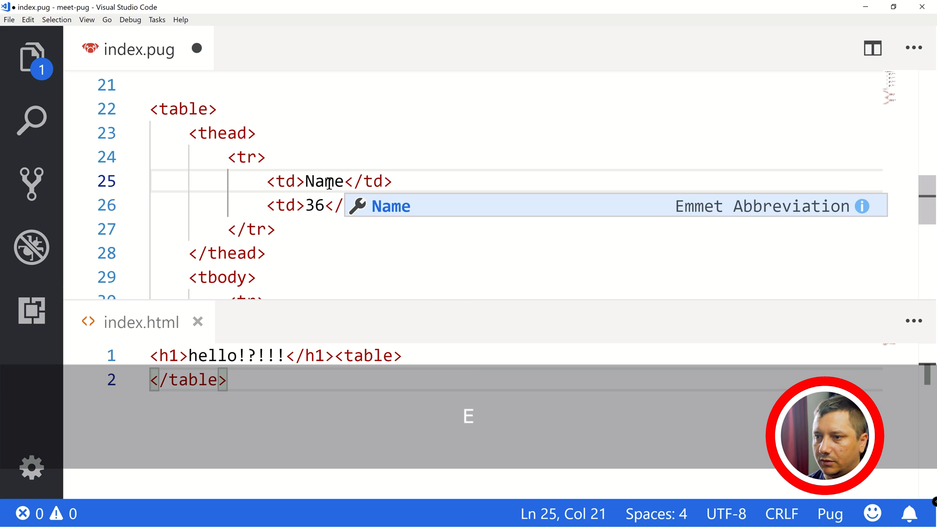
{"action": "type", "text": "age"}
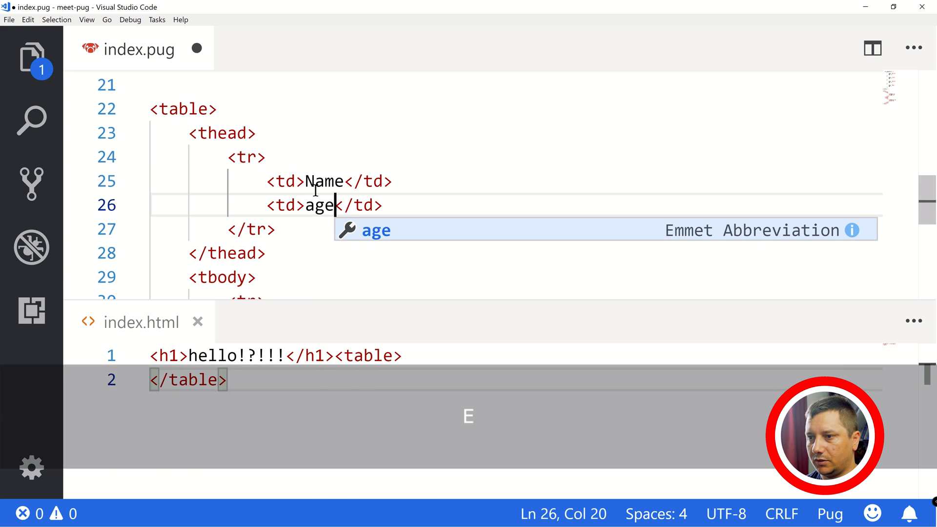
{"action": "key", "text": "ctrl+s"}
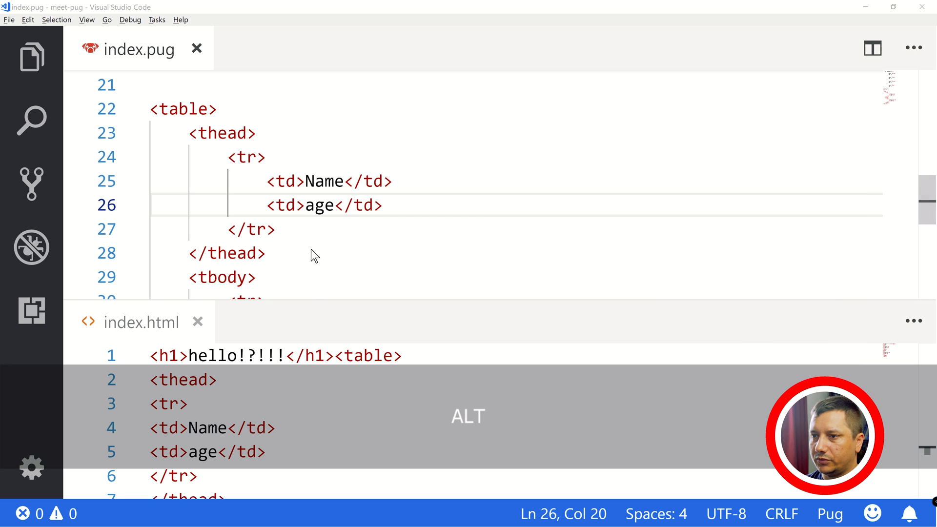
Step: Reveal index.pug in File Explorer and launch the compiled index.html from the meet-pug folder
{"action": "right_click", "coordinate": [139, 49]}
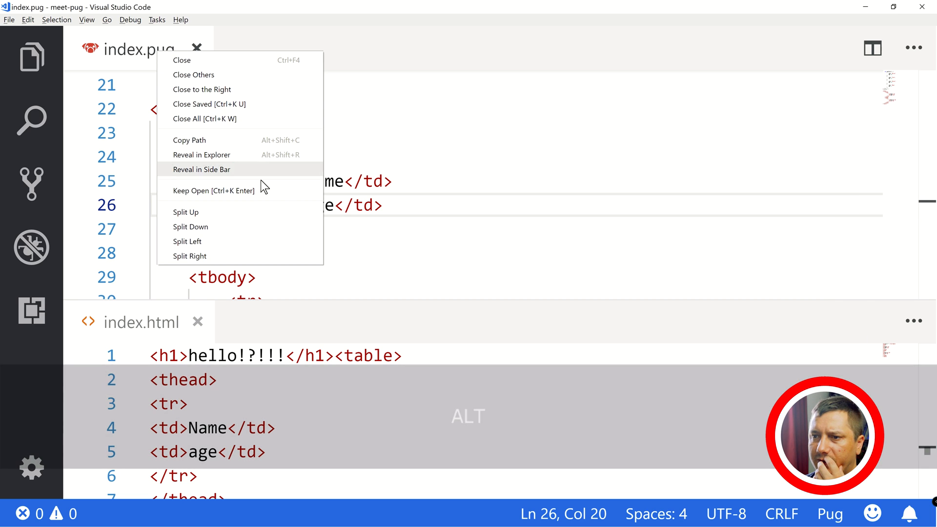
{"action": "left_click", "coordinate": [201, 155]}
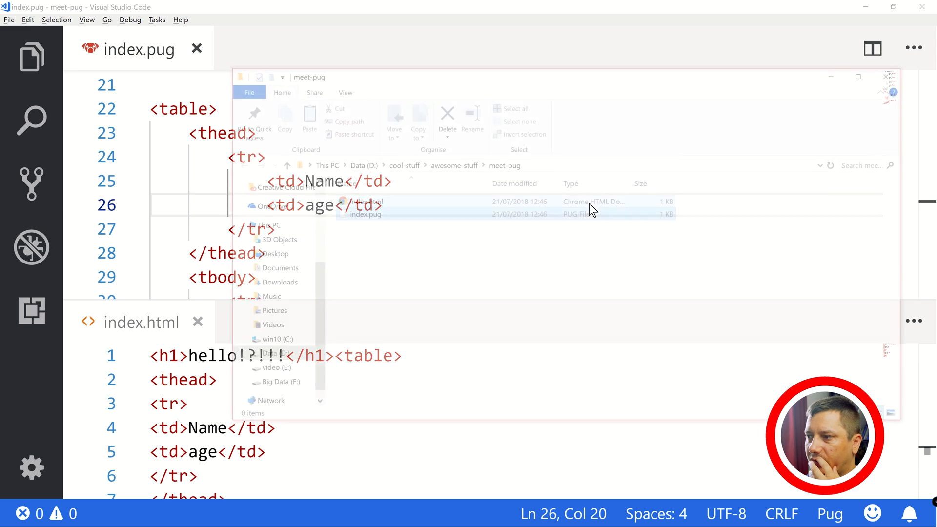
{"action": "left_click", "coordinate": [360, 200]}
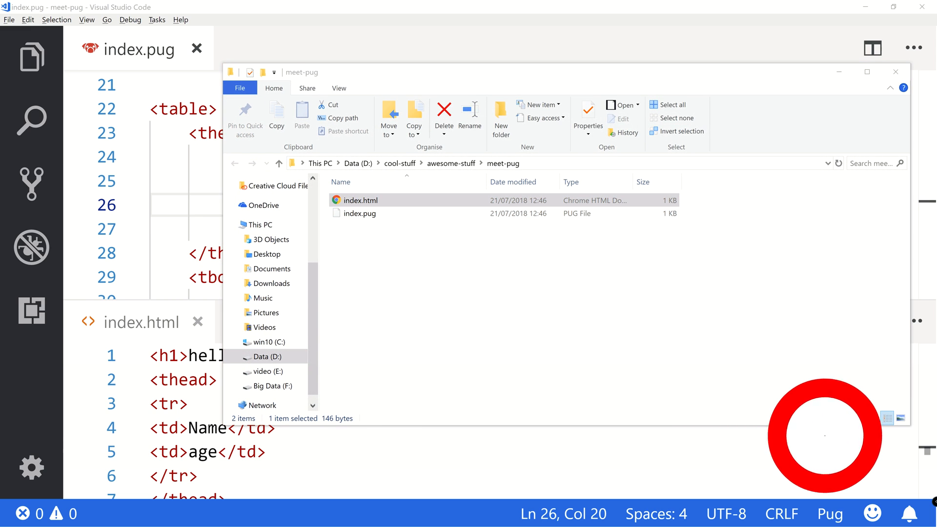
{"action": "double_click", "coordinate": [360, 199]}
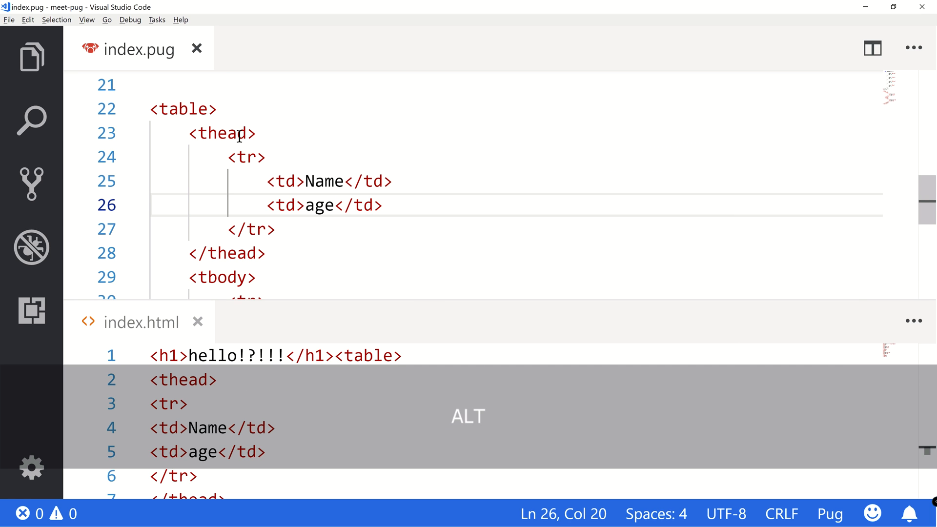
Step: Add border=1 to the table tag and save index.pug
{"action": "type", "text": "border="}
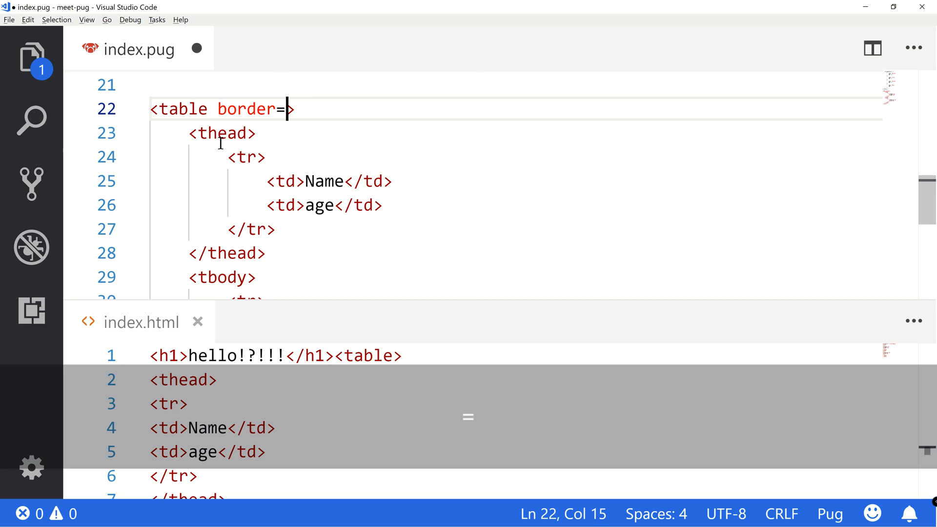
{"action": "key", "text": "shift+left"}
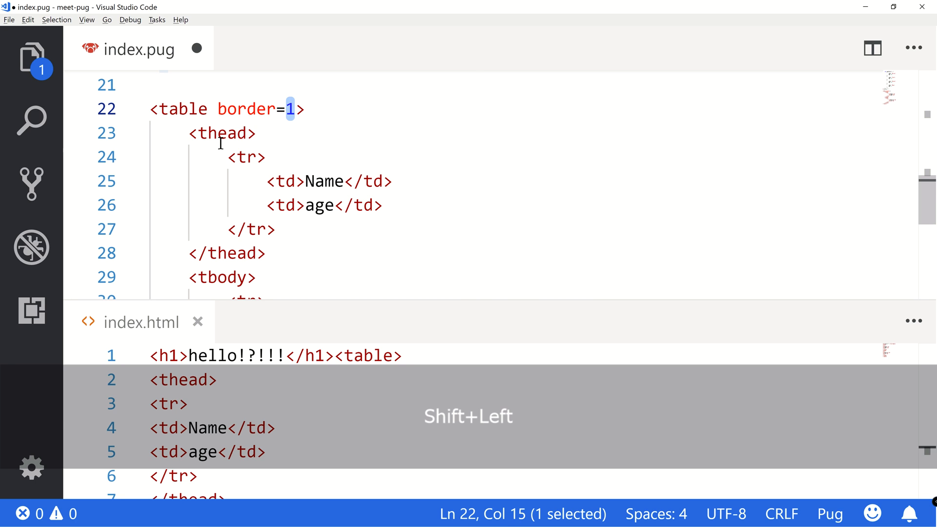
{"action": "key", "text": "alt+tab"}
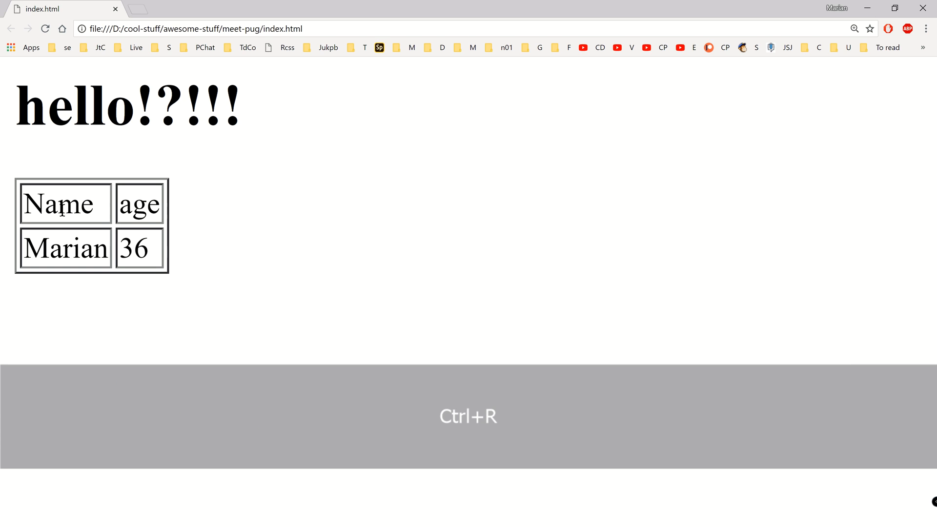
Step: Duplicate the Marian/36 body row several times and reload Chrome to see the repeated rows
{"action": "key", "text": "alt+tab"}
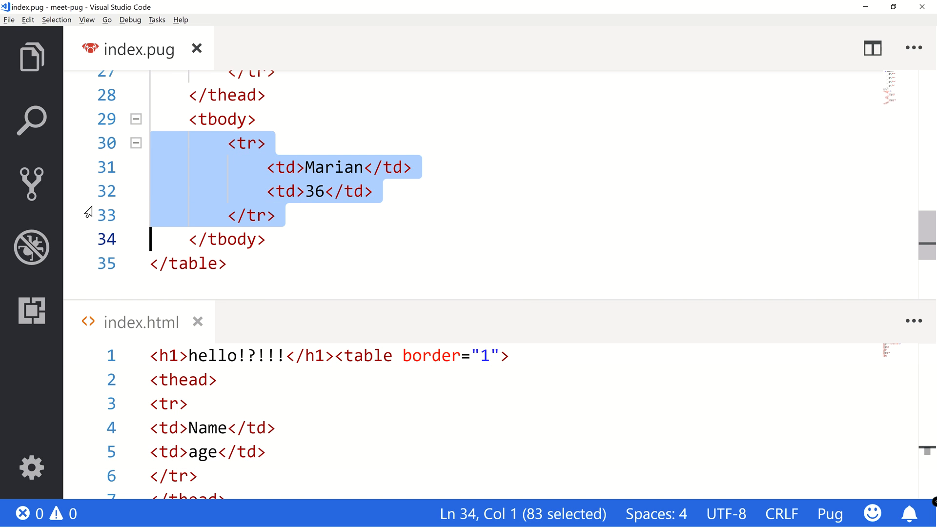
{"action": "key", "text": "Shift+Alt+Down"}
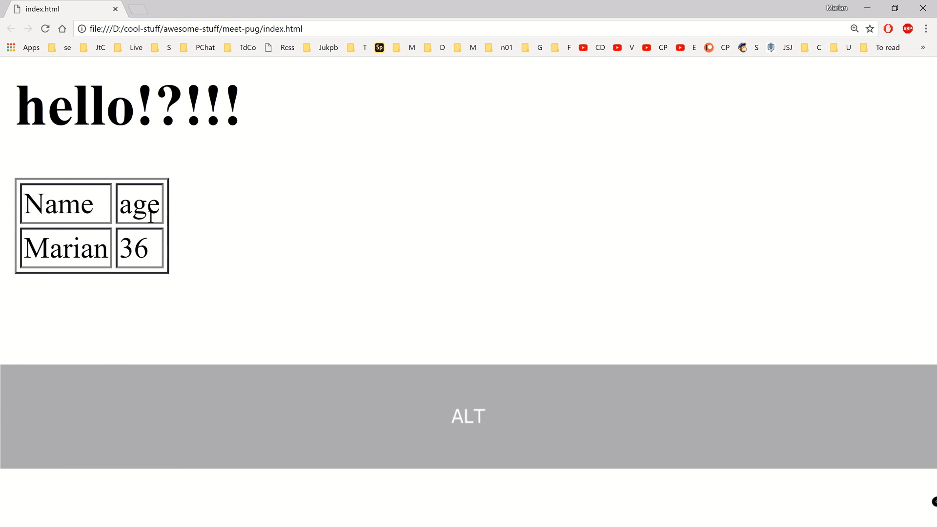
{"action": "key", "text": "ctrl+r"}
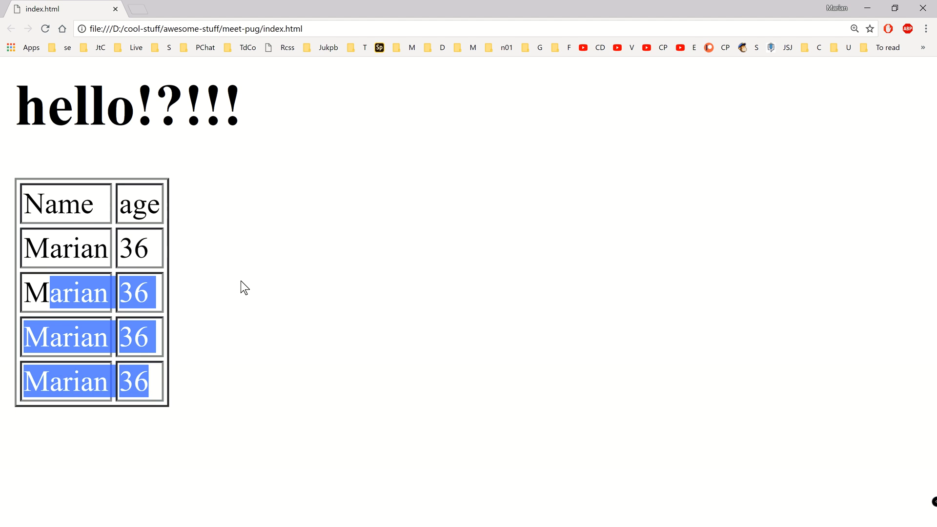
{"action": "key", "text": "alt+tab"}
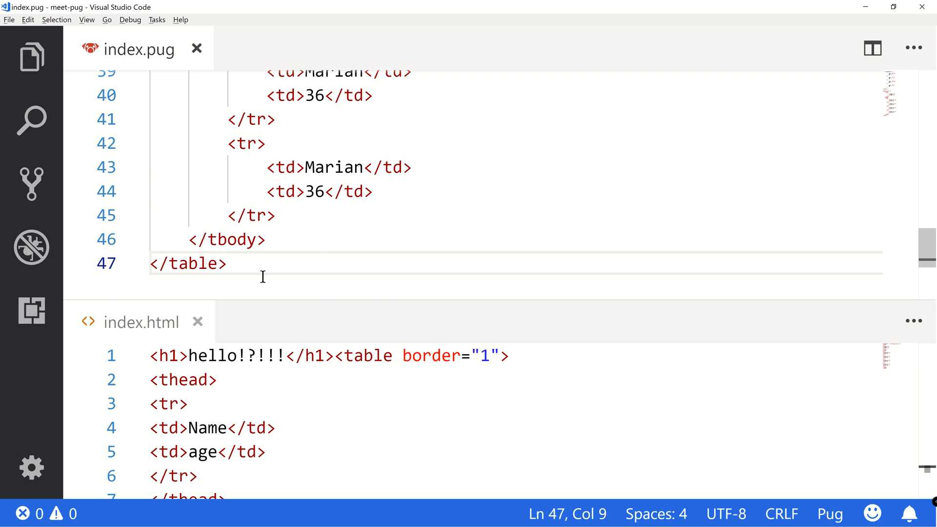
{"action": "scroll", "scroll_direction": "up", "scroll_amount": 3}
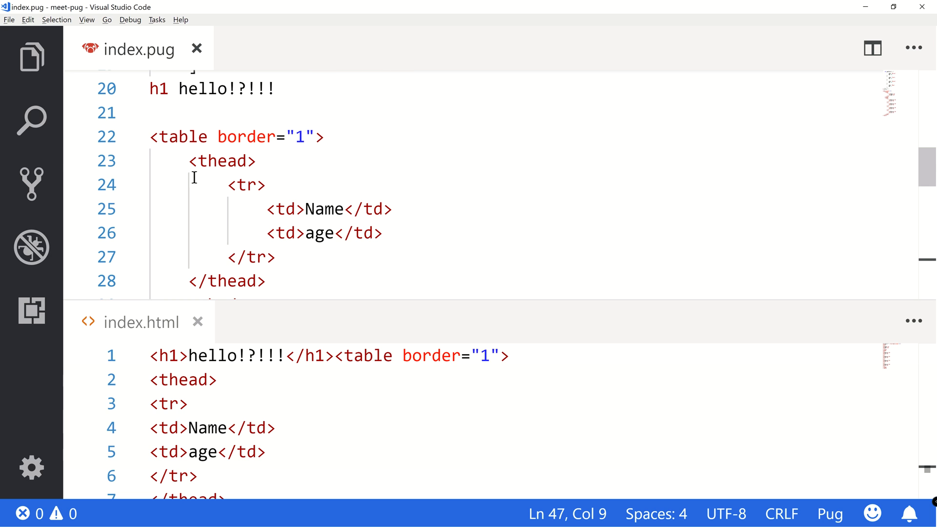
Step: Replace the HTML table with Pug markup: table, thead, tr with td Name and td Age
{"action": "key", "text": "Backspace"}
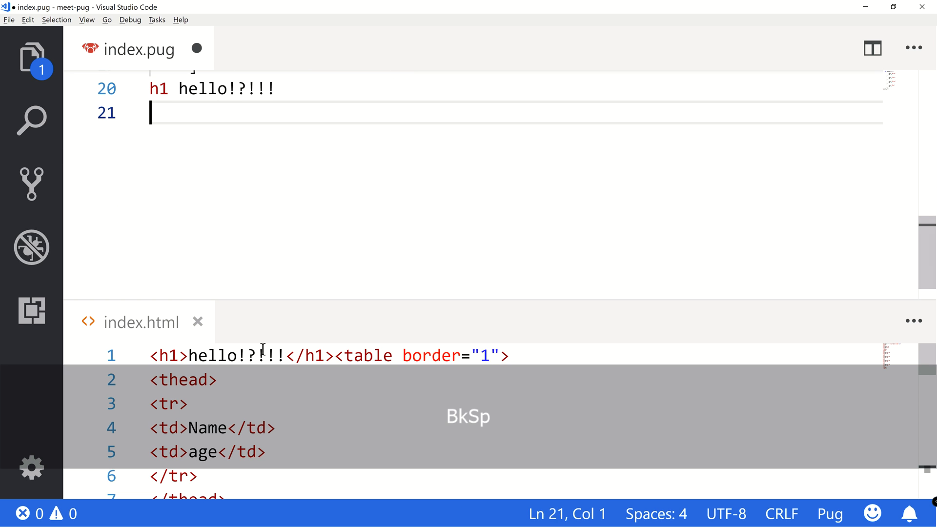
{"action": "key", "text": "backspace"}
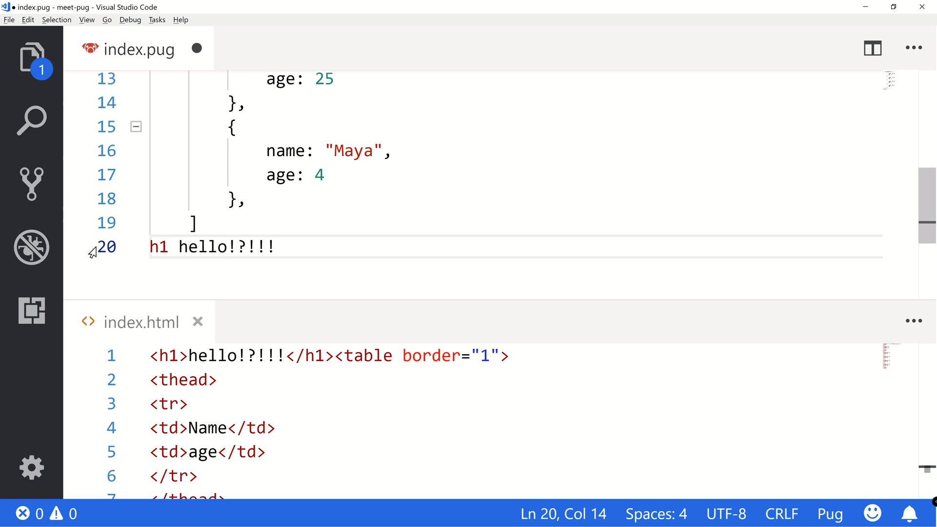
{"action": "type", "text": "table"}
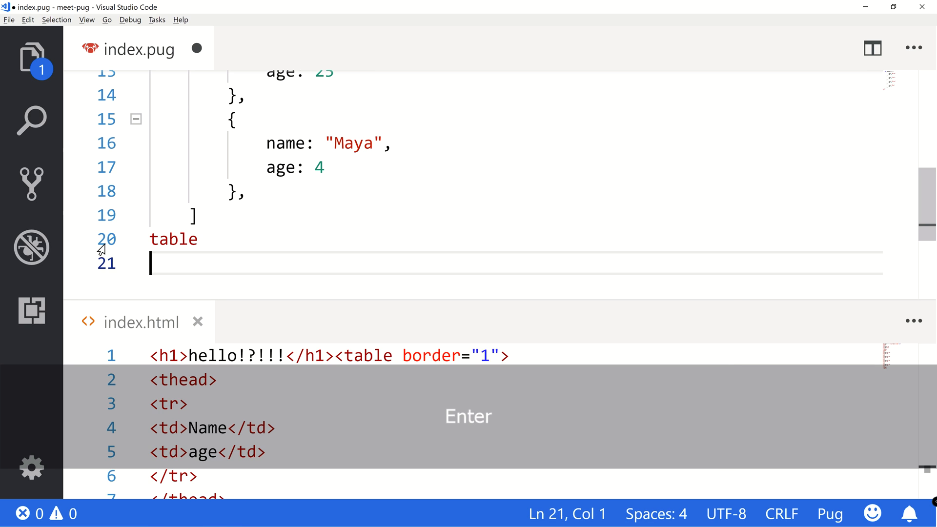
{"action": "type", "text": "tbo"}
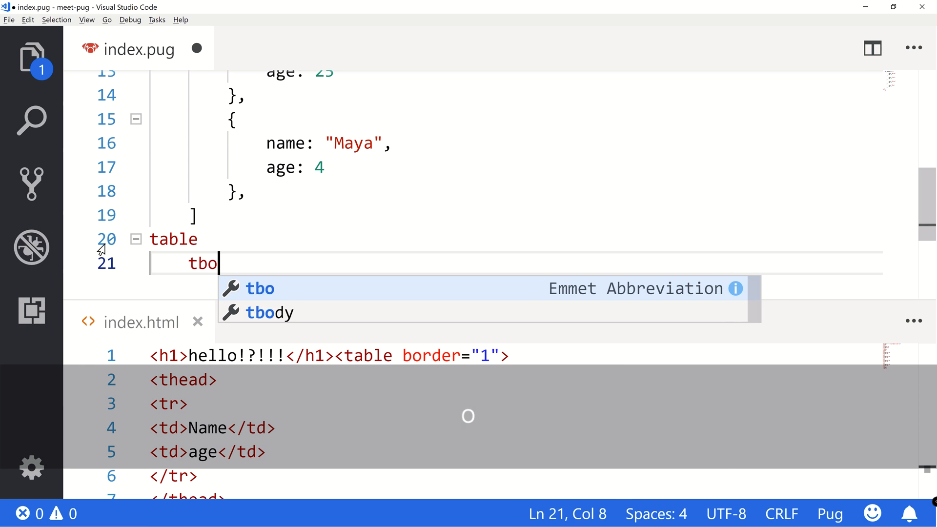
{"action": "key", "text": "Enter"}
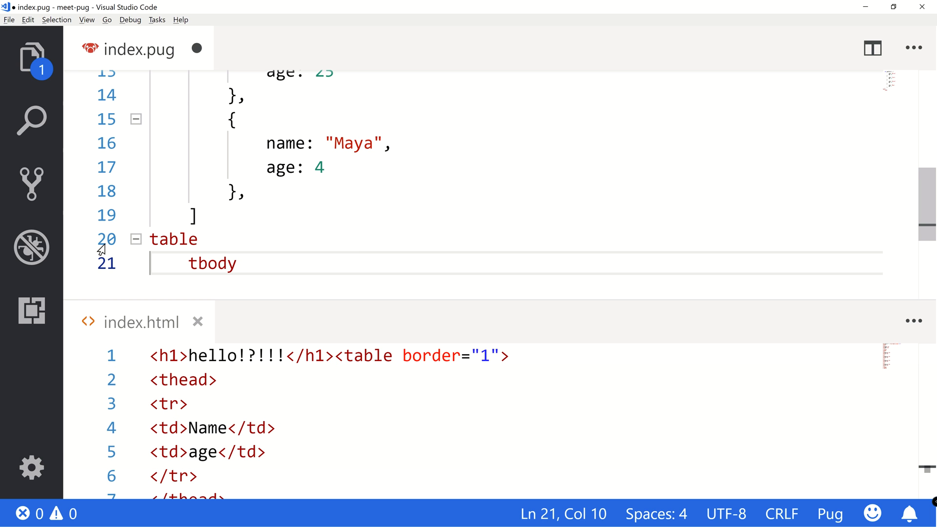
{"action": "key", "text": "Enter"}
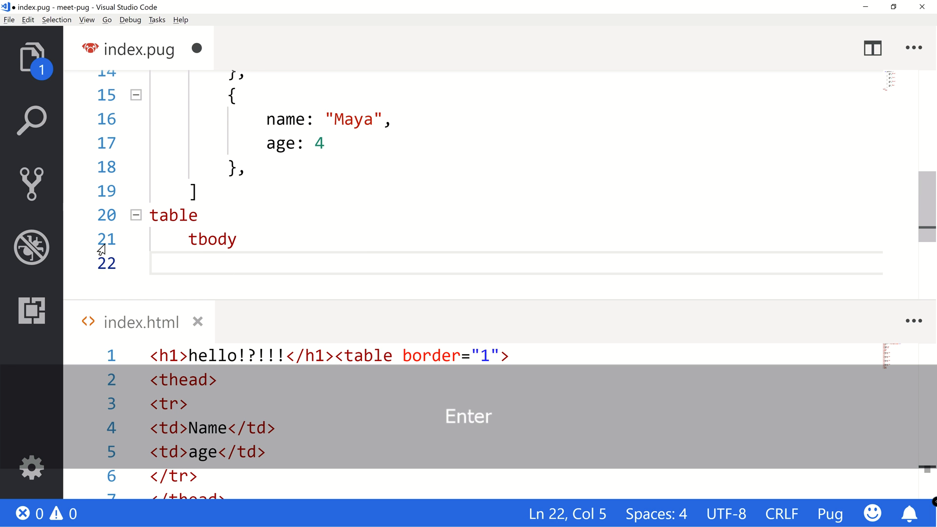
{"action": "type", "text": "tr"}
{"action": "type", "text": "td"}
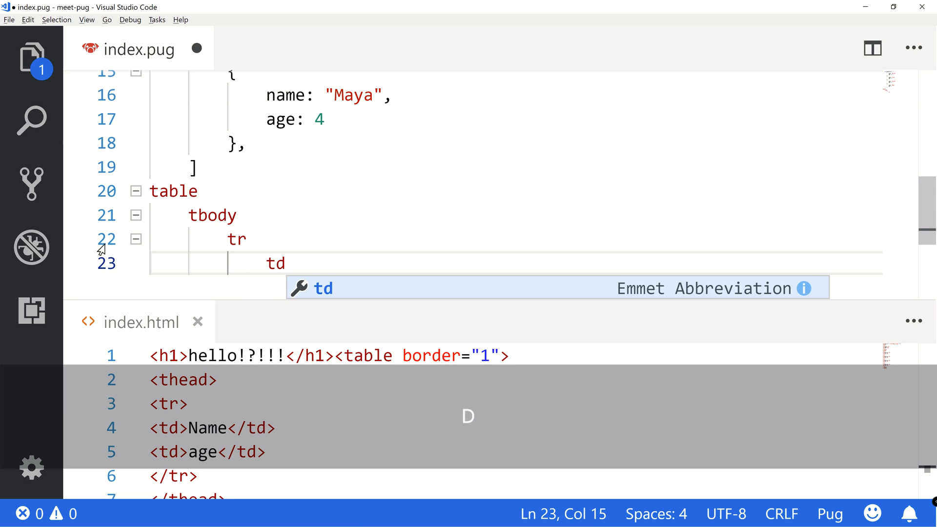
{"action": "key", "text": "Enter"}
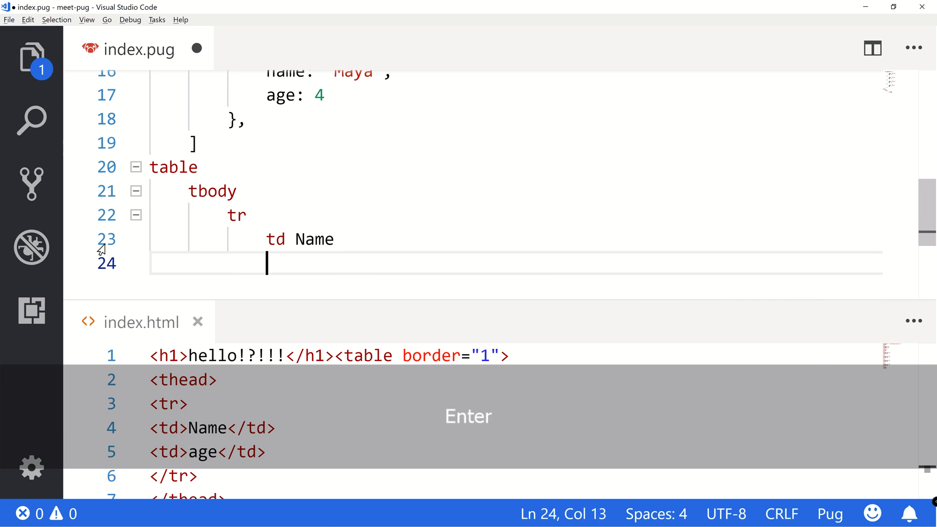
{"action": "type", "text": "td a"}
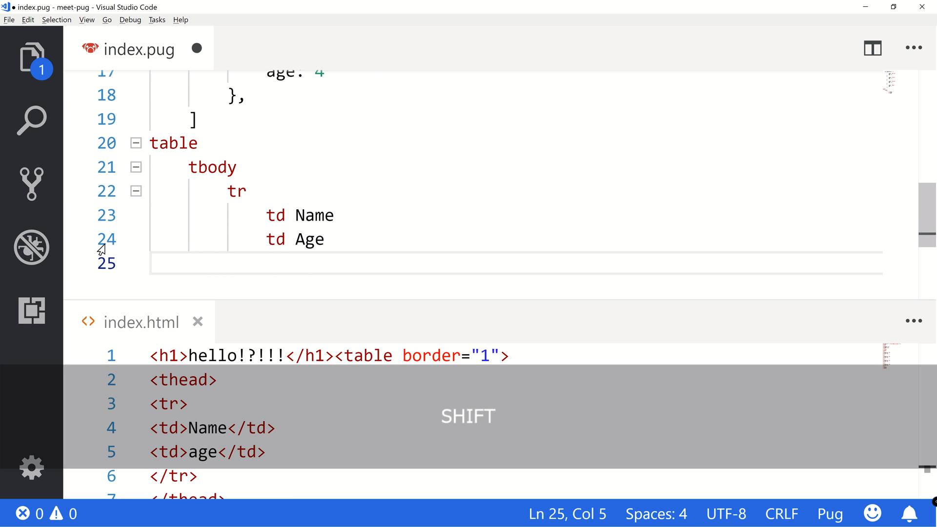
Step: Add a tbody tr with td Marian and td 36, then wrap the long compiled line
{"action": "type", "text": "tob"}
{"action": "left_click", "coordinate": [515, 166]}
{"action": "type", "text": "thead"}
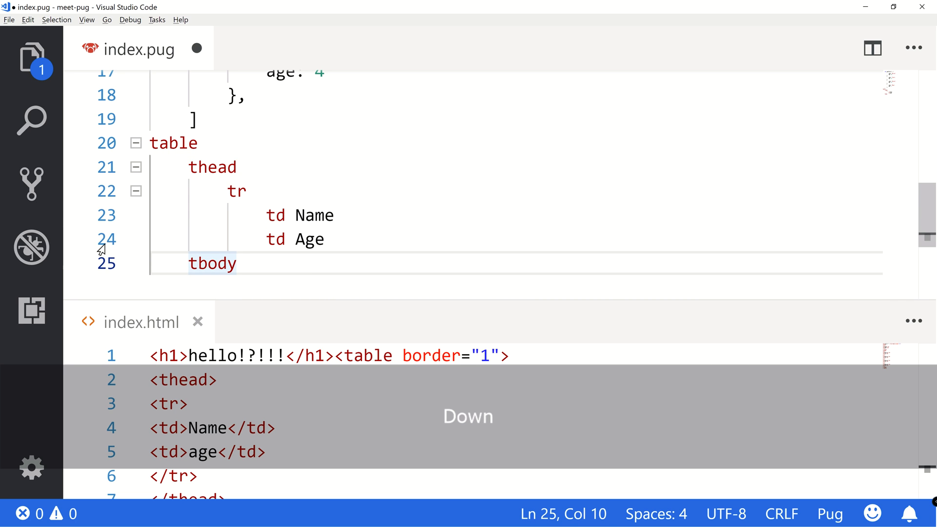
{"action": "key", "text": "enter"}
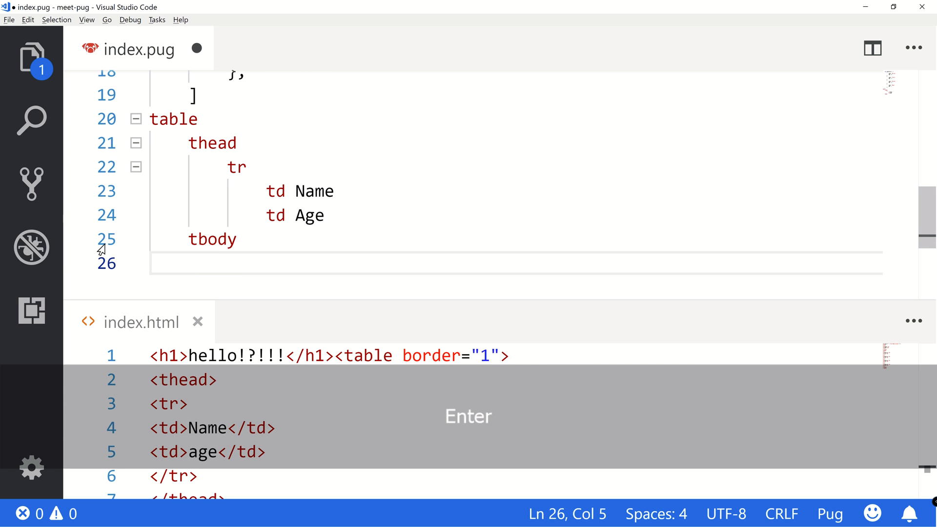
{"action": "type", "text": "tr"}
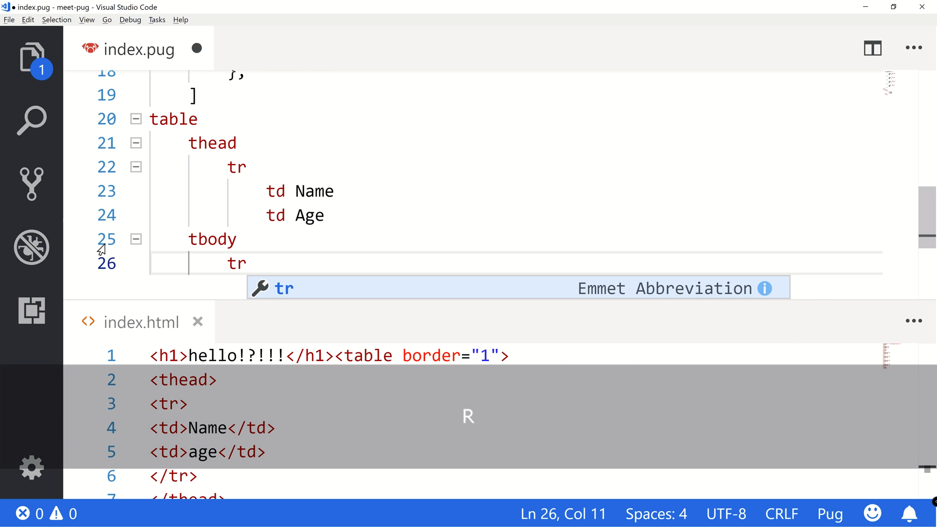
{"action": "key", "text": "Enter"}
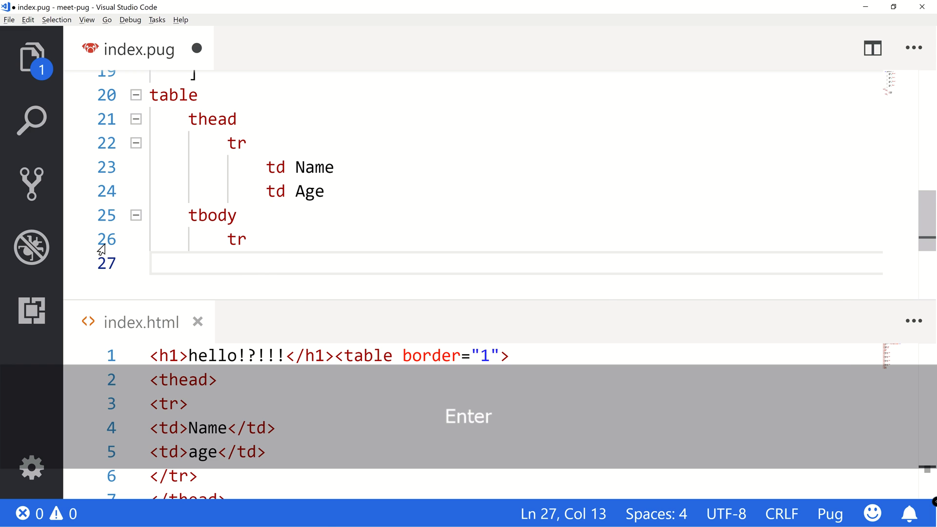
{"action": "type", "text": "td Maria"}
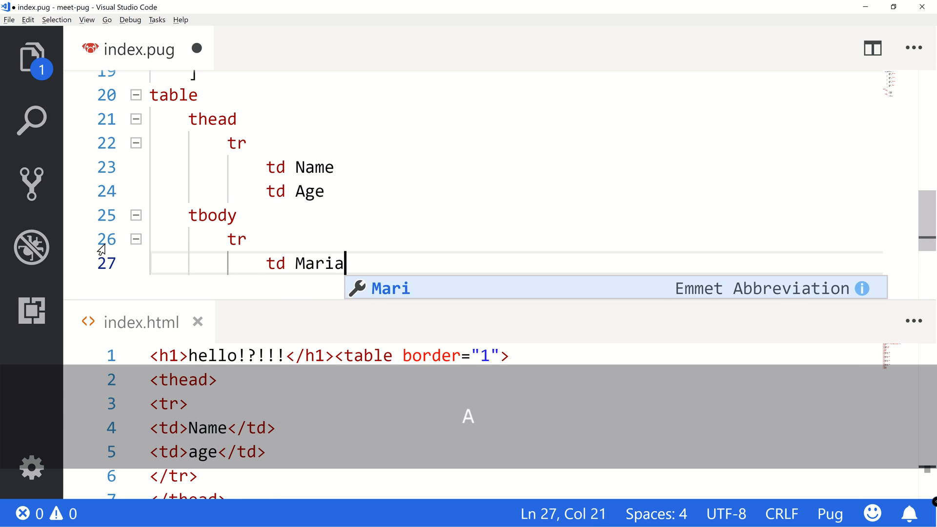
{"action": "key", "text": "Enter"}
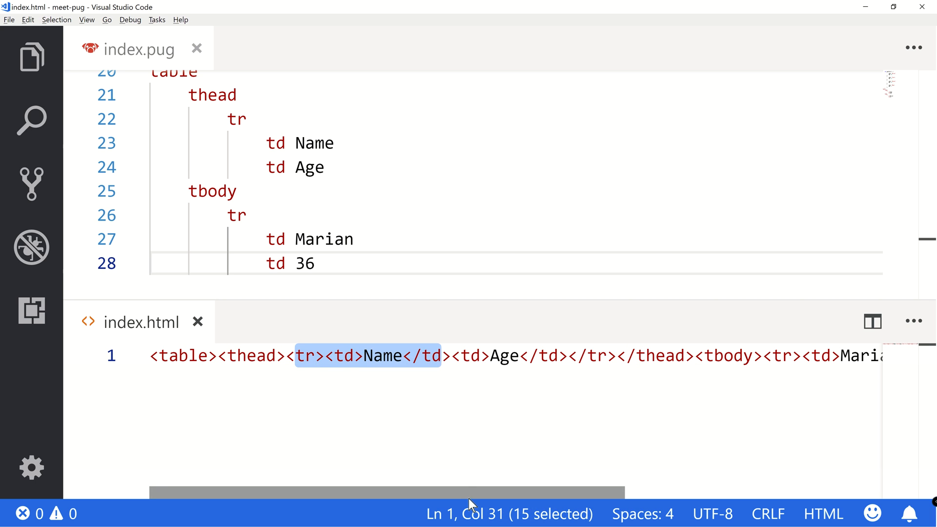
{"action": "key", "text": "alt+z"}
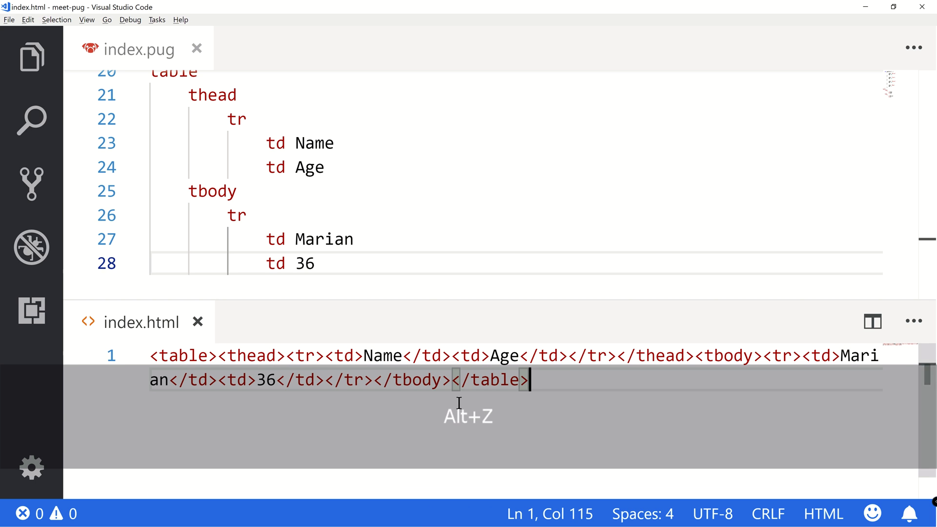
{"action": "left_click", "coordinate": [307, 355]}
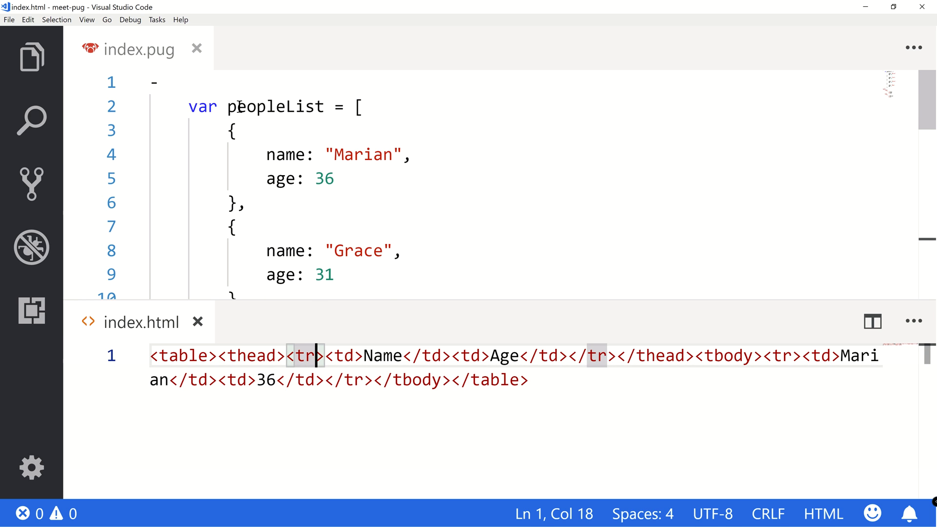
Step: Insert 'each people in peopleList' under tbody with a '//- for people in peopleList' comment
{"action": "double_click", "coordinate": [275, 106]}
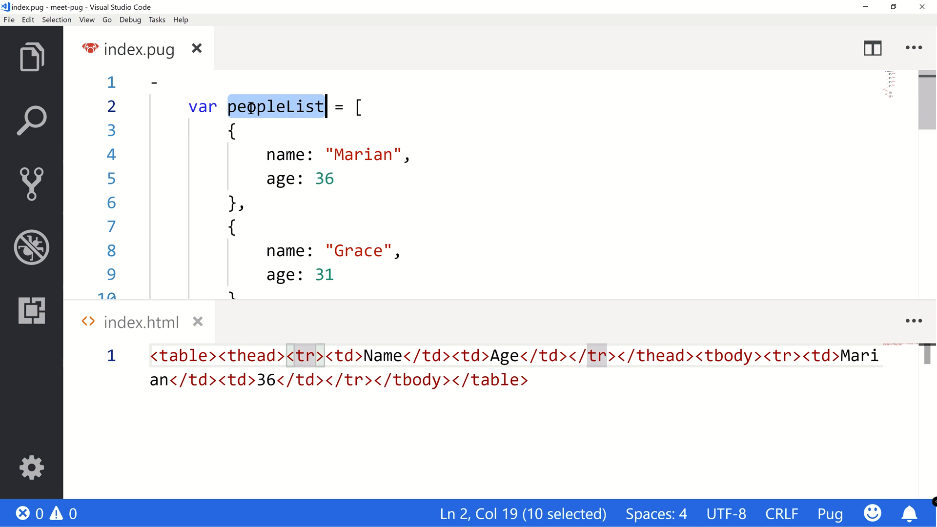
{"action": "scroll", "scroll_direction": "down", "scroll_amount": 3}
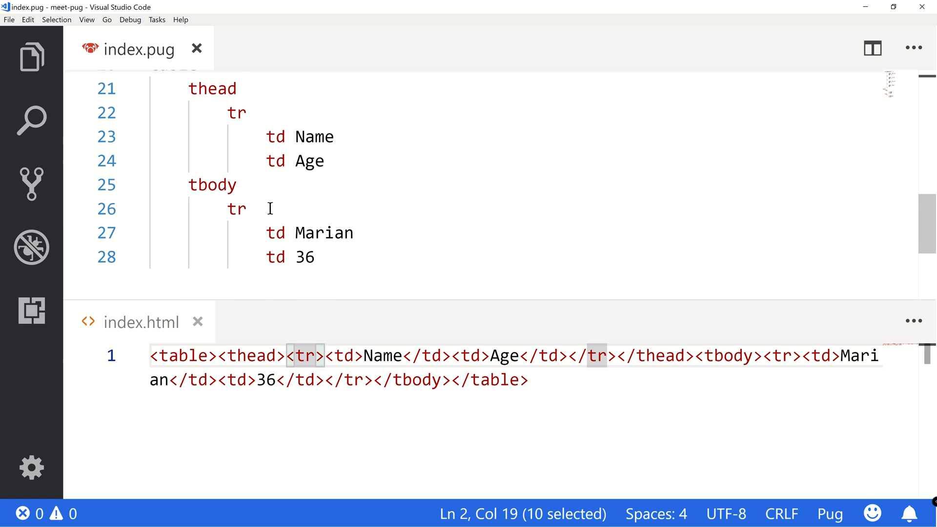
{"action": "left_click", "coordinate": [237, 185]}
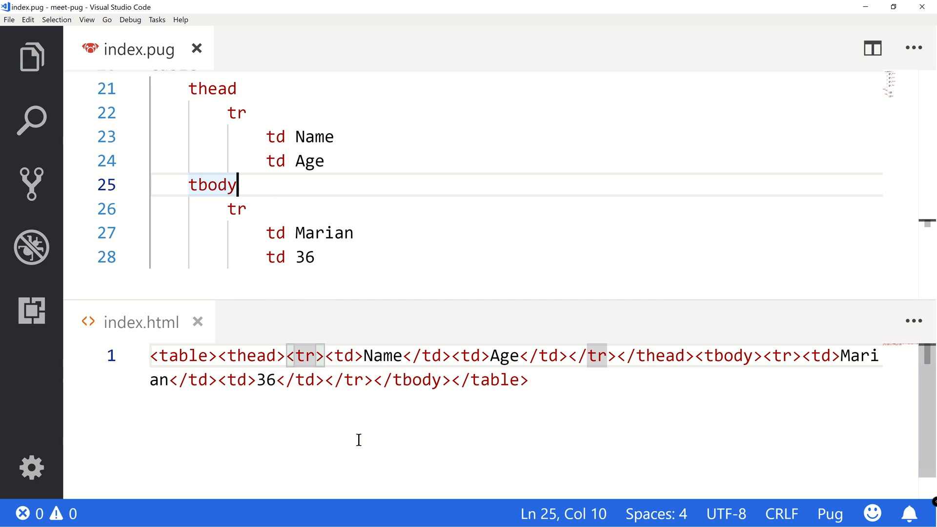
{"action": "type", "text": "each"}
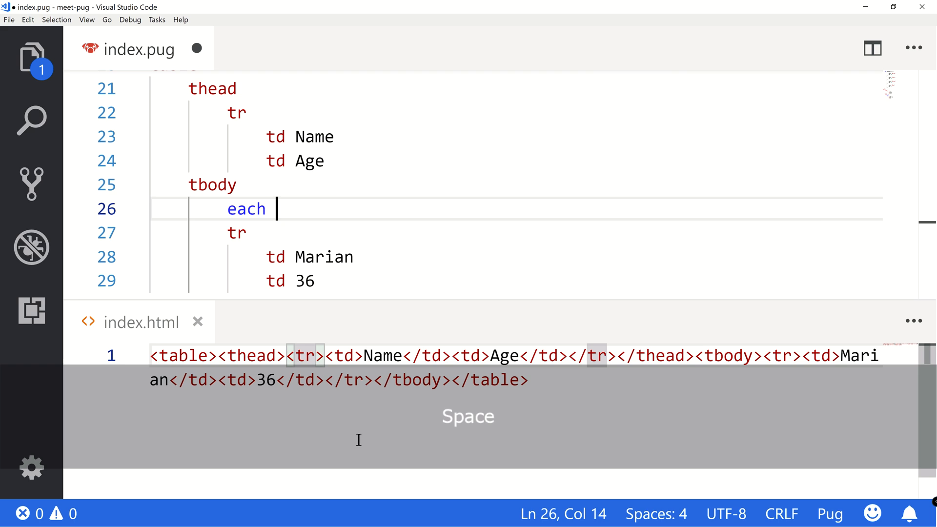
{"action": "type", "text": "po"}
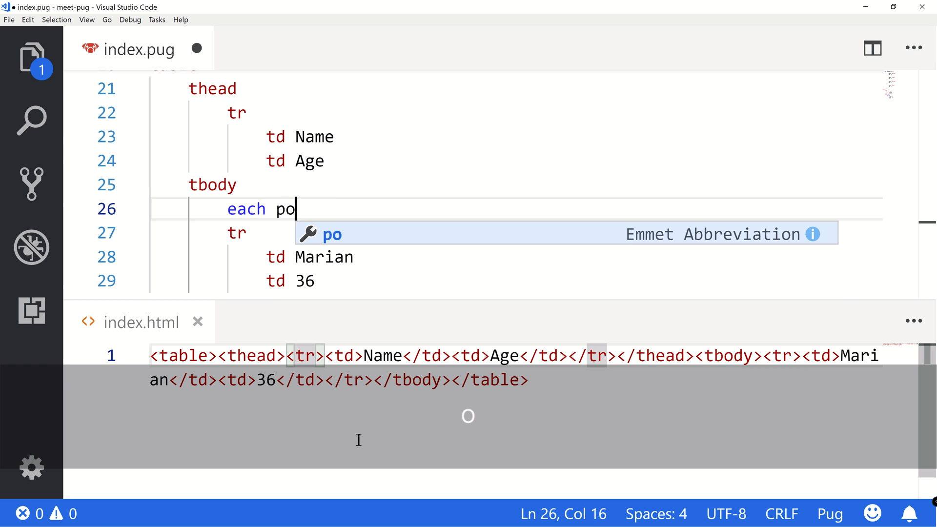
{"action": "type", "text": "ople"}
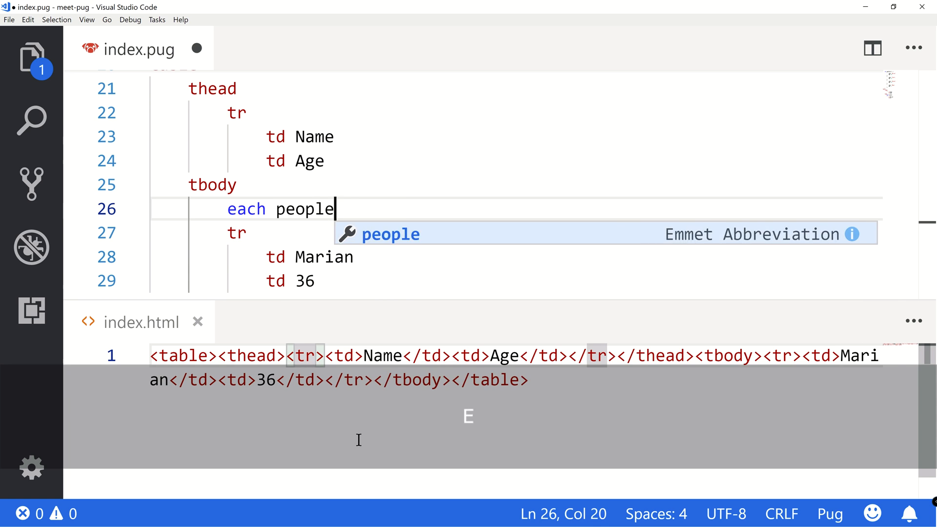
{"action": "type", "text": "in peo"}
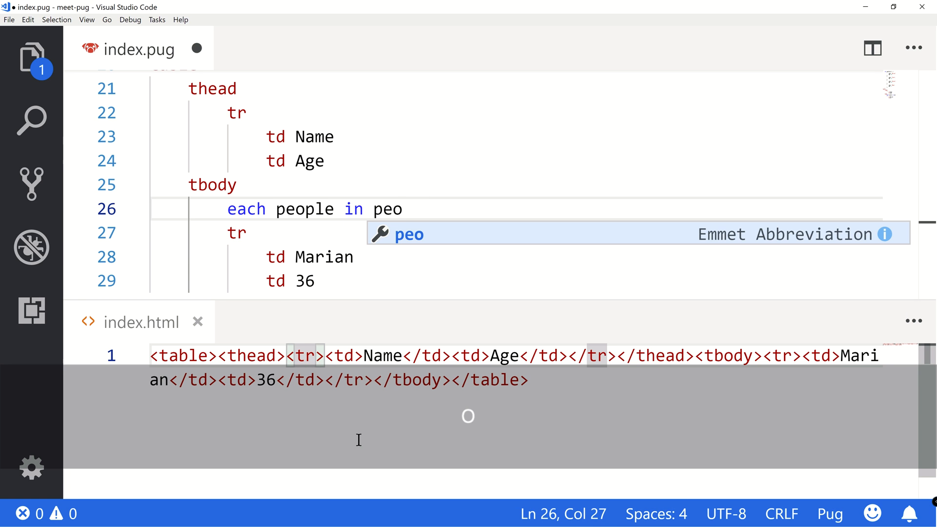
{"action": "key", "text": "shift+alt+down"}
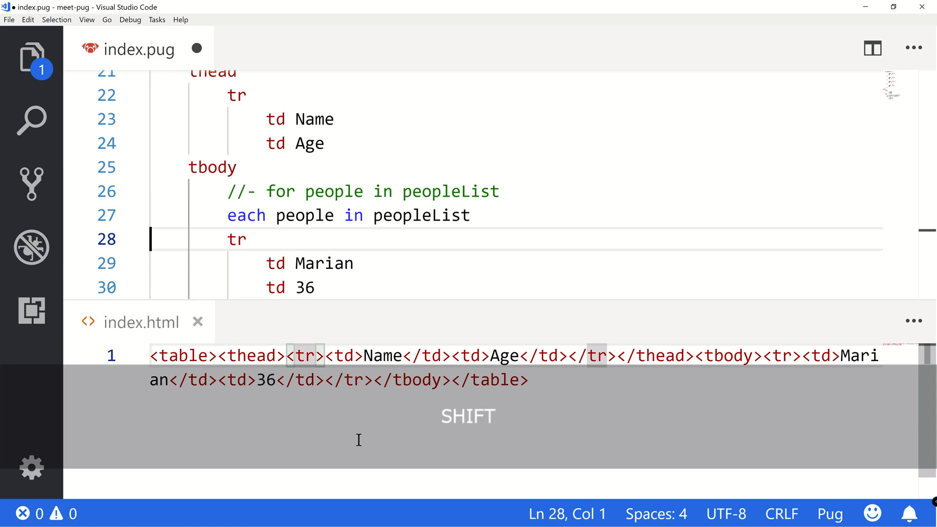
Step: Indent the row under the loop and clear the hardcoded name Marian
{"action": "key", "text": "Up"}
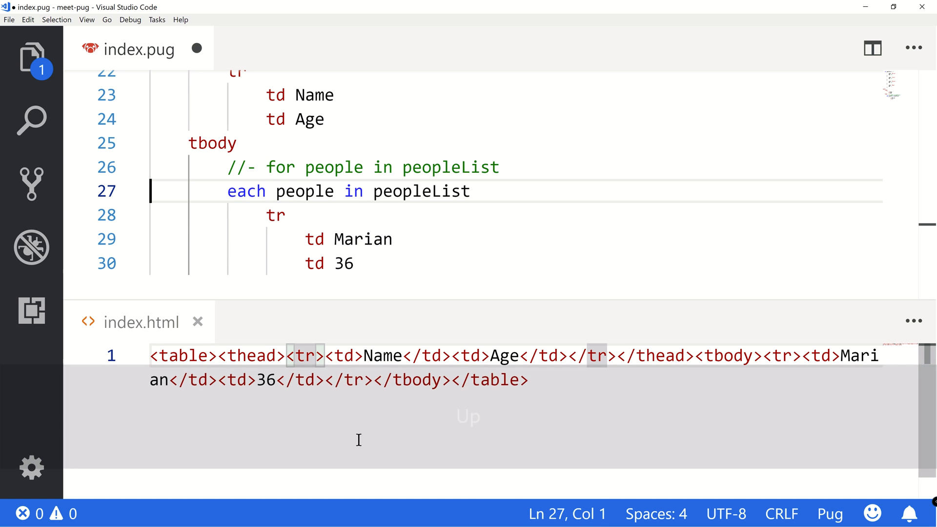
{"action": "double_click", "coordinate": [304, 190]}
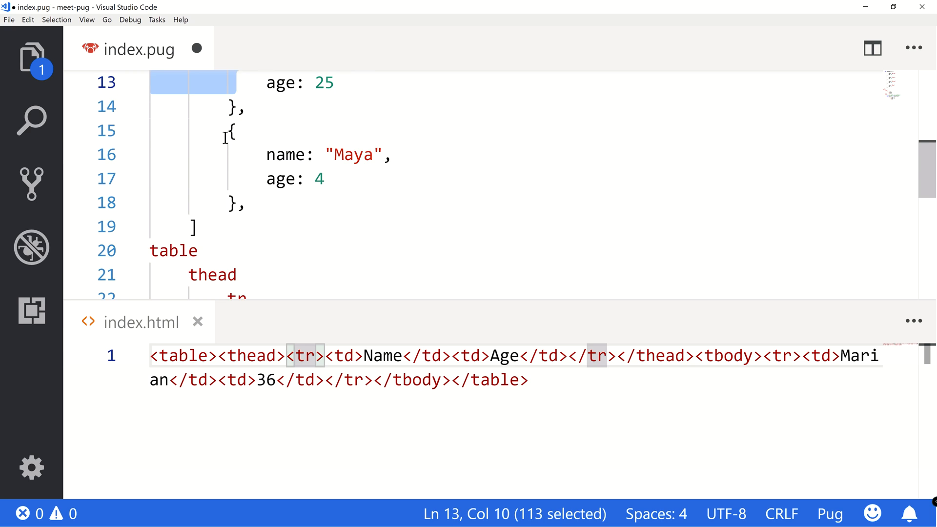
{"action": "left_click", "coordinate": [228, 130]}
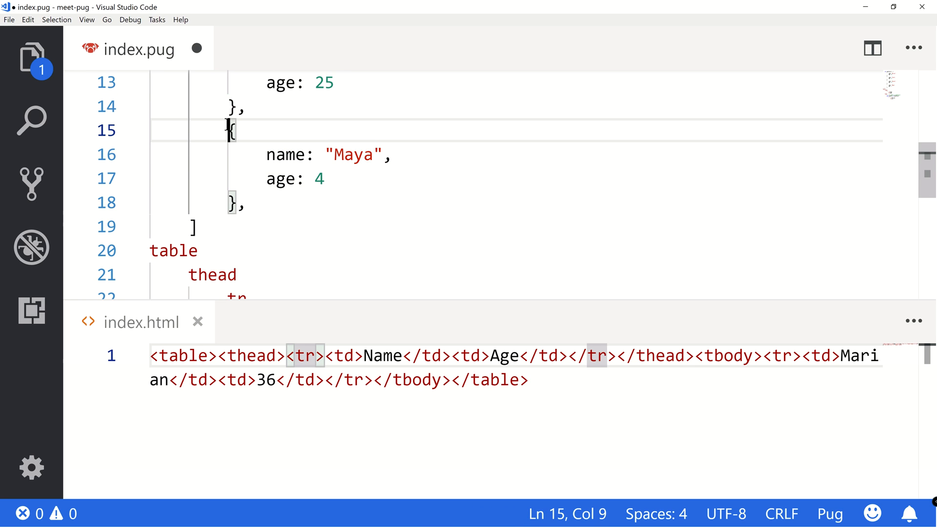
{"action": "scroll", "scroll_direction": "down", "scroll_amount": 3}
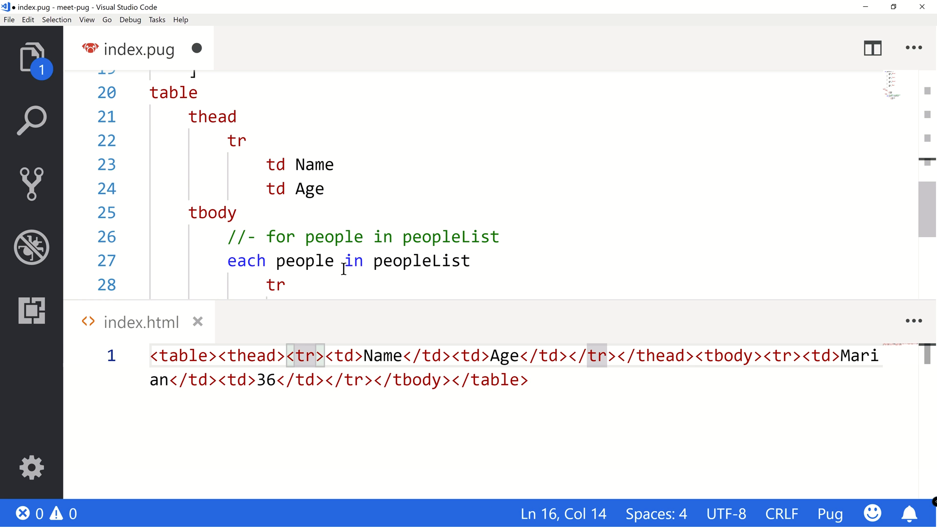
{"action": "double_click", "coordinate": [361, 150]}
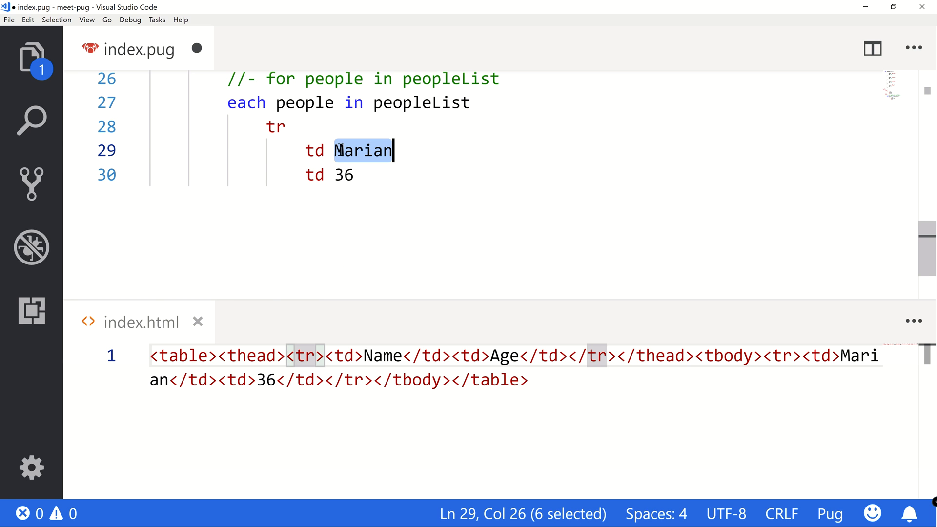
{"action": "key", "text": "Backspace"}
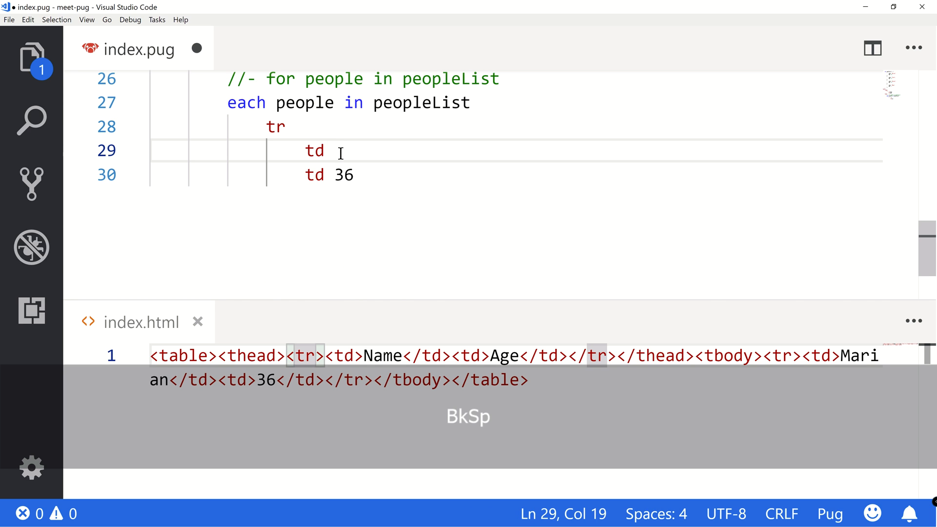
Step: Make the cells td=people.name and td=people.age and save to recompile index.html
{"action": "type", "text": "=people"}
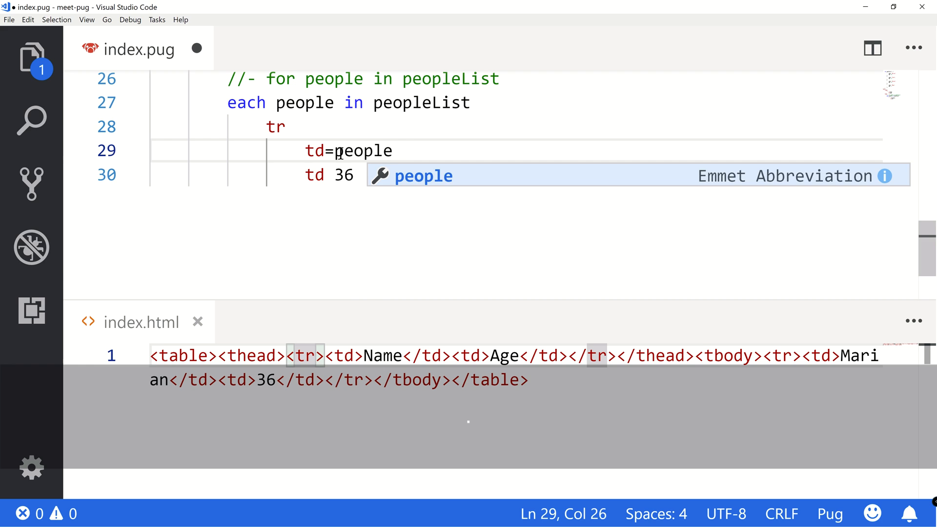
{"action": "type", "text": ".name"}
{"action": "left_click", "coordinate": [516, 175]}
{"action": "type", "text": "td=p"}
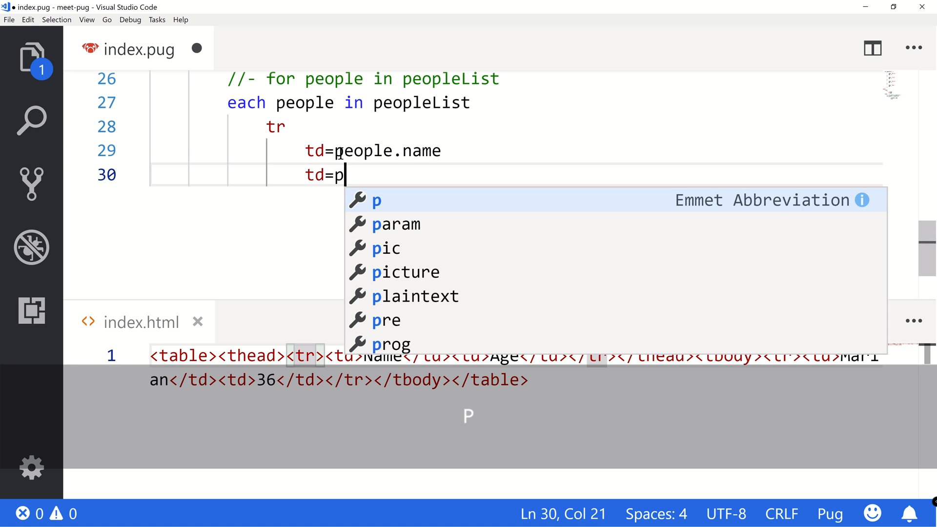
{"action": "type", "text": "eople.age"}
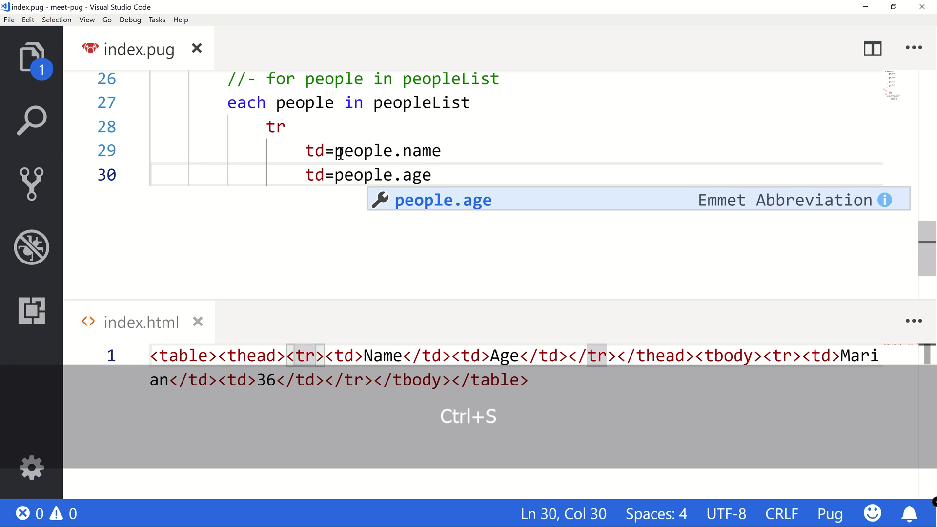
{"action": "key", "text": "ctrl+s"}
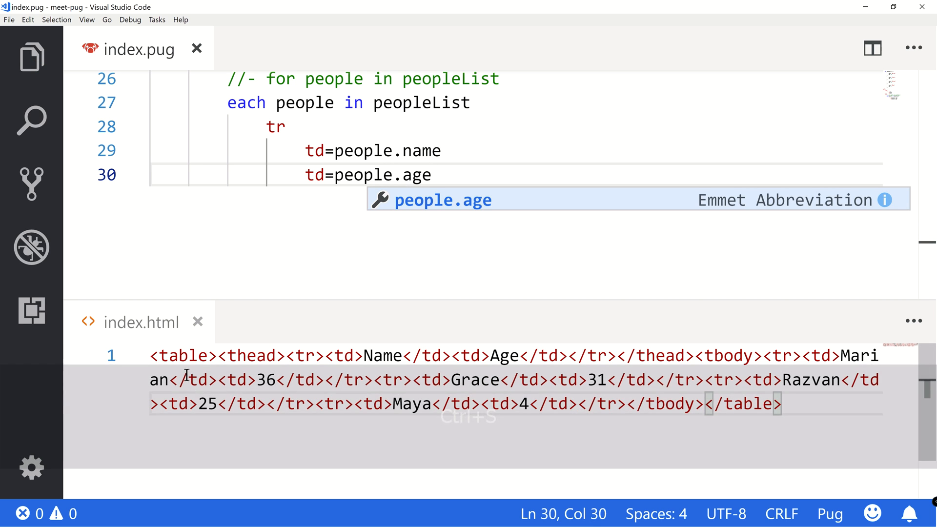
{"action": "key", "text": "Escape"}
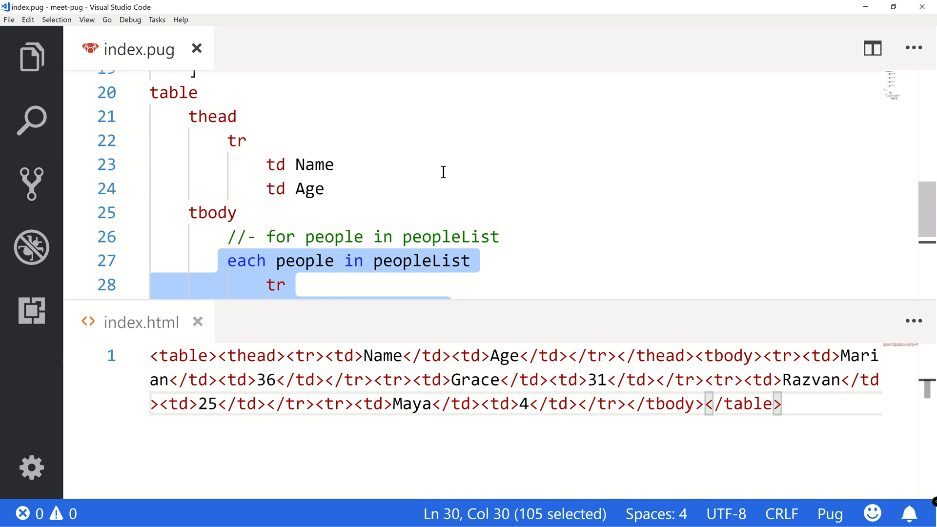
Step: Duplicate the Maya entry in peopleList many times and switch to Chrome to see repeated Maya 4 rows
{"action": "left_click", "coordinate": [490, 276]}
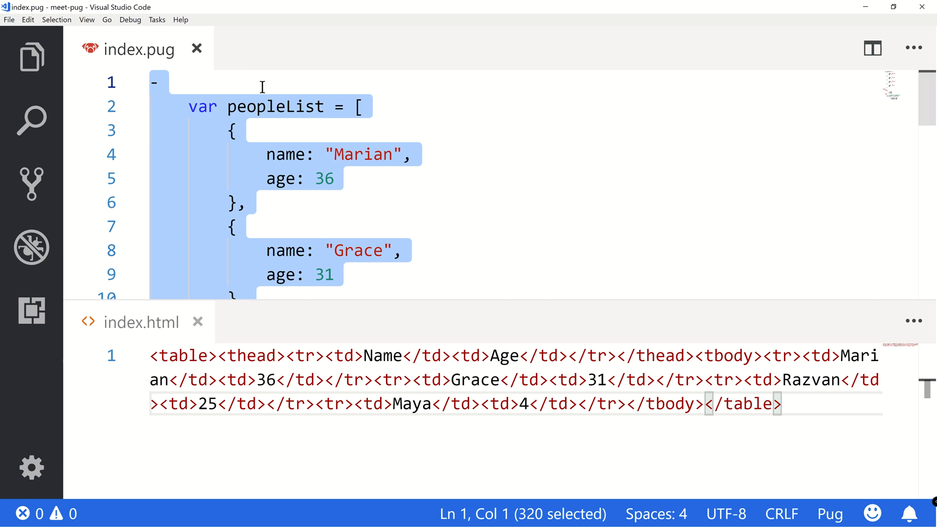
{"action": "scroll", "scroll_direction": "down", "scroll_amount": 3}
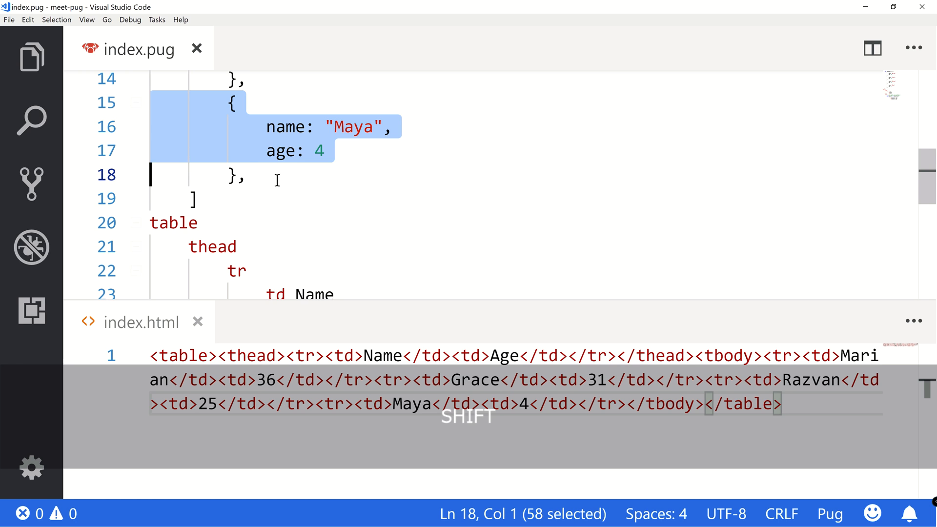
{"action": "key", "text": "shift+alt+down"}
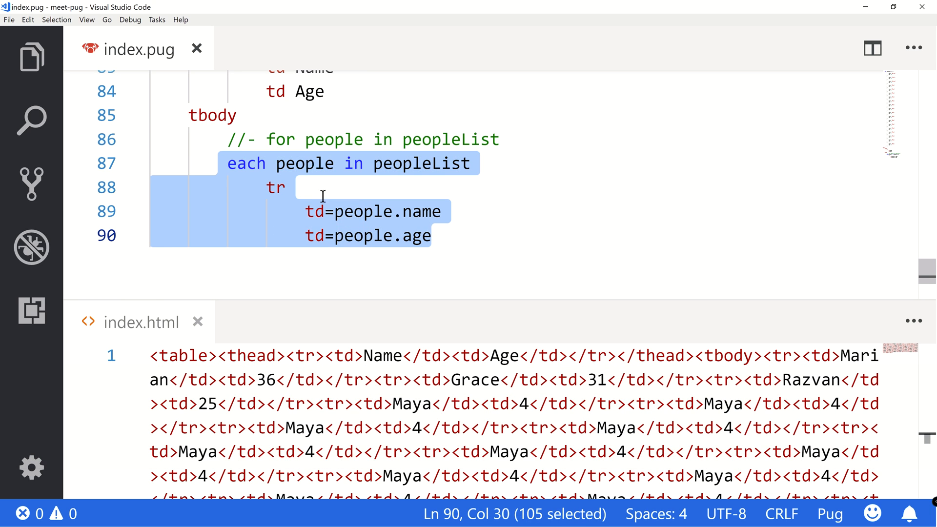
{"action": "left_click", "coordinate": [287, 187]}
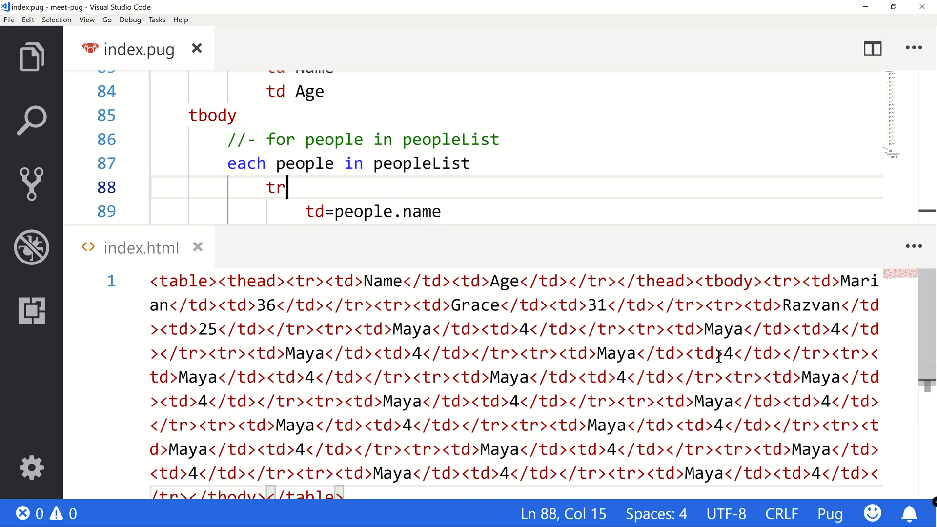
{"action": "key", "text": "alt+tab"}
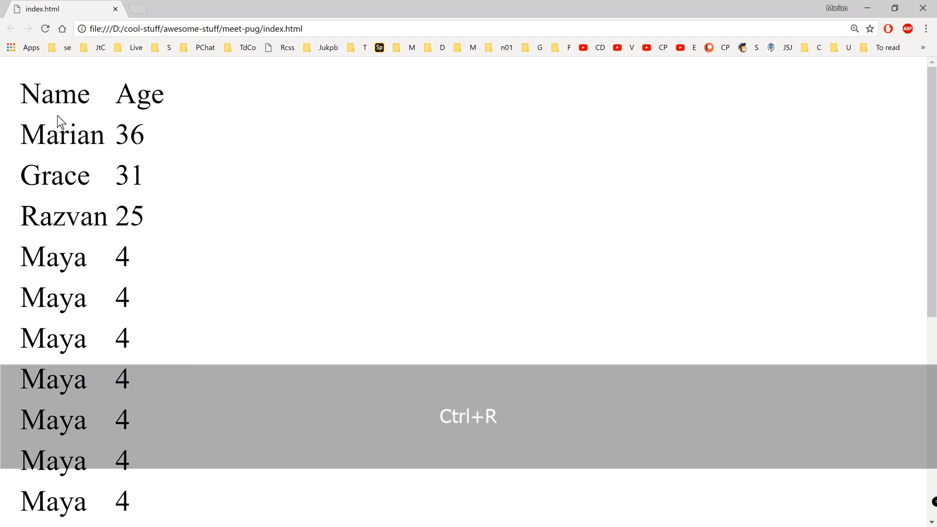
Step: Reload index.html to show the longer table of Maya rows and bring up the developer tools
{"action": "key", "text": "ctrl+r"}
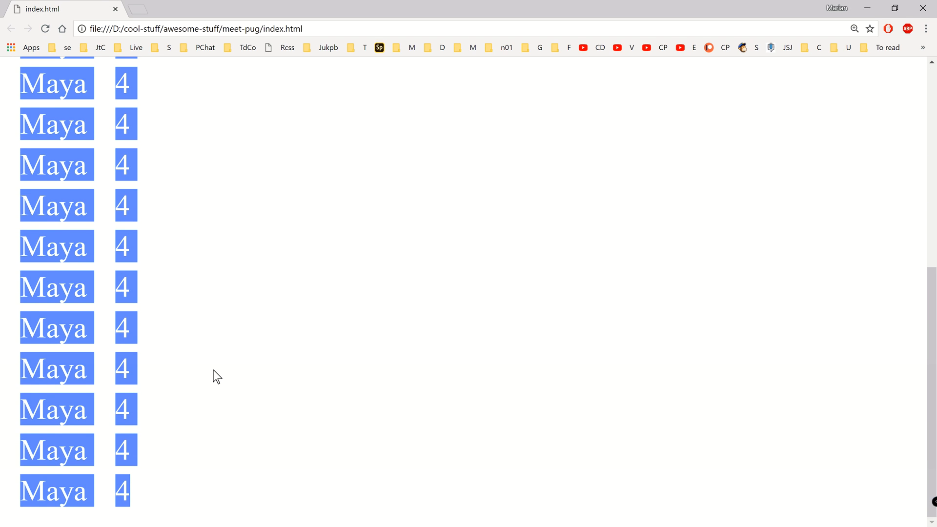
{"action": "key", "text": "F12"}
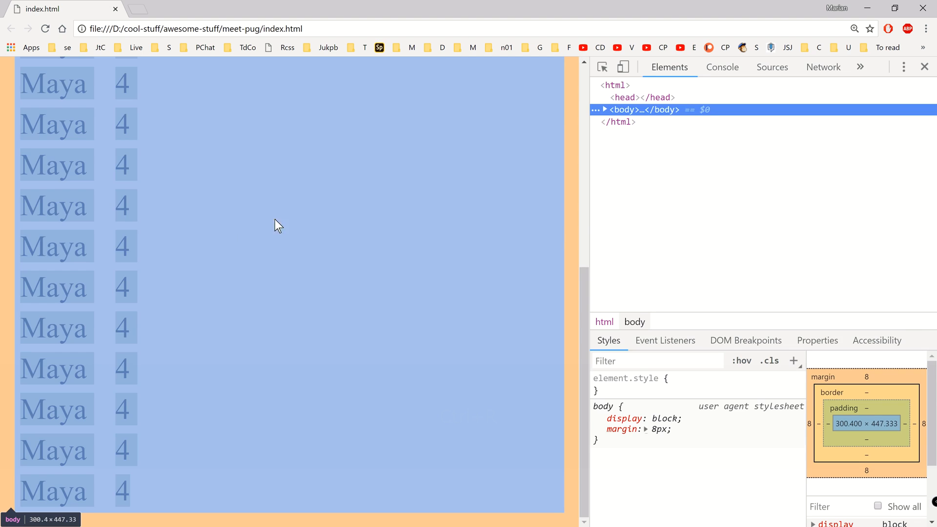
{"action": "right_click", "coordinate": [276, 225]}
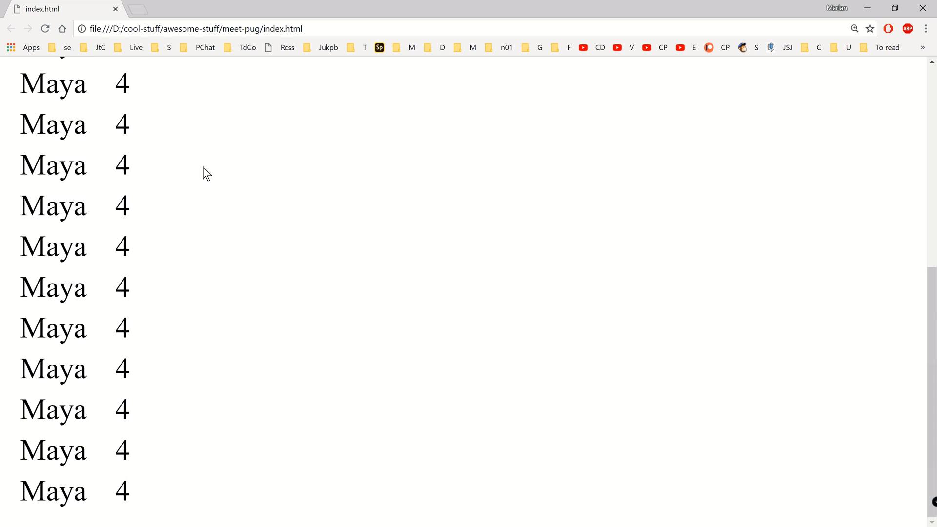
Step: Inspect the markup of a Maya table row and switch to the Sources panel
{"action": "key", "text": "ctrl+u"}
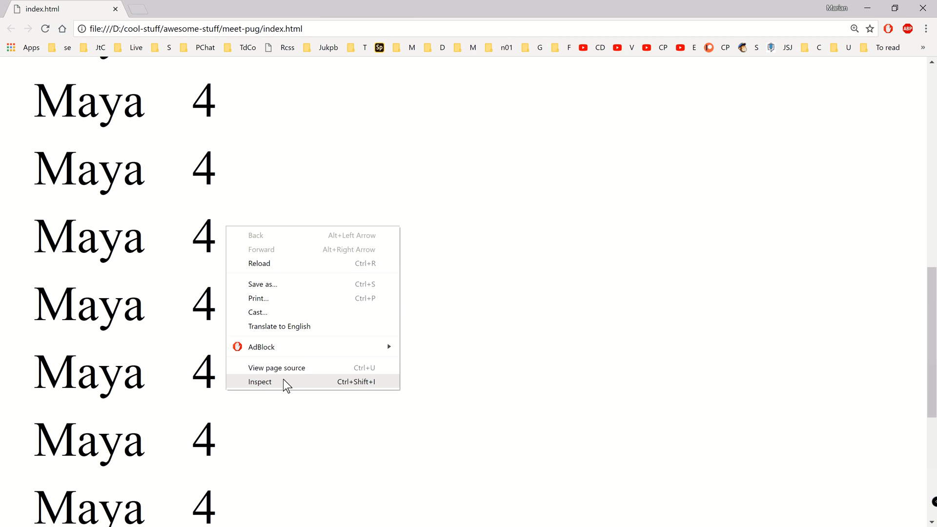
{"action": "left_click", "coordinate": [260, 382]}
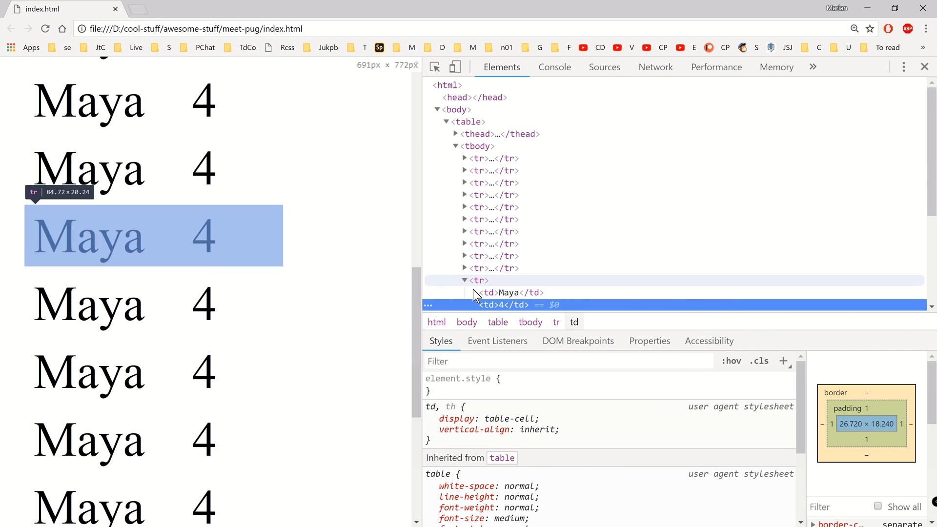
{"action": "left_click", "coordinate": [603, 67]}
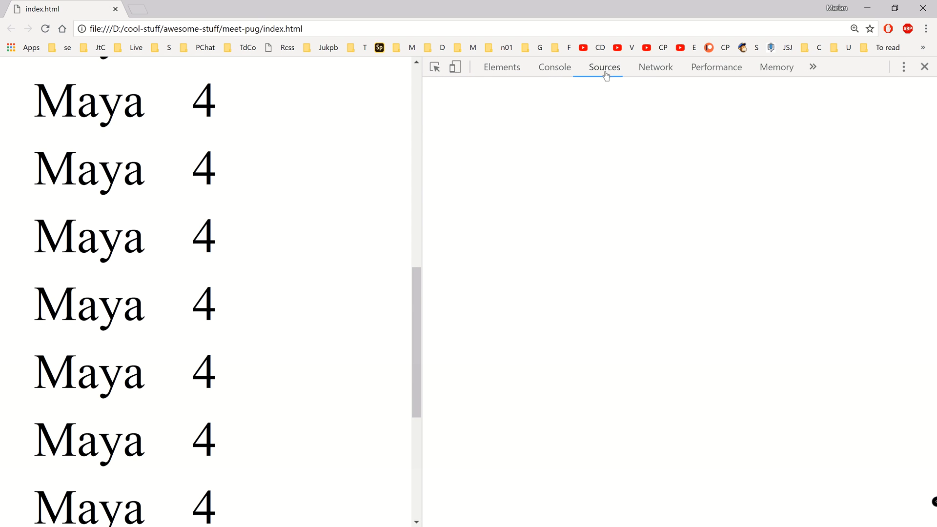
Step: Show index.html from the Page tree pretty-printed and scroll through the formatted Maya rows and back
{"action": "left_click", "coordinate": [604, 67]}
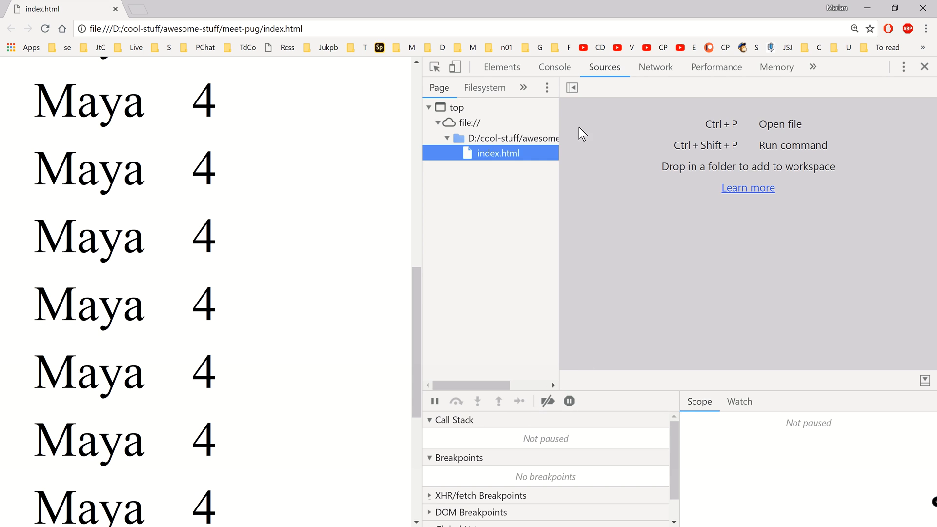
{"action": "left_click", "coordinate": [498, 153]}
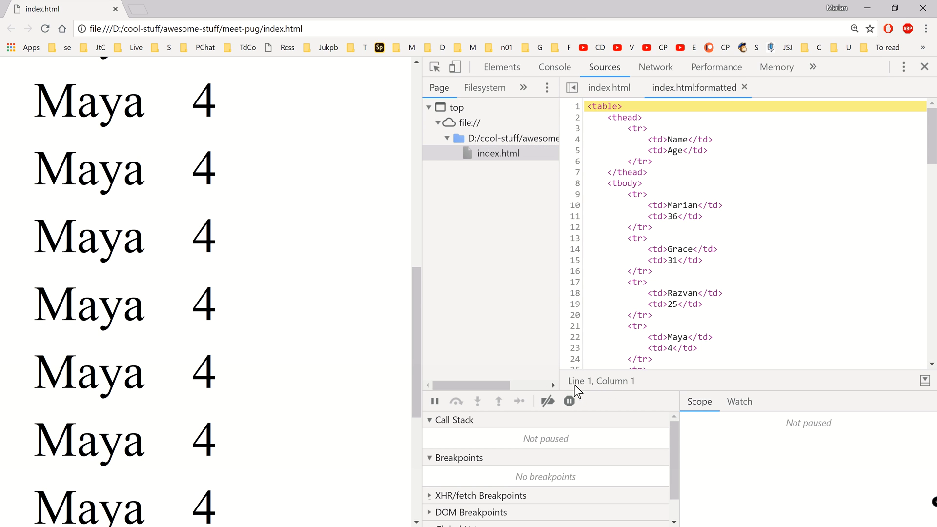
{"action": "key", "text": "ctrl"}
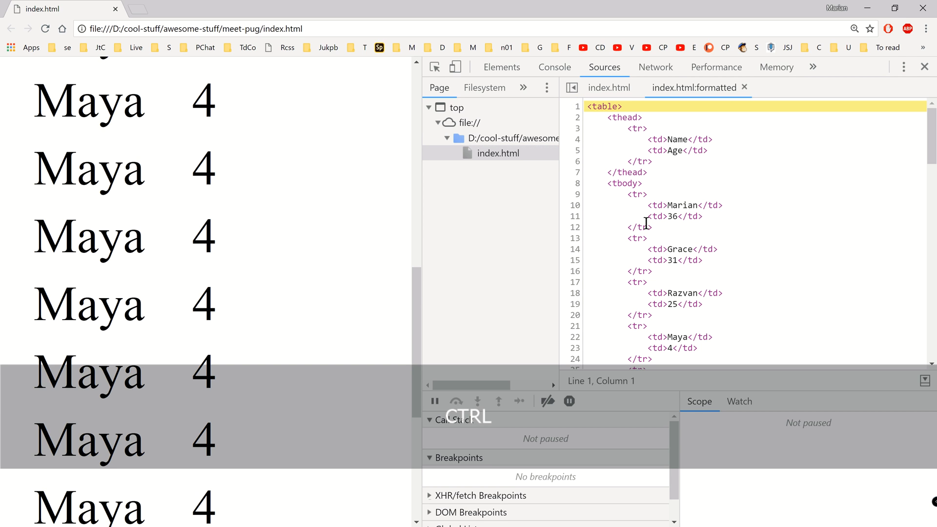
{"action": "mouse_move", "coordinate": [423, 213]}
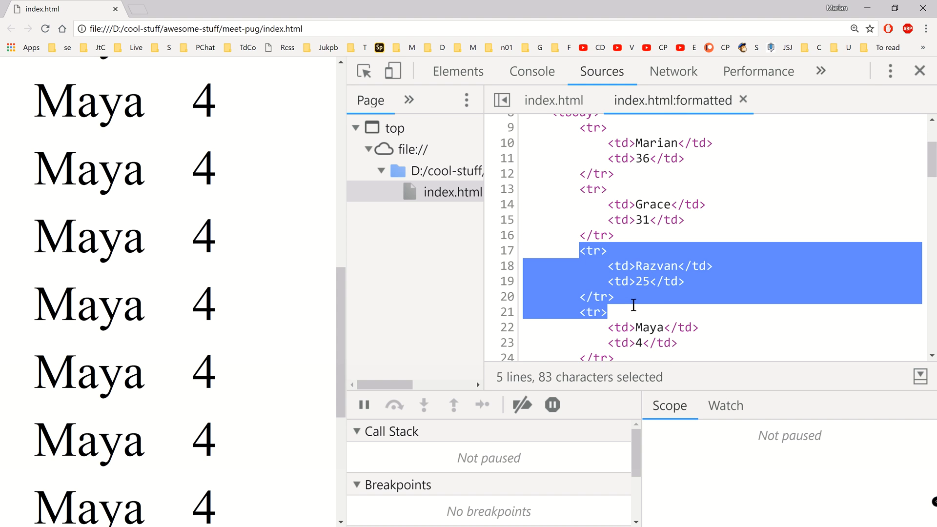
{"action": "scroll", "scroll_direction": "down", "scroll_amount": 3}
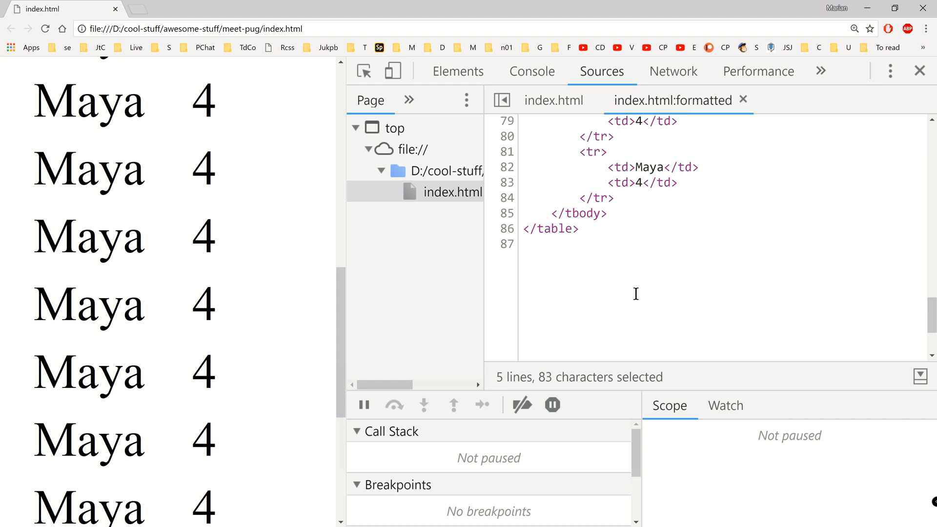
{"action": "scroll", "scroll_direction": "up", "scroll_amount": 3}
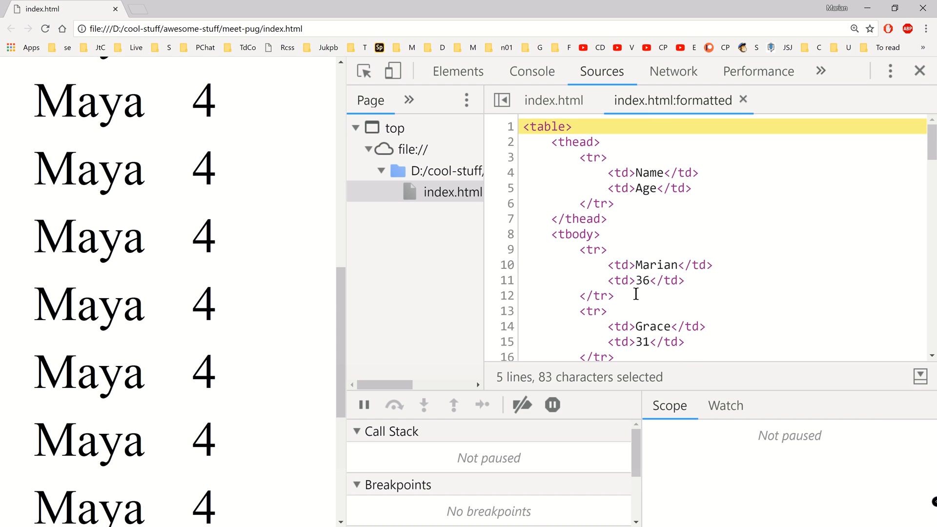
{"action": "mouse_move", "coordinate": [349, 198]}
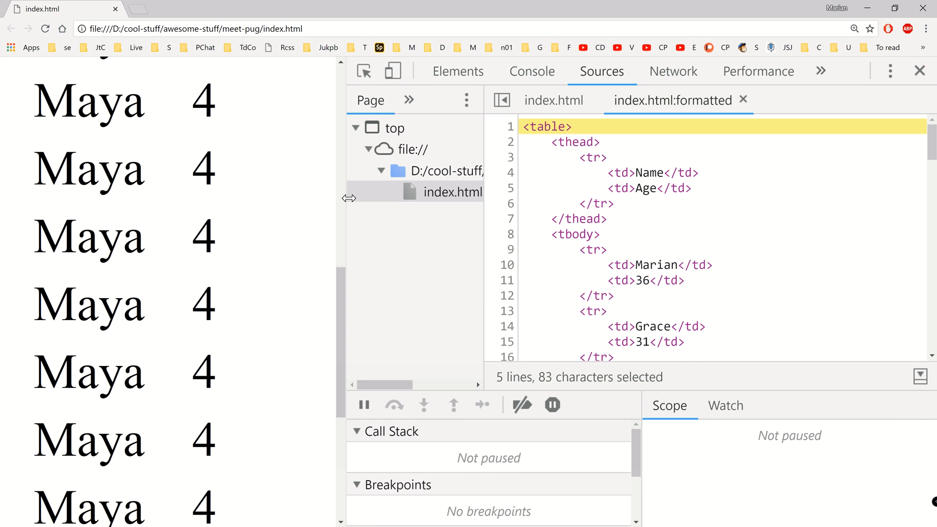